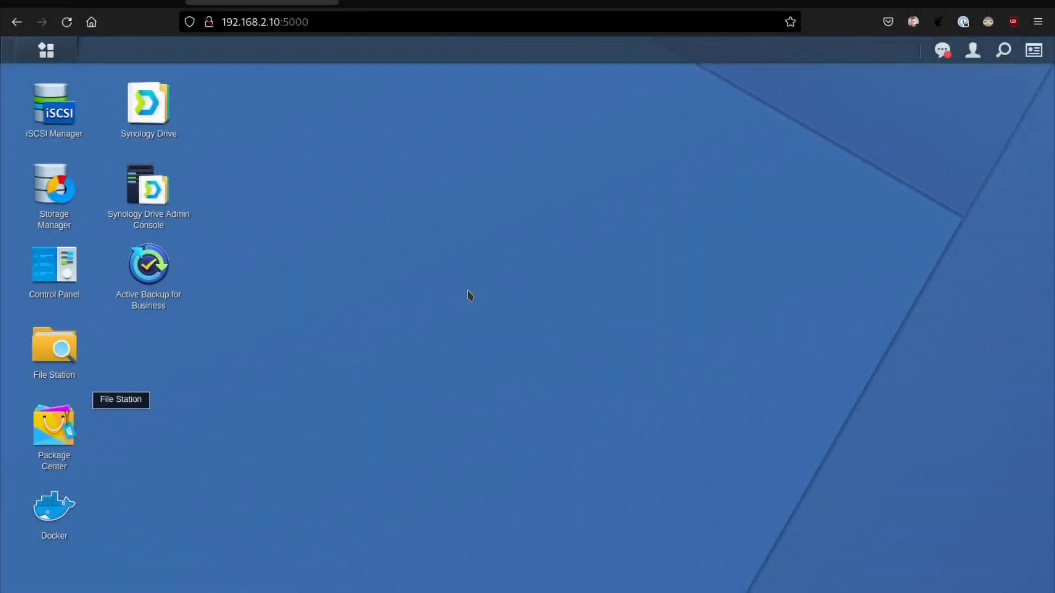
{"action": "mouse_move", "coordinate": [54, 352]}
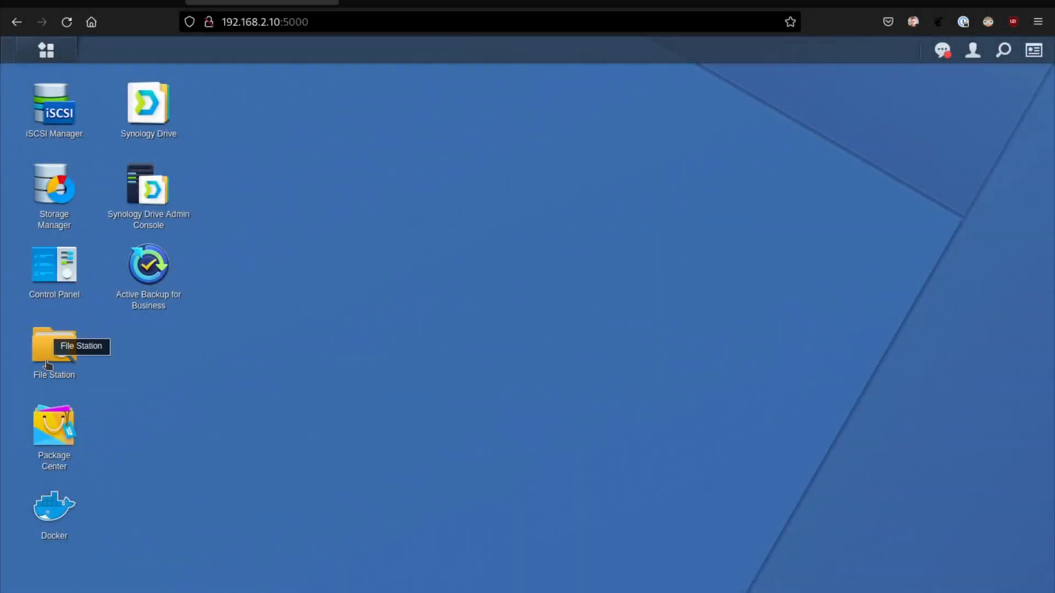
Briefly view File Station for the NAS shares and close it again
{"action": "double_click", "coordinate": [54, 343]}
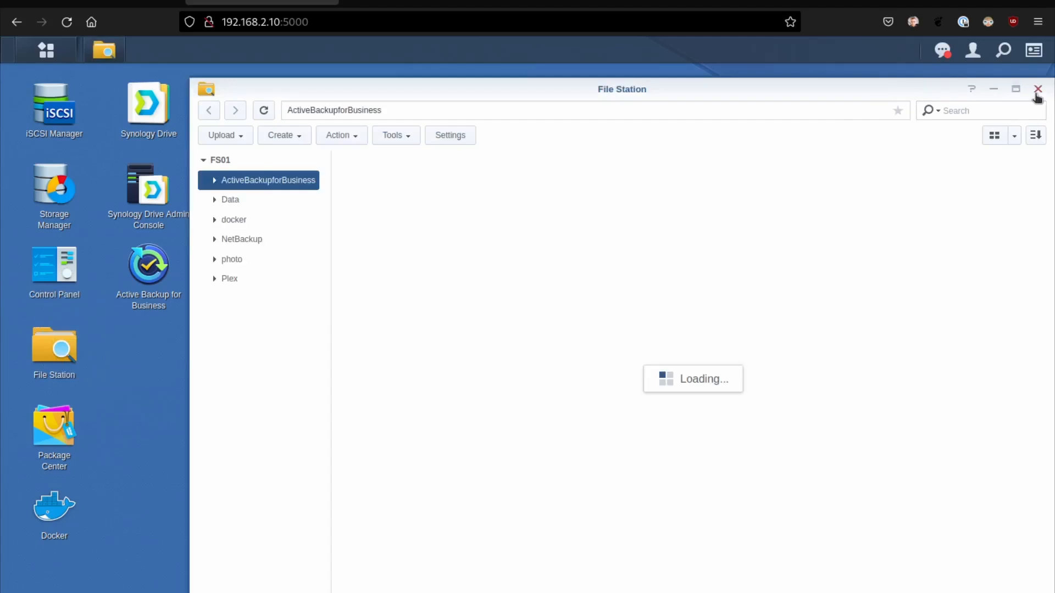
{"action": "left_click", "coordinate": [1039, 89]}
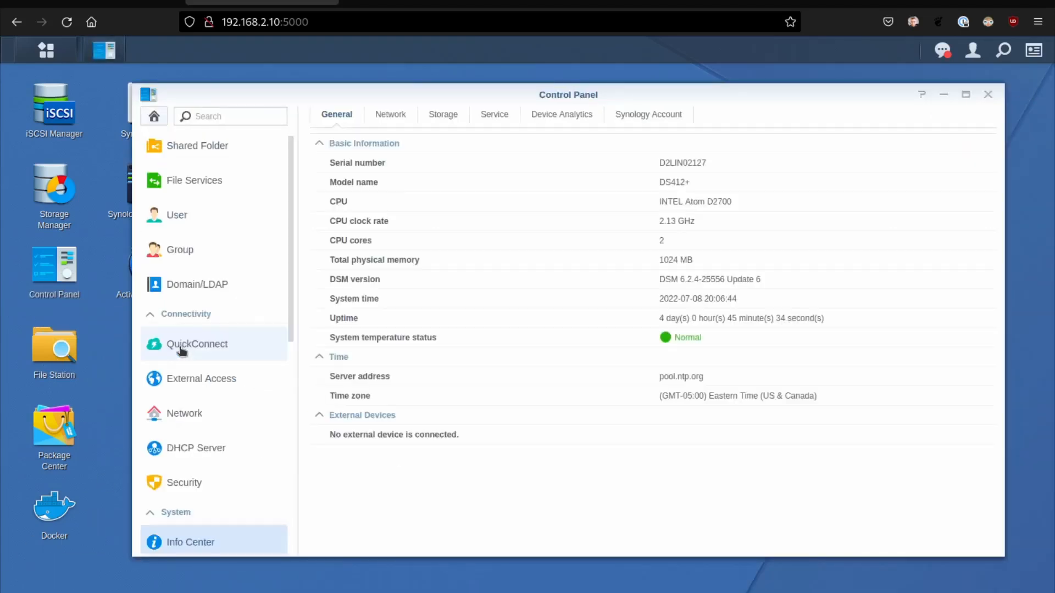
{"action": "mouse_move", "coordinate": [587, 240]}
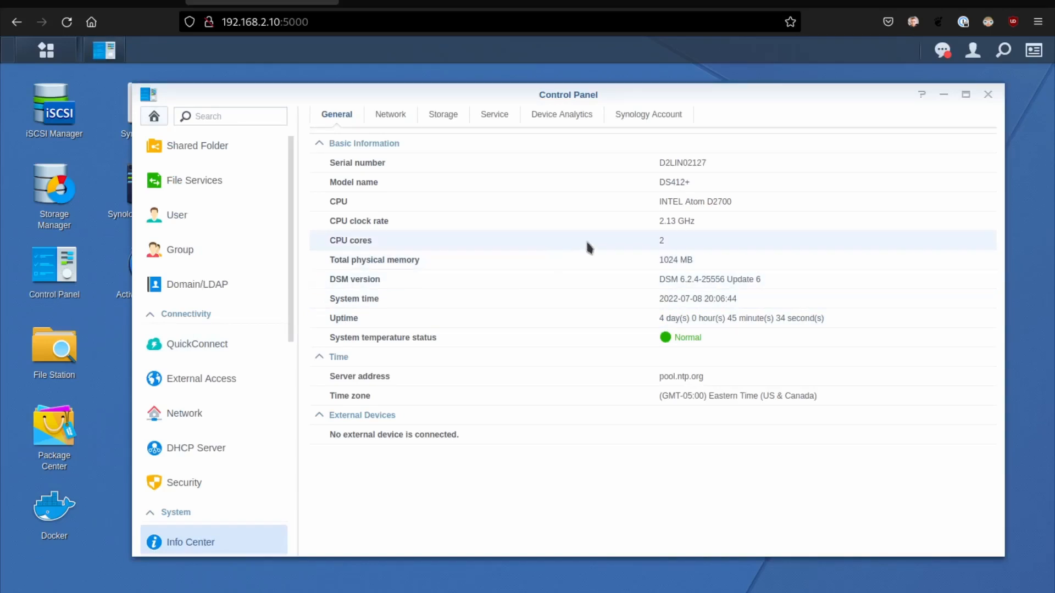
{"action": "mouse_move", "coordinate": [649, 196]}
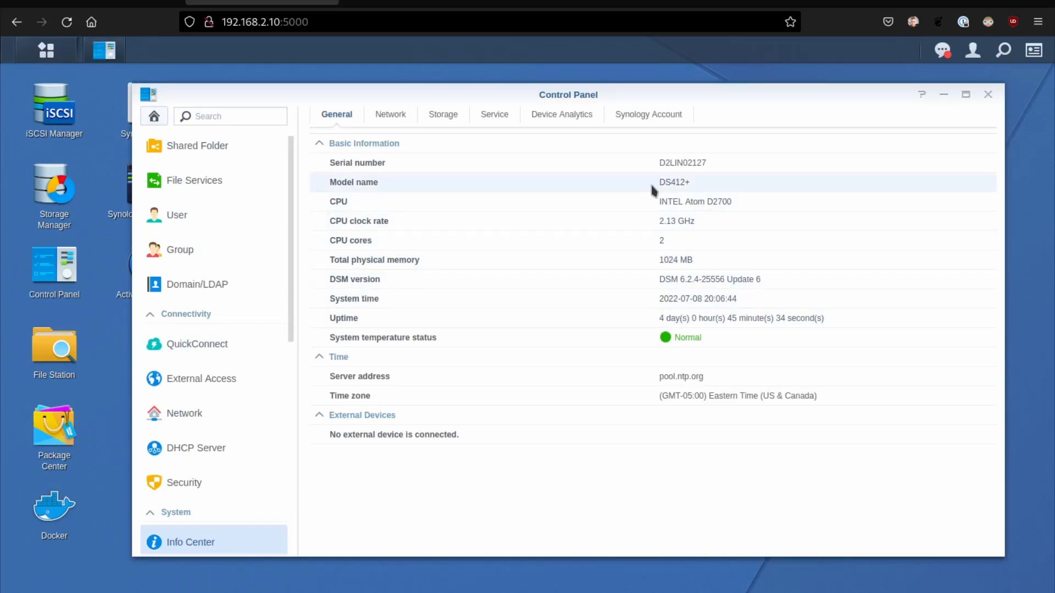
{"action": "mouse_move", "coordinate": [666, 228]}
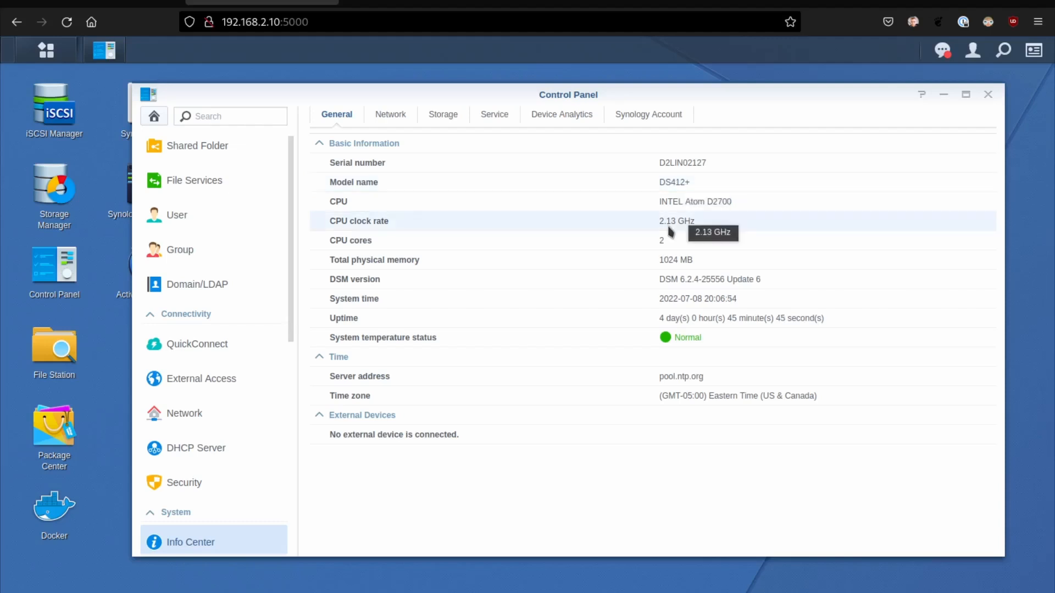
{"action": "mouse_move", "coordinate": [669, 244]}
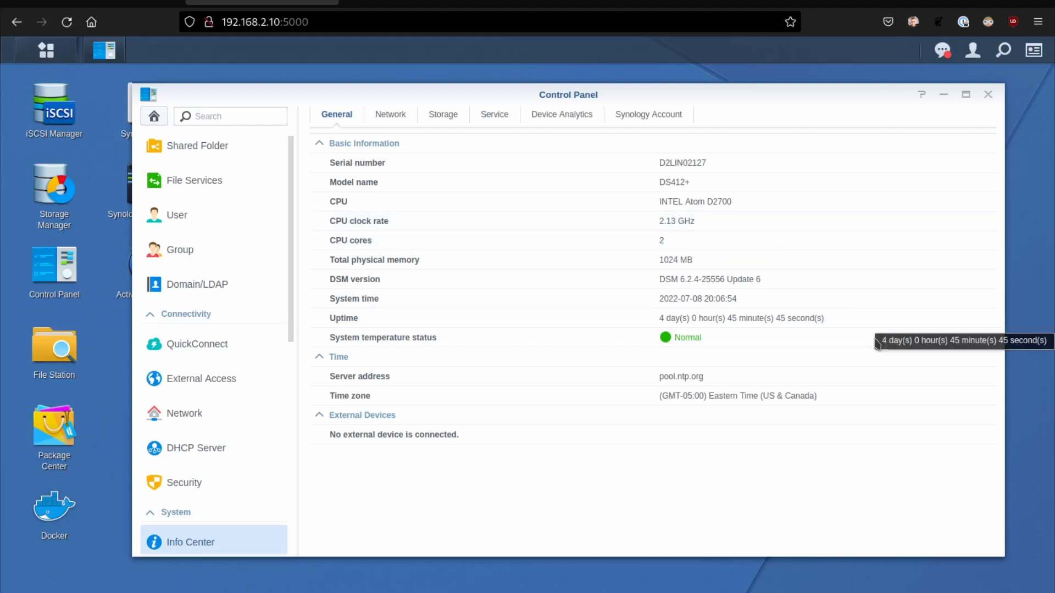
{"action": "mouse_move", "coordinate": [581, 478]}
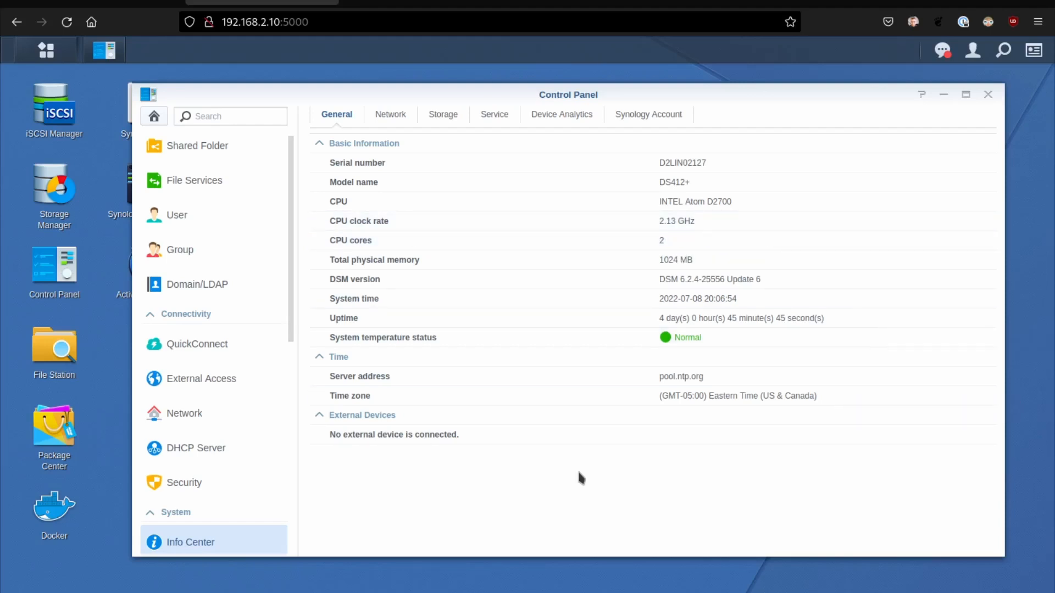
{"action": "mouse_move", "coordinate": [54, 431]}
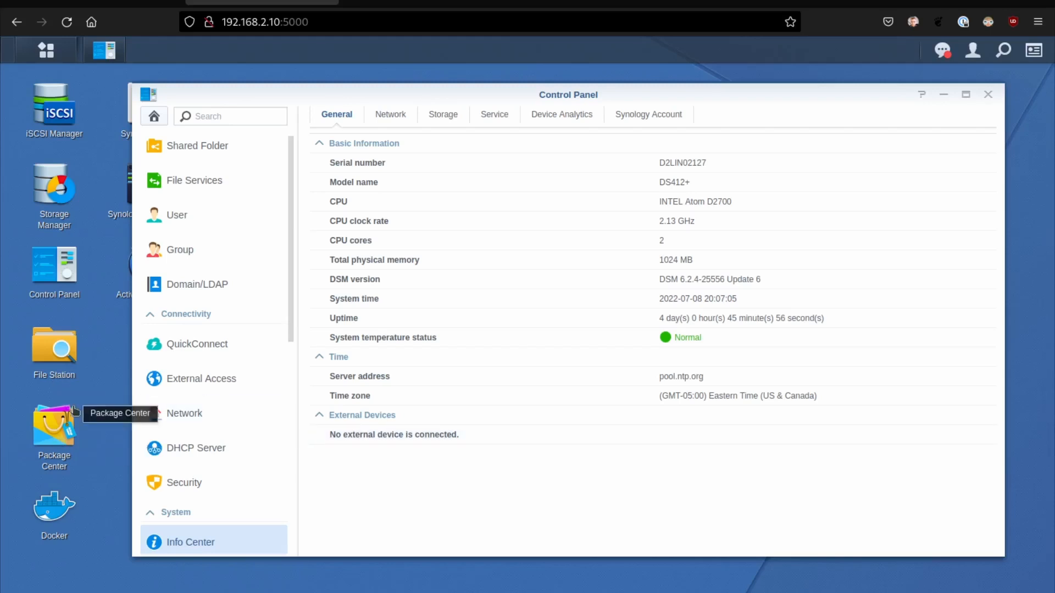
{"action": "left_click", "coordinate": [53, 422]}
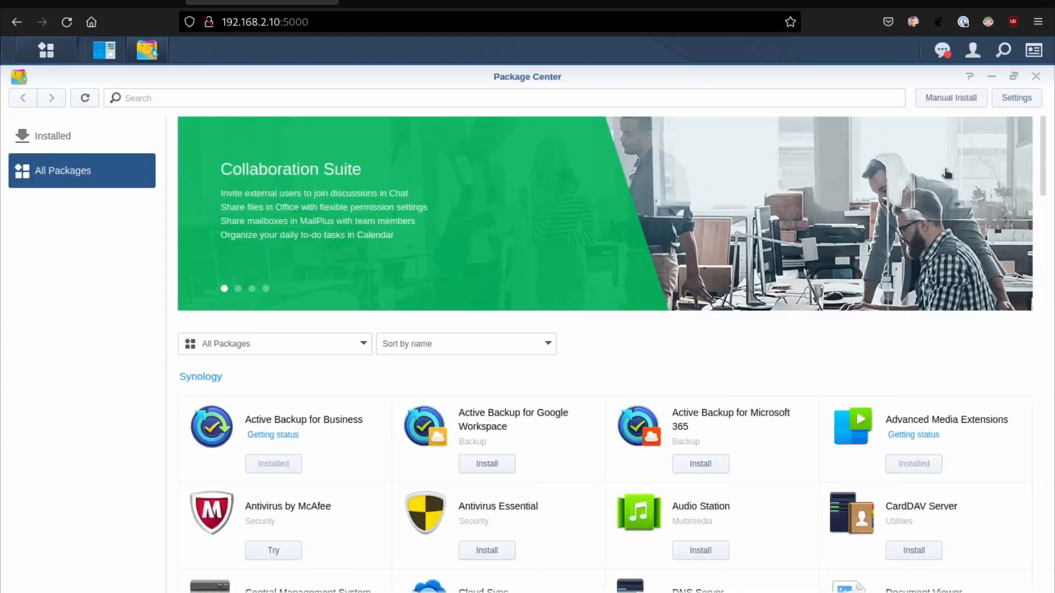
{"action": "scroll", "scroll_direction": "down", "scroll_amount": 3}
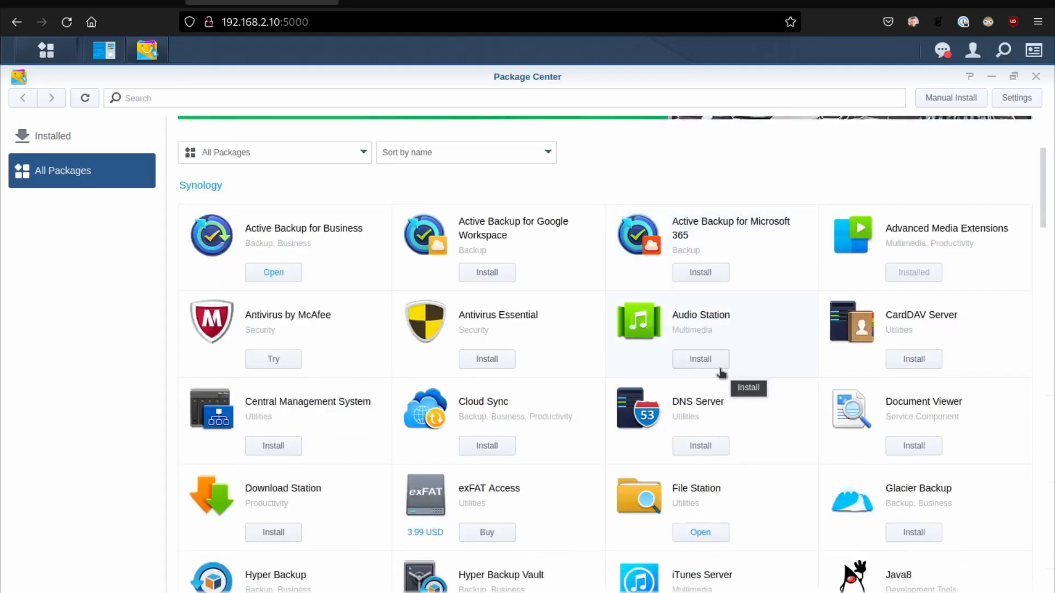
{"action": "scroll", "scroll_direction": "down", "scroll_amount": 3}
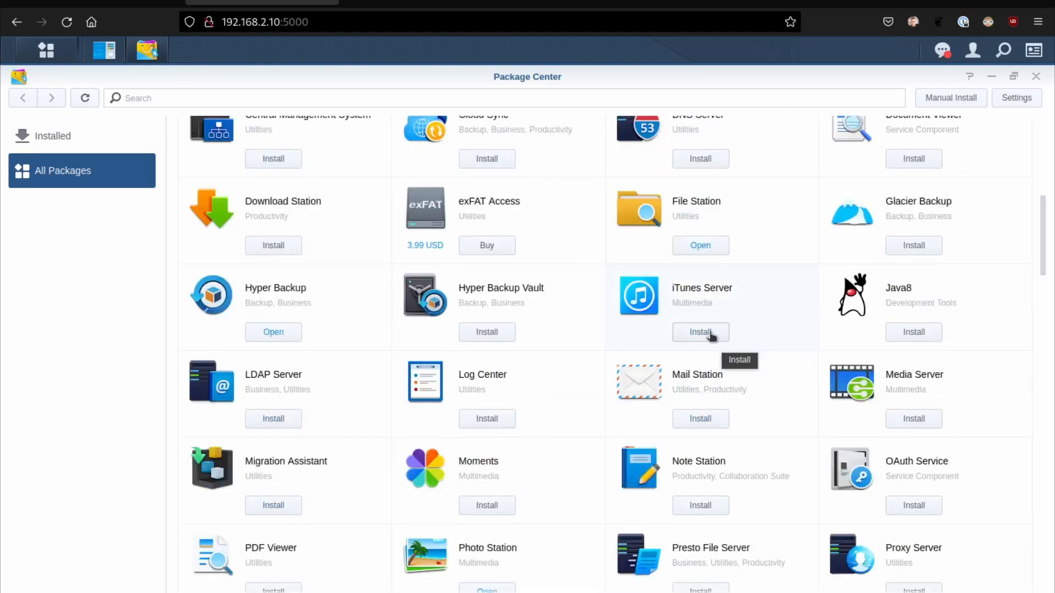
{"action": "scroll", "scroll_direction": "down", "scroll_amount": 3}
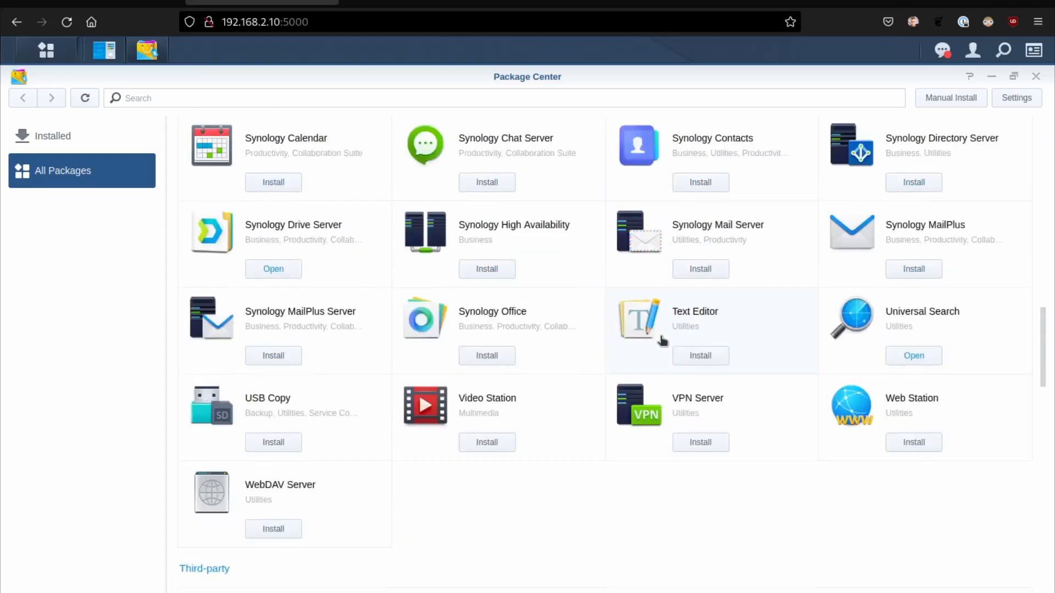
{"action": "mouse_move", "coordinate": [361, 271]}
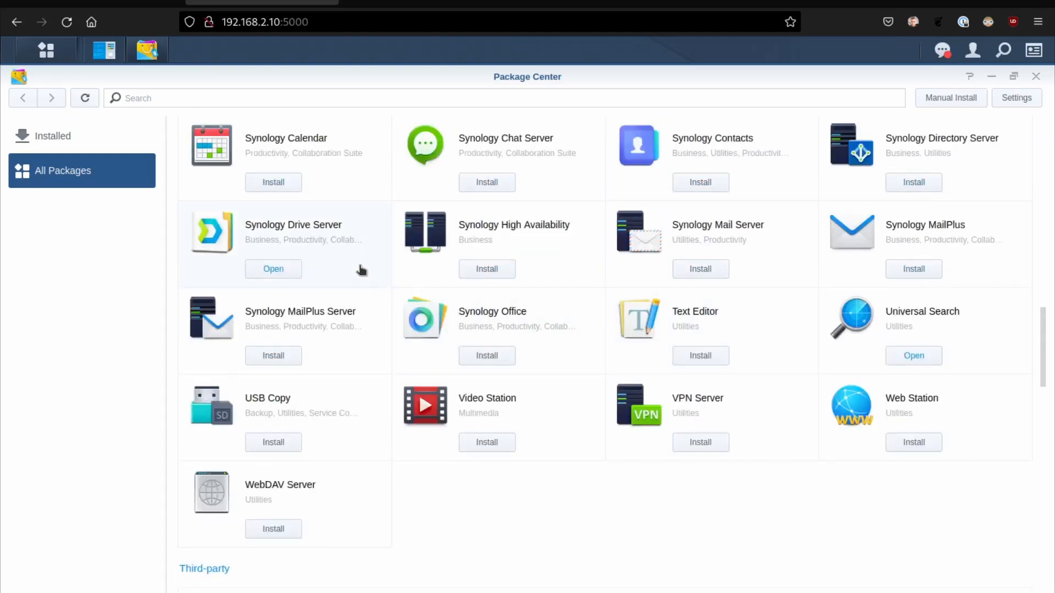
{"action": "scroll", "scroll_direction": "up", "scroll_amount": 3}
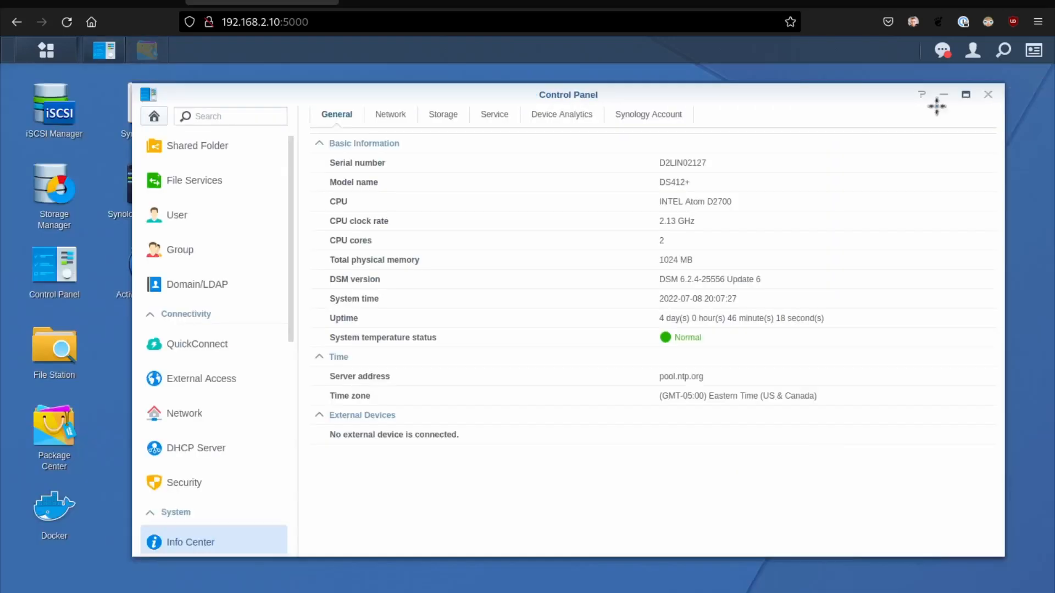
Close the Info Center window and launch Synology Drive from the desktop
{"action": "left_click", "coordinate": [987, 95]}
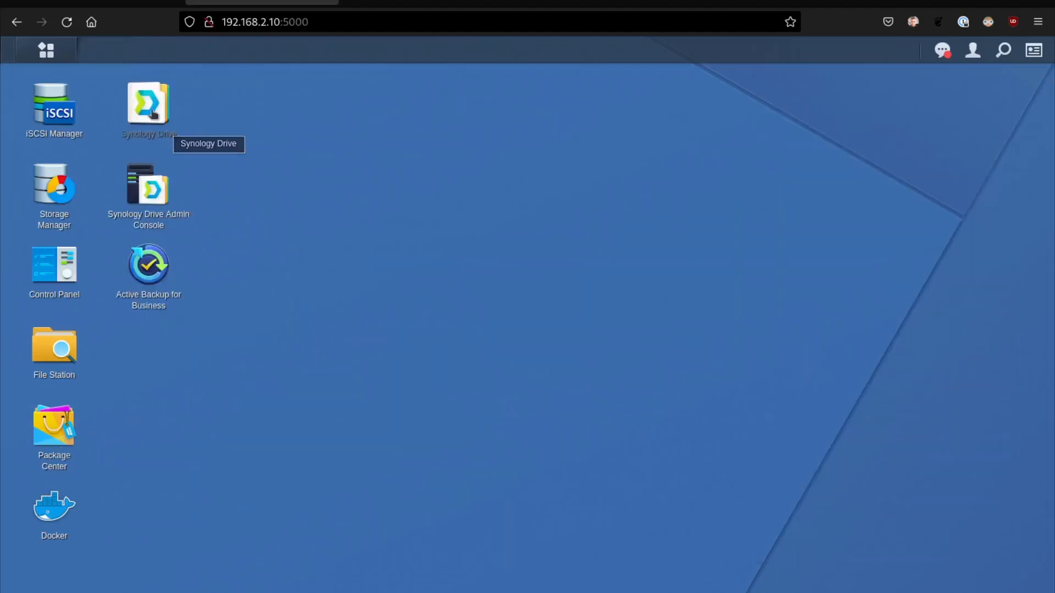
{"action": "double_click", "coordinate": [148, 105]}
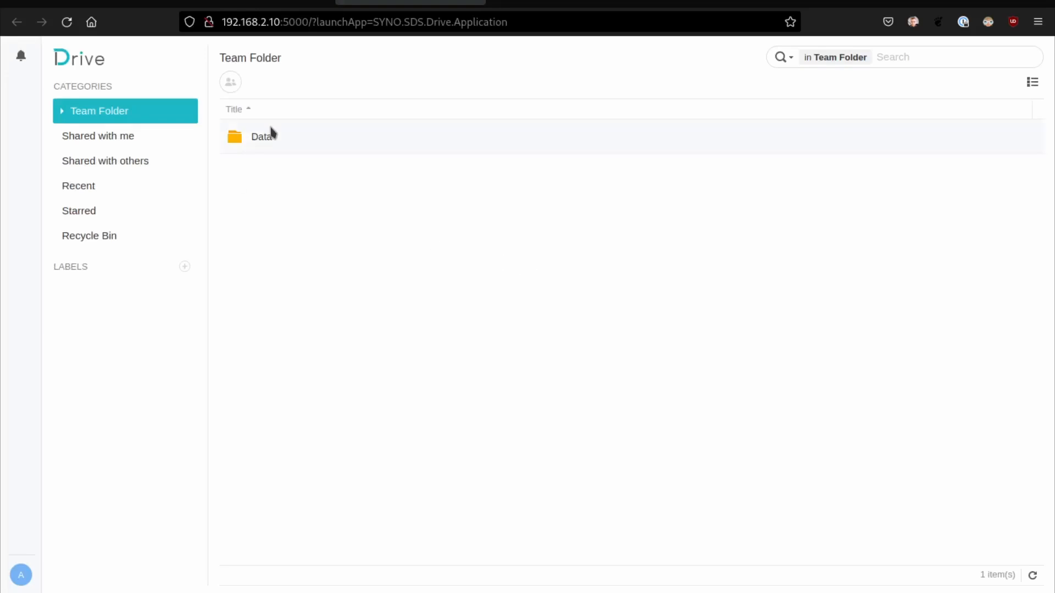
{"action": "mouse_move", "coordinate": [104, 235]}
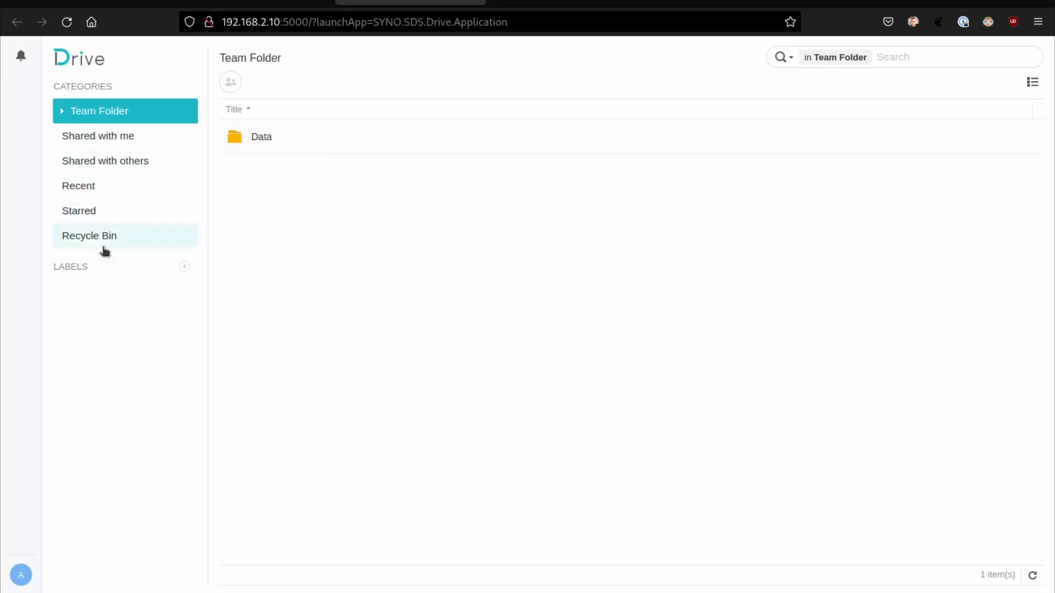
{"action": "mouse_move", "coordinate": [277, 167]}
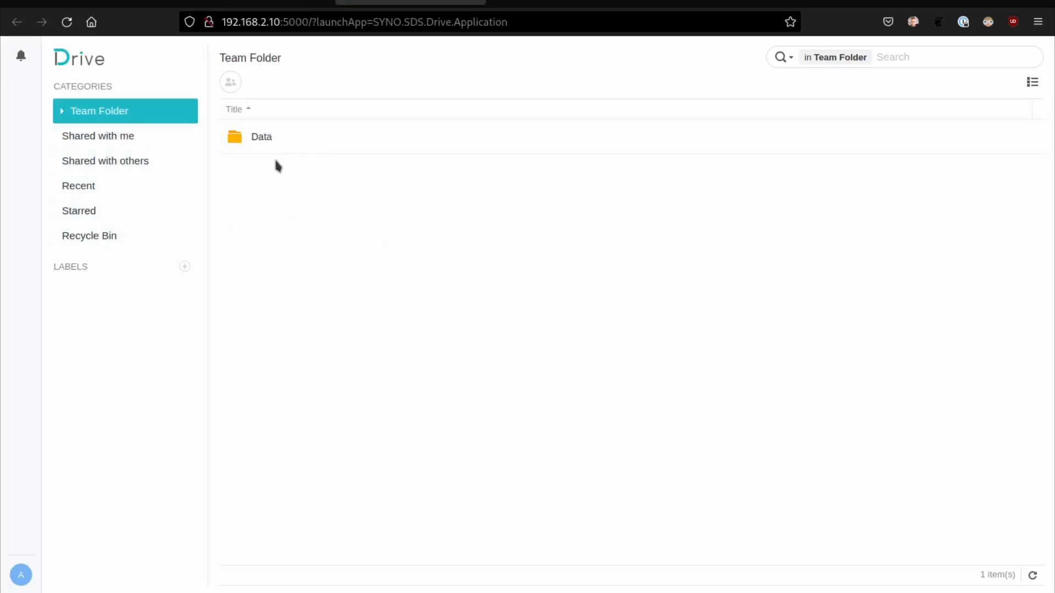
{"action": "mouse_move", "coordinate": [185, 267]}
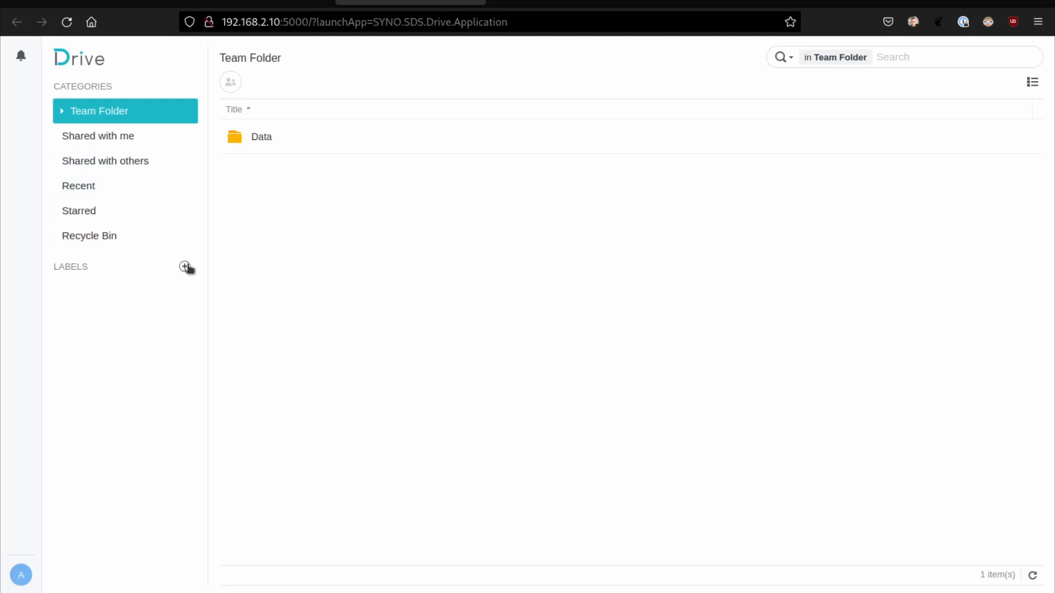
{"action": "mouse_move", "coordinate": [343, 285]}
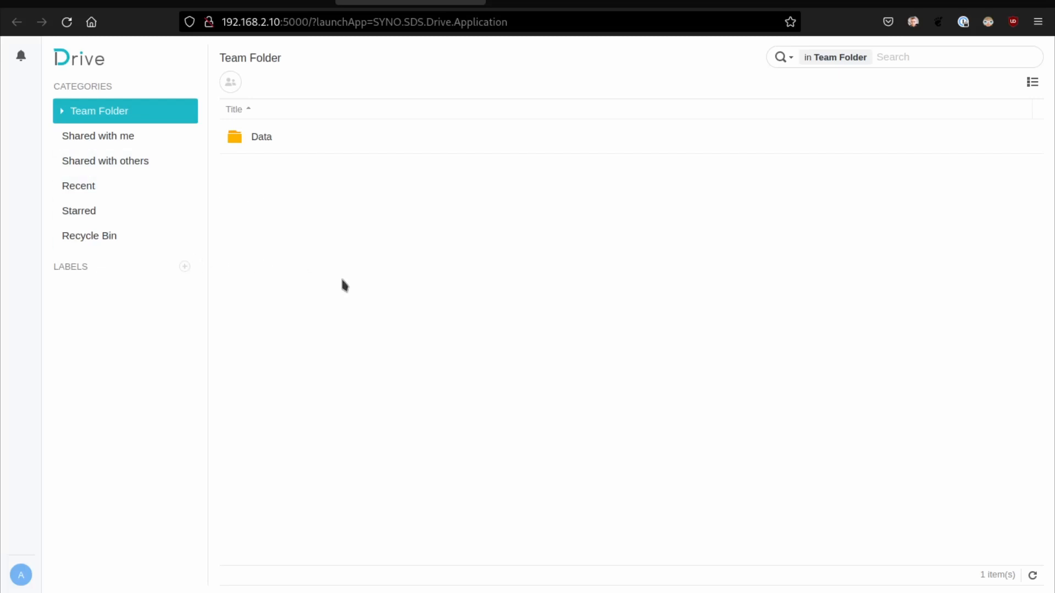
{"action": "mouse_move", "coordinate": [298, 212]}
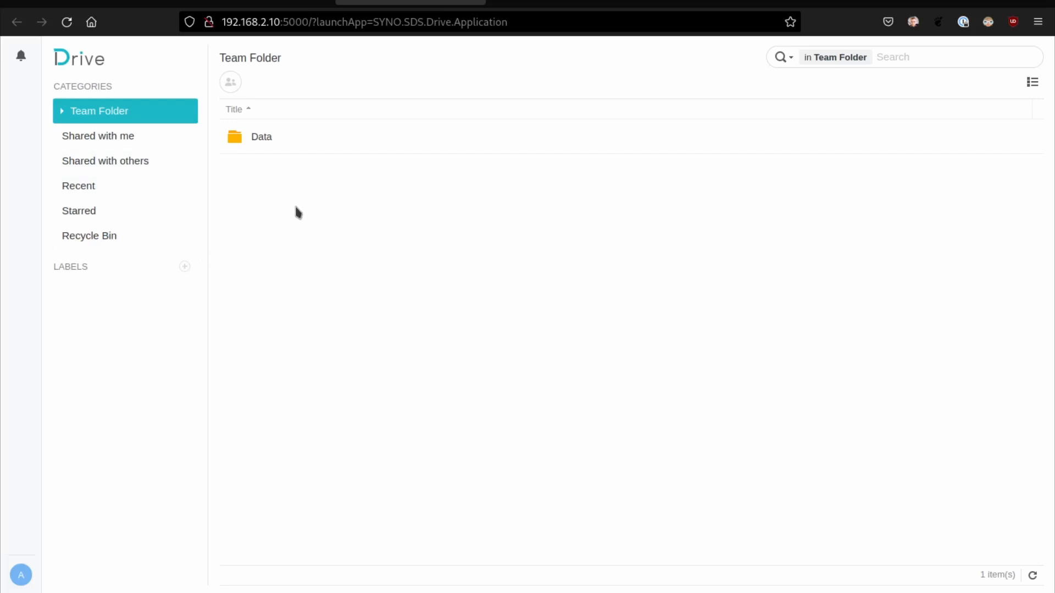
{"action": "mouse_move", "coordinate": [59, 108]}
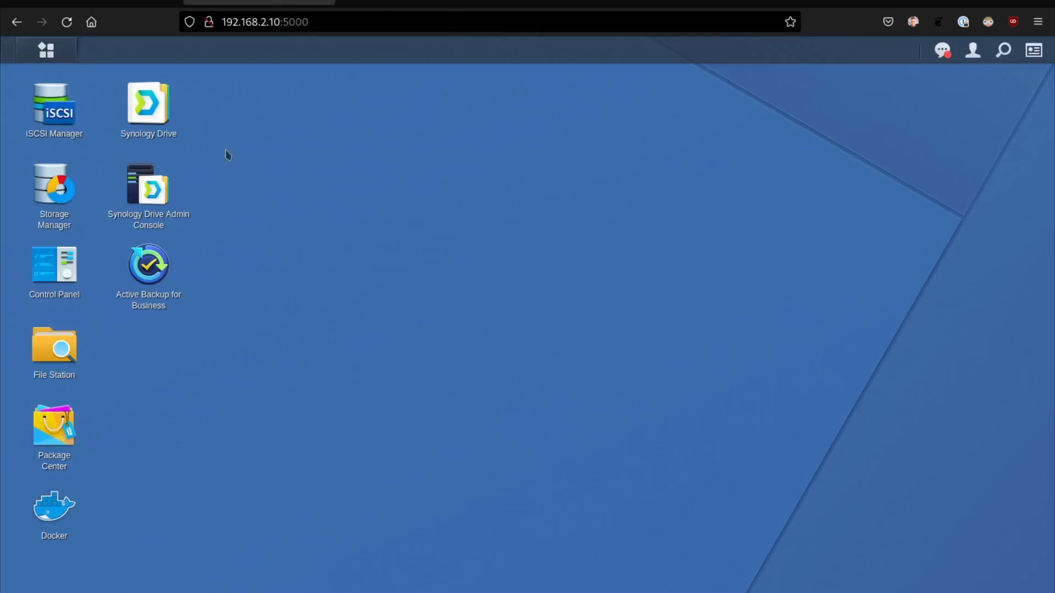
Launch Active Backup for Business from the package catalogue to its Overview page
{"action": "double_click", "coordinate": [53, 425]}
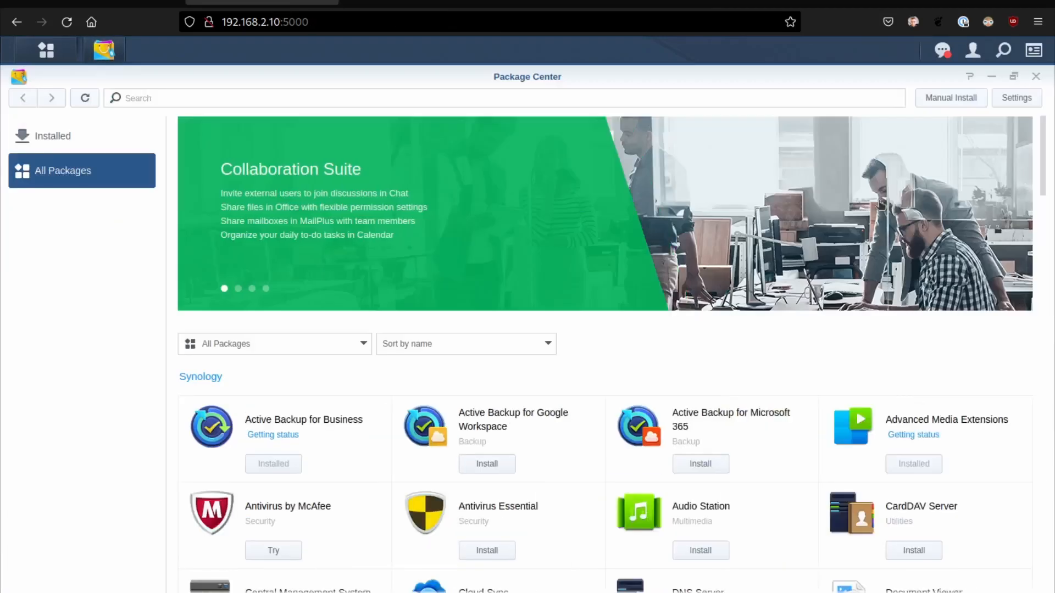
{"action": "scroll", "scroll_direction": "down", "scroll_amount": 3}
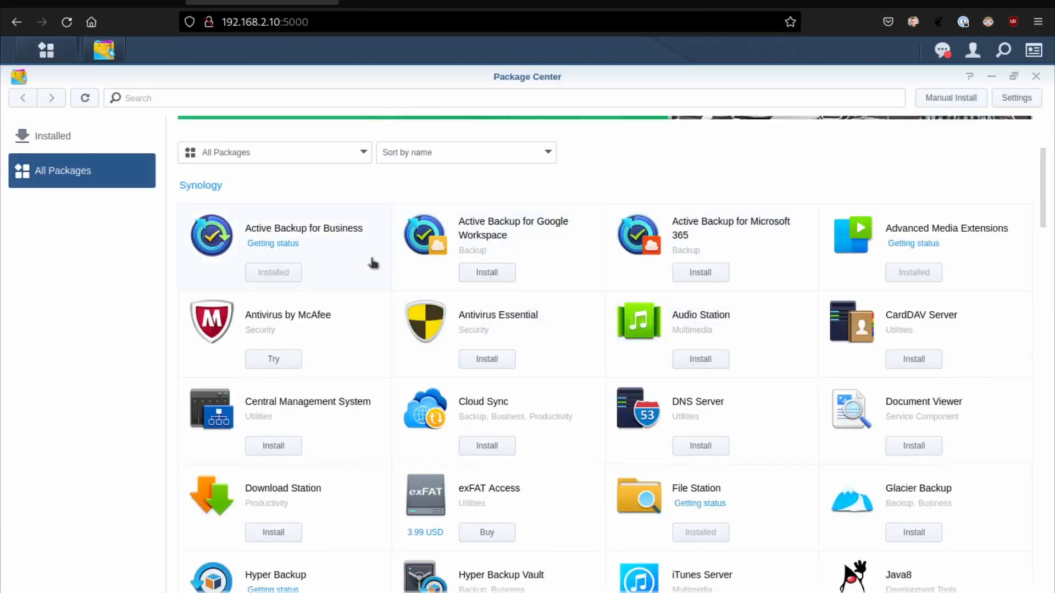
{"action": "left_click", "coordinate": [274, 272]}
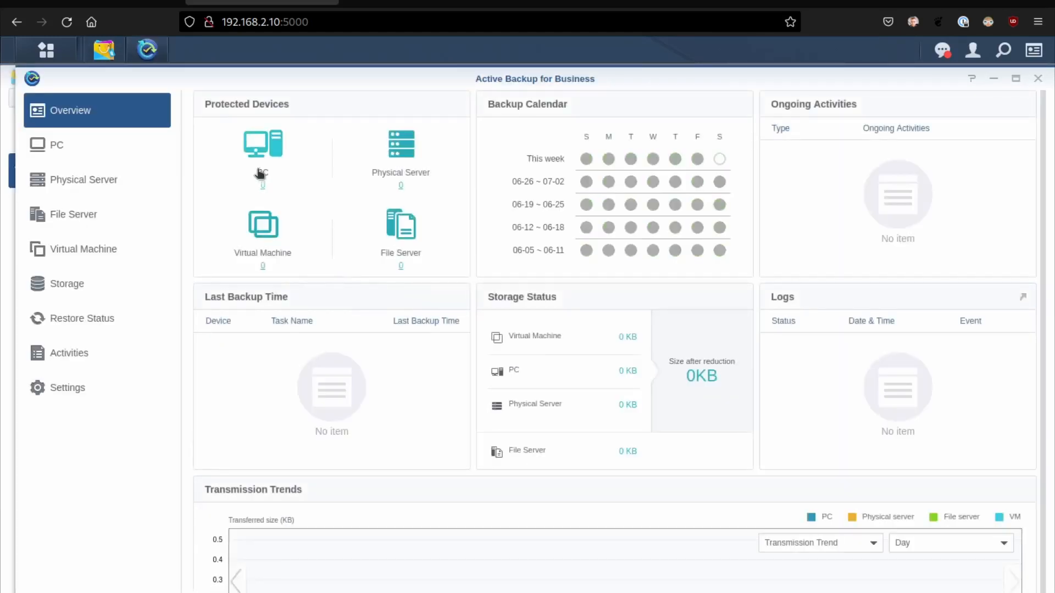
{"action": "mouse_move", "coordinate": [292, 240]}
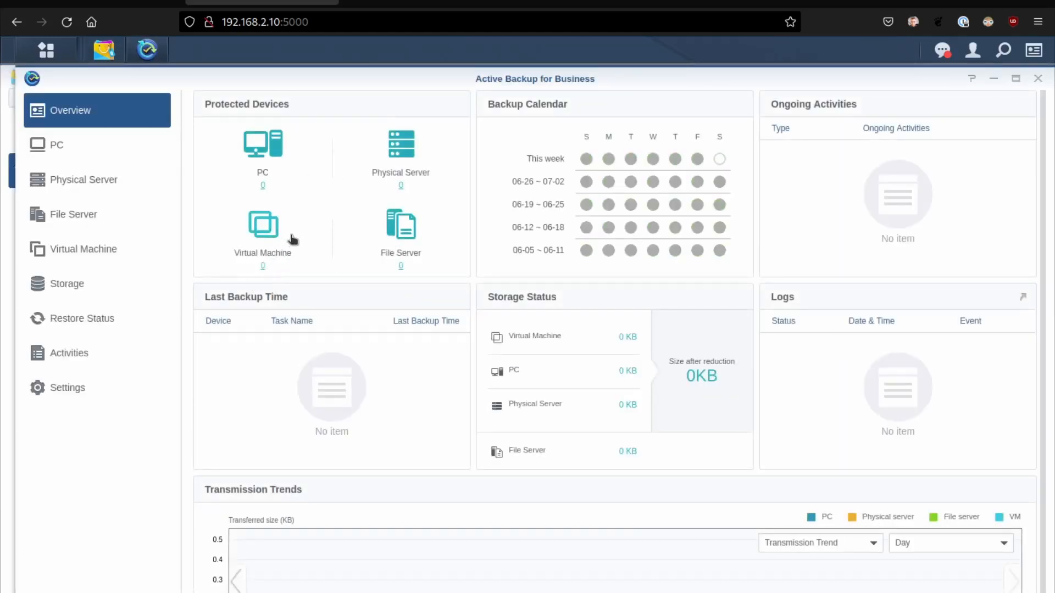
{"action": "mouse_move", "coordinate": [265, 152]}
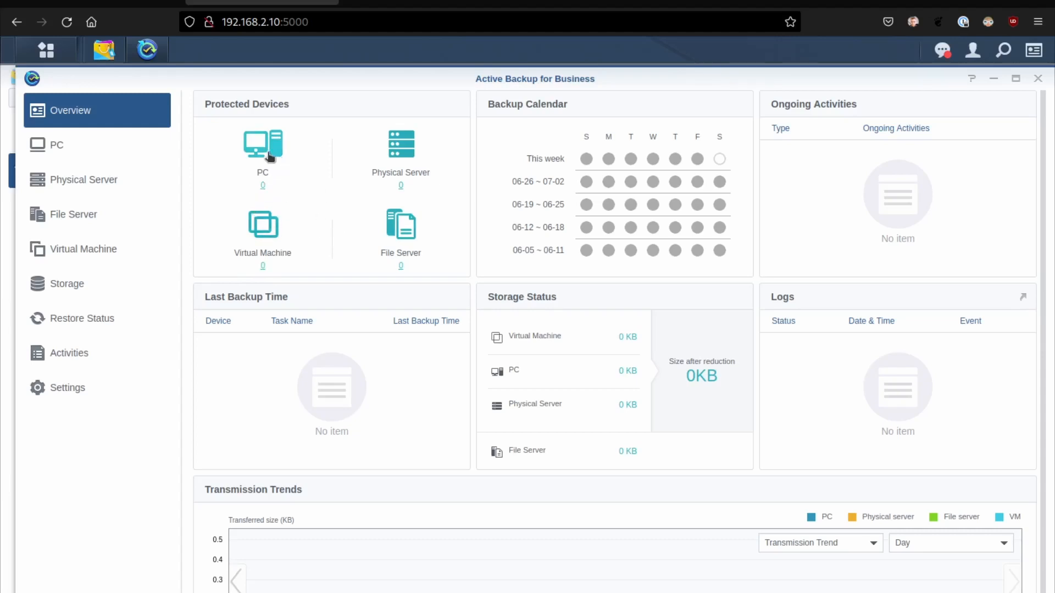
{"action": "mouse_move", "coordinate": [232, 249]}
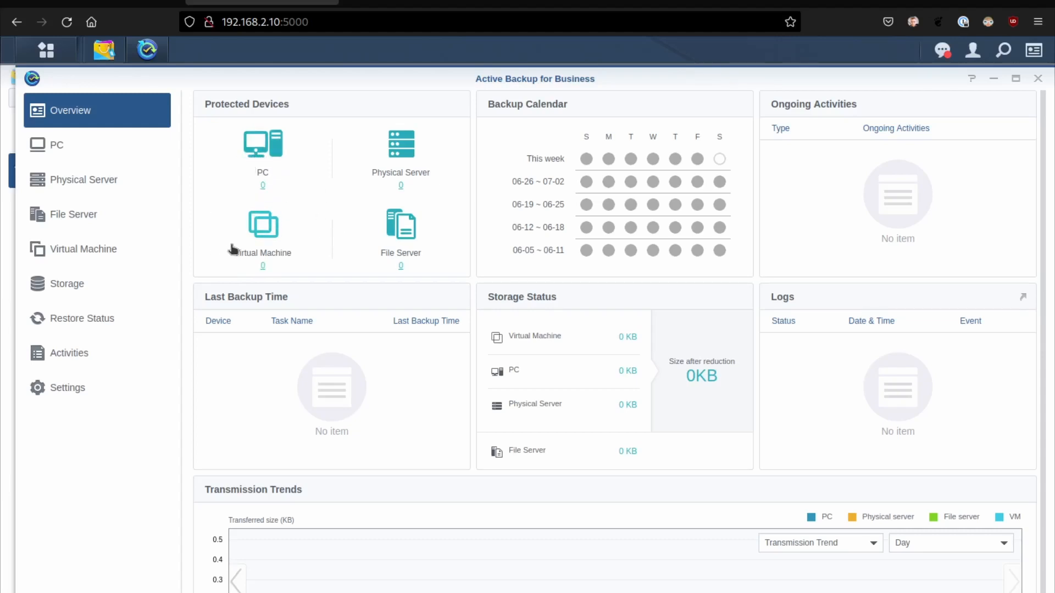
{"action": "mouse_move", "coordinate": [374, 268]}
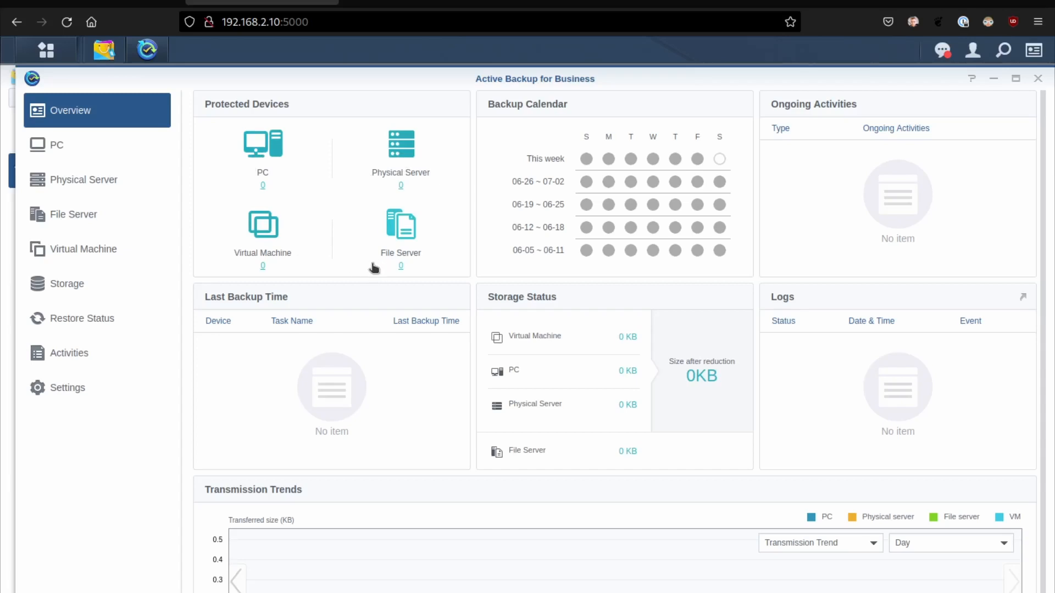
{"action": "mouse_move", "coordinate": [277, 345]}
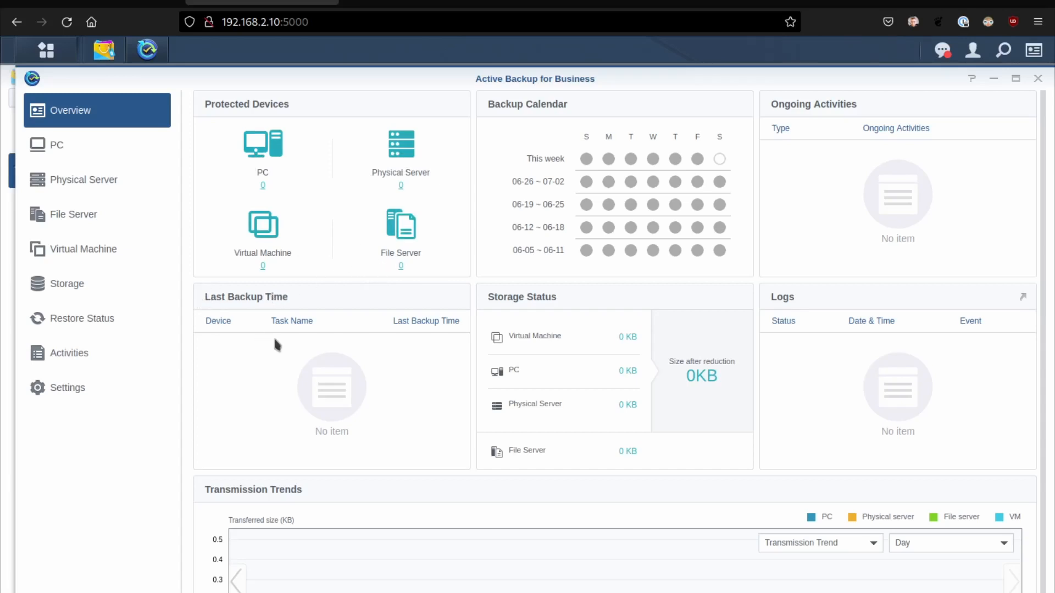
{"action": "mouse_move", "coordinate": [242, 354]}
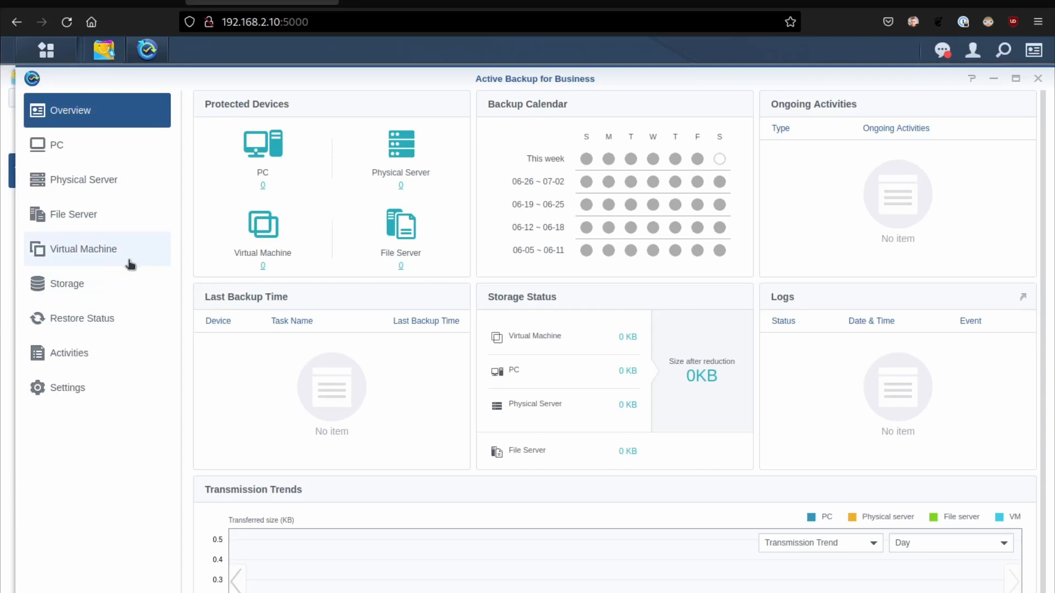
{"action": "mouse_move", "coordinate": [342, 358]}
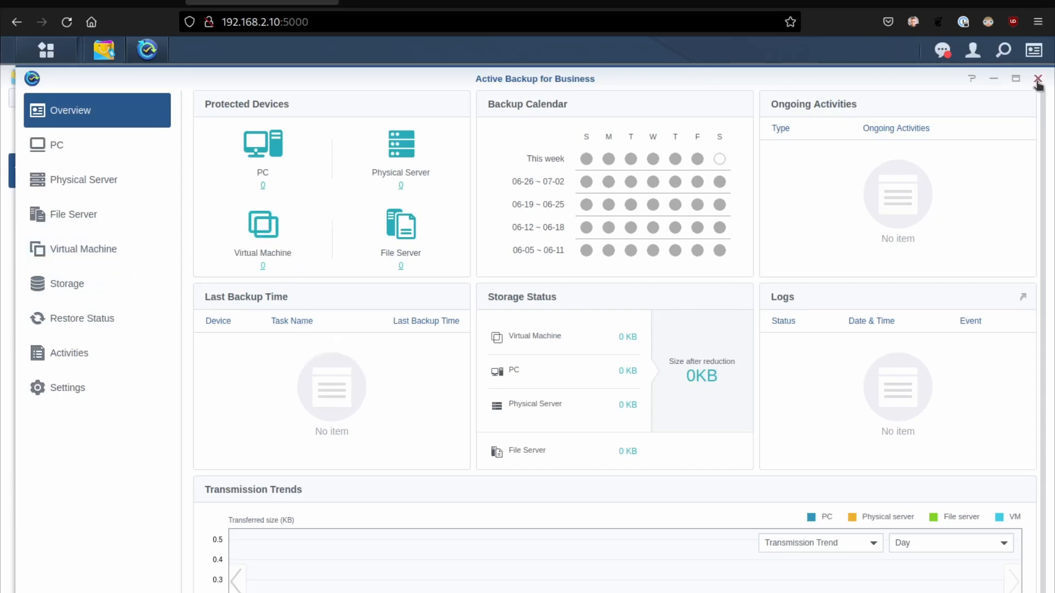
{"action": "mouse_move", "coordinate": [565, 81]}
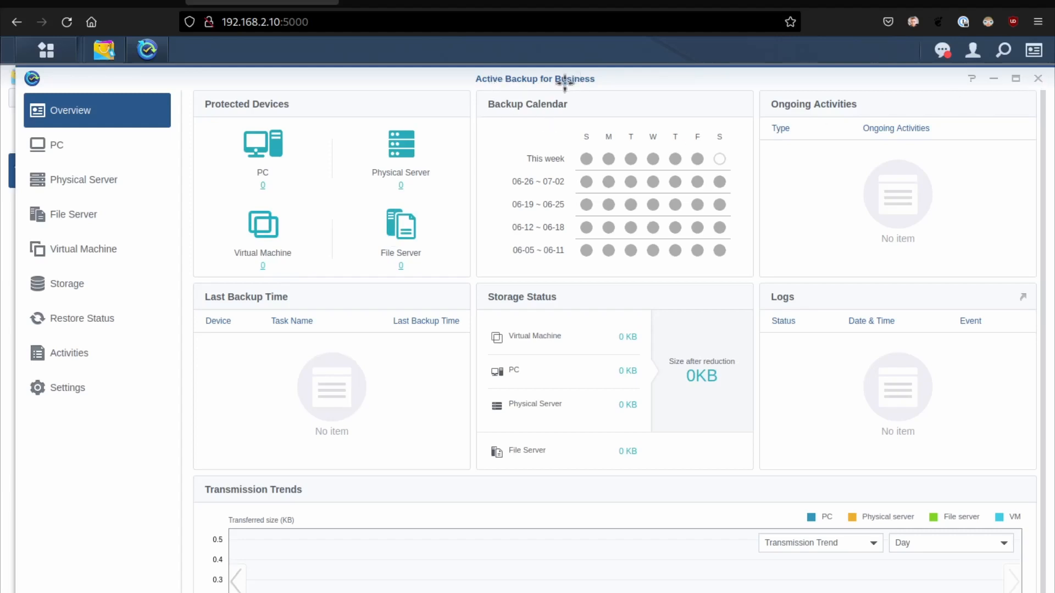
{"action": "mouse_move", "coordinate": [517, 92]}
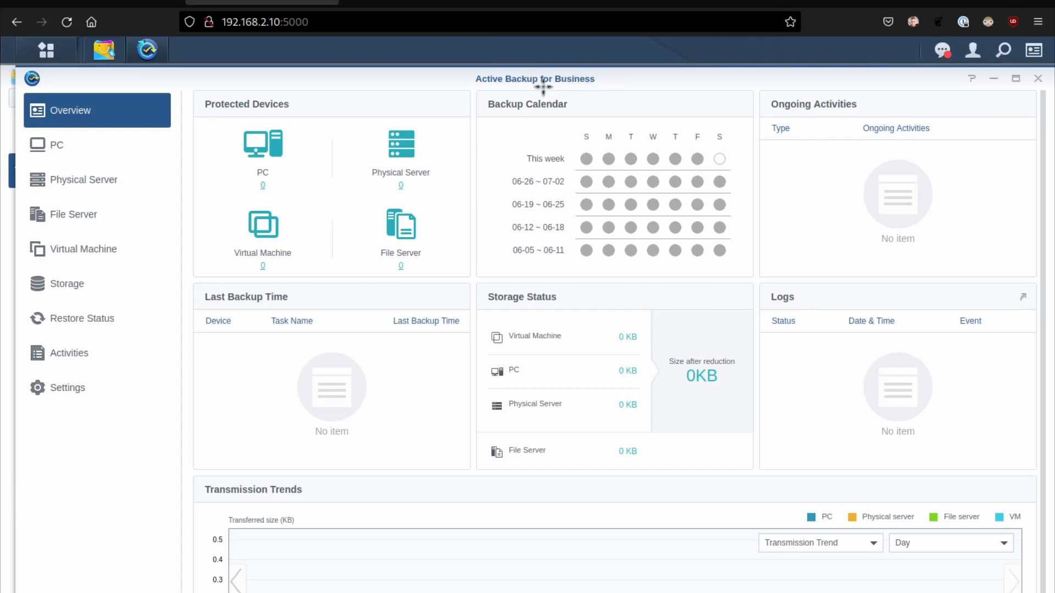
Close Active Backup for Business and browse down the Package Center list toward Plex Media Server
{"action": "left_click", "coordinate": [103, 49]}
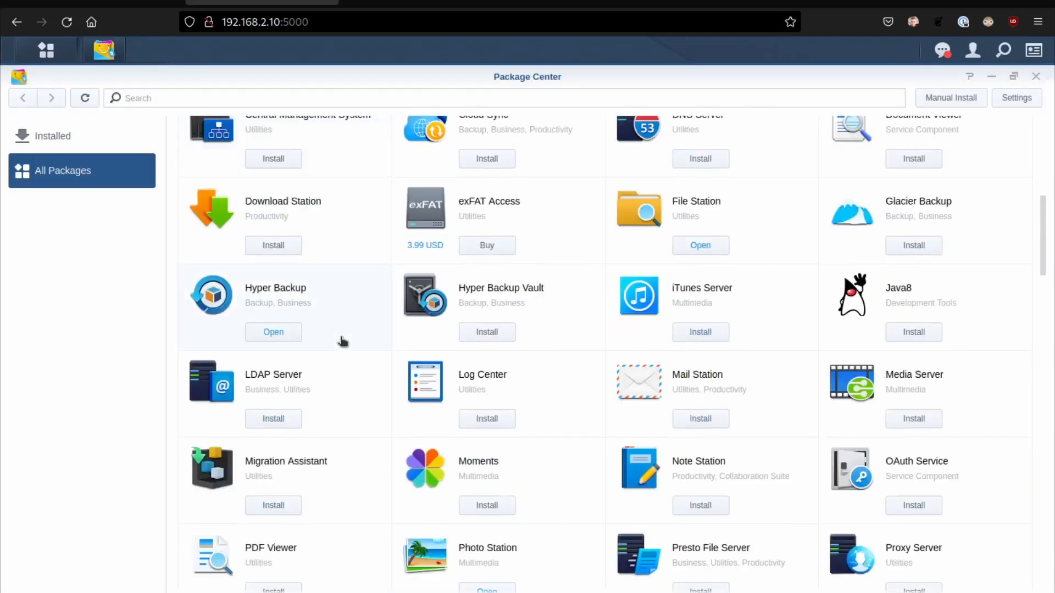
{"action": "scroll", "scroll_direction": "down", "scroll_amount": 3}
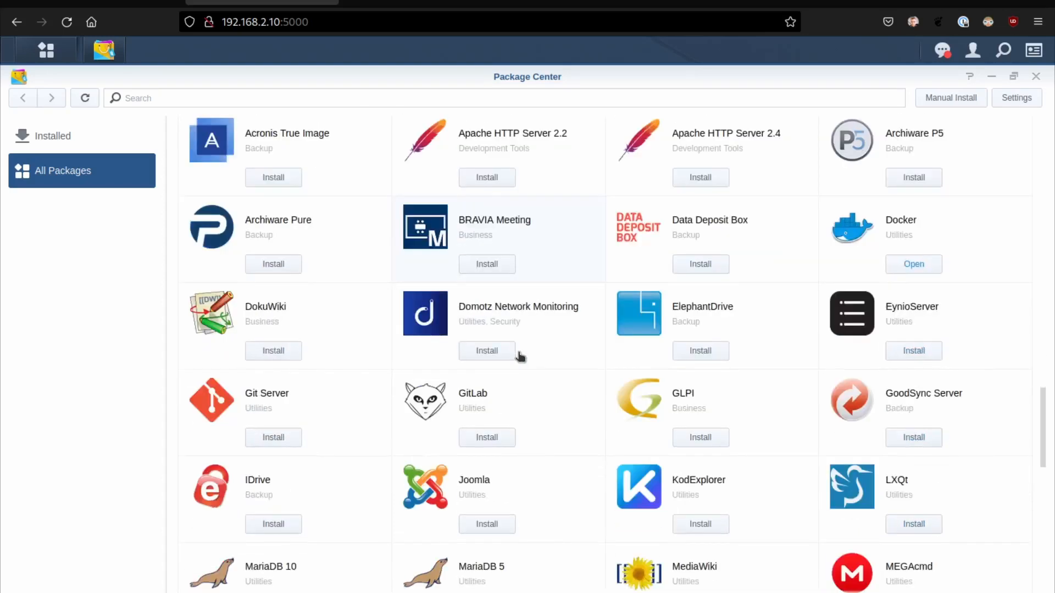
{"action": "scroll", "scroll_direction": "down", "scroll_amount": 3}
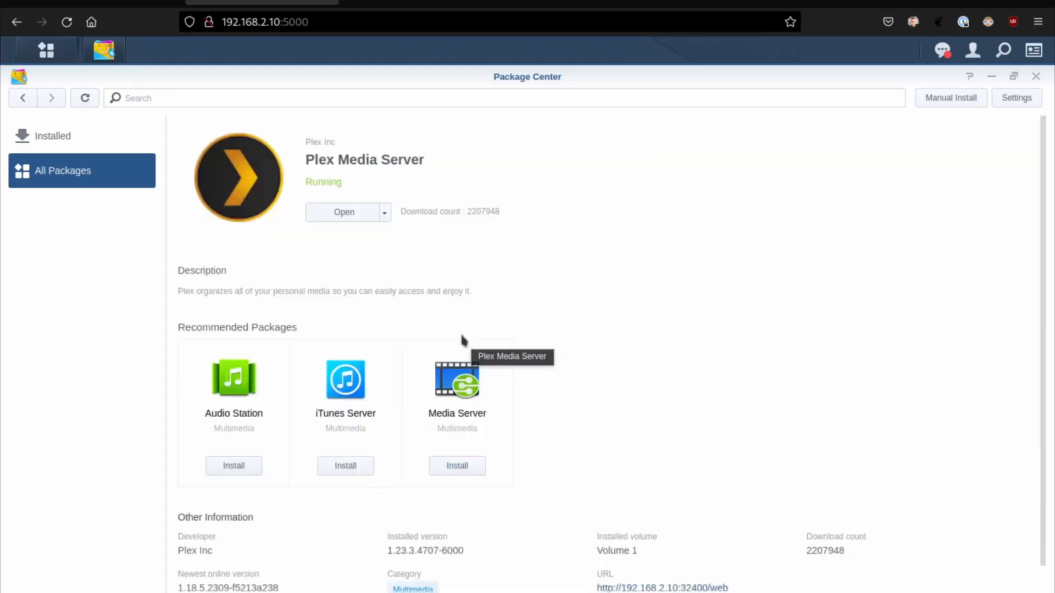
{"action": "mouse_move", "coordinate": [318, 165]}
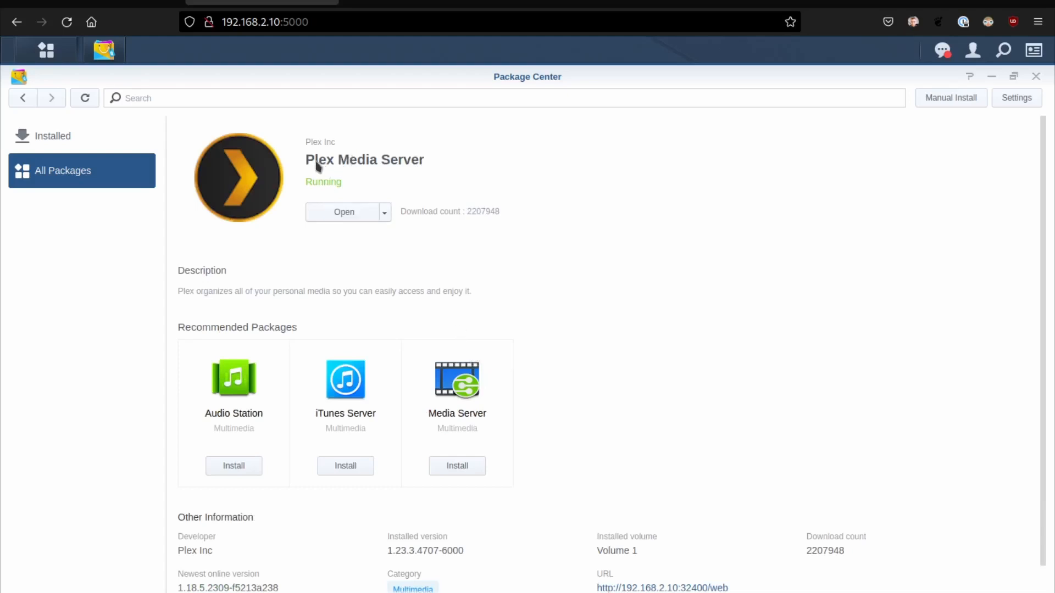
{"action": "mouse_move", "coordinate": [283, 167]}
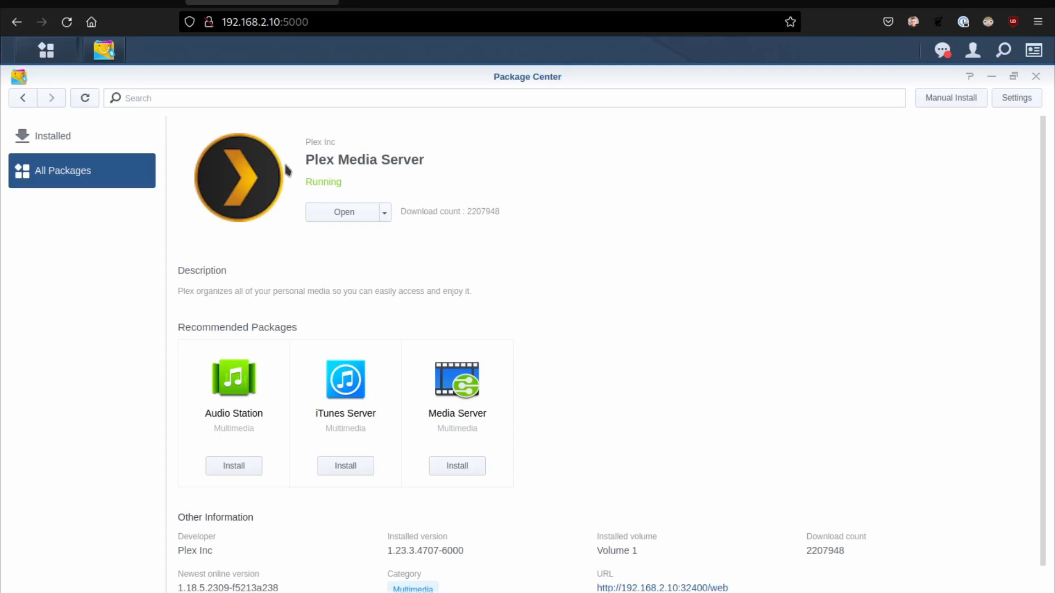
{"action": "mouse_move", "coordinate": [260, 185]}
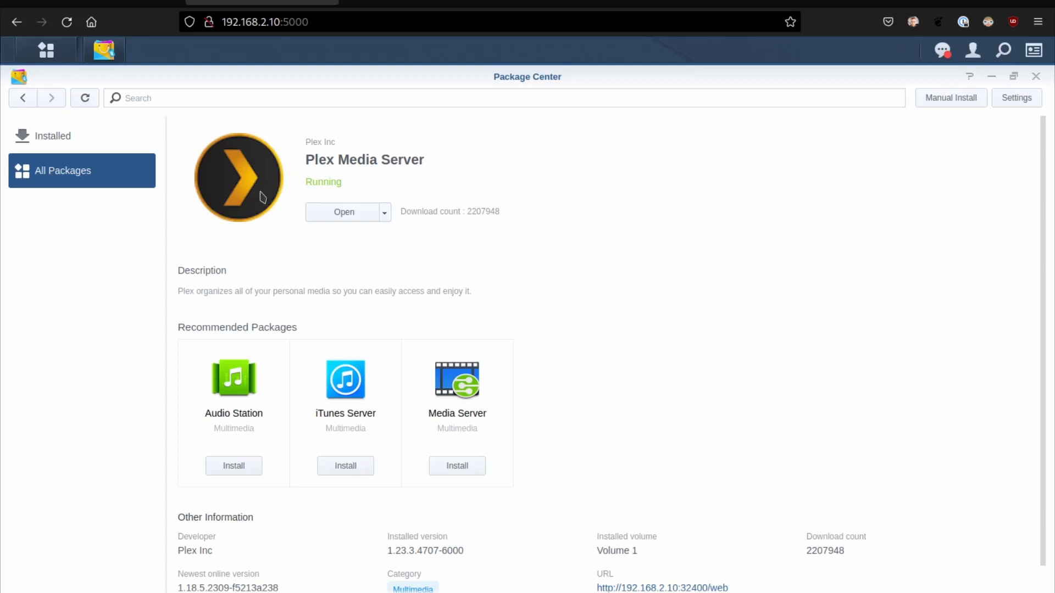
{"action": "mouse_move", "coordinate": [16, 22]}
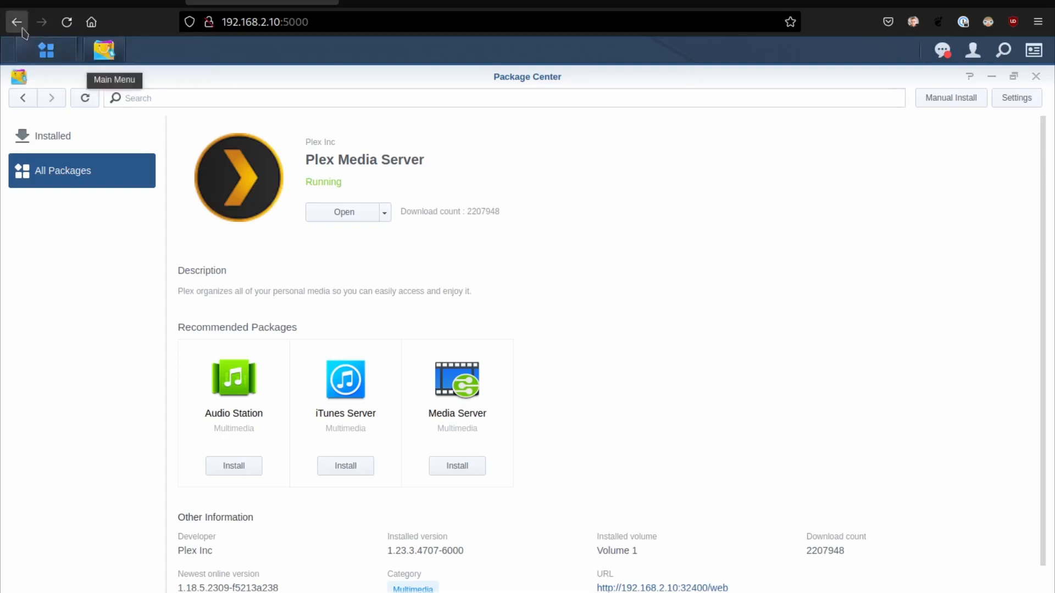
Close Package Center and launch Docker to its Overview with the running Pihole container
{"action": "left_click", "coordinate": [17, 22]}
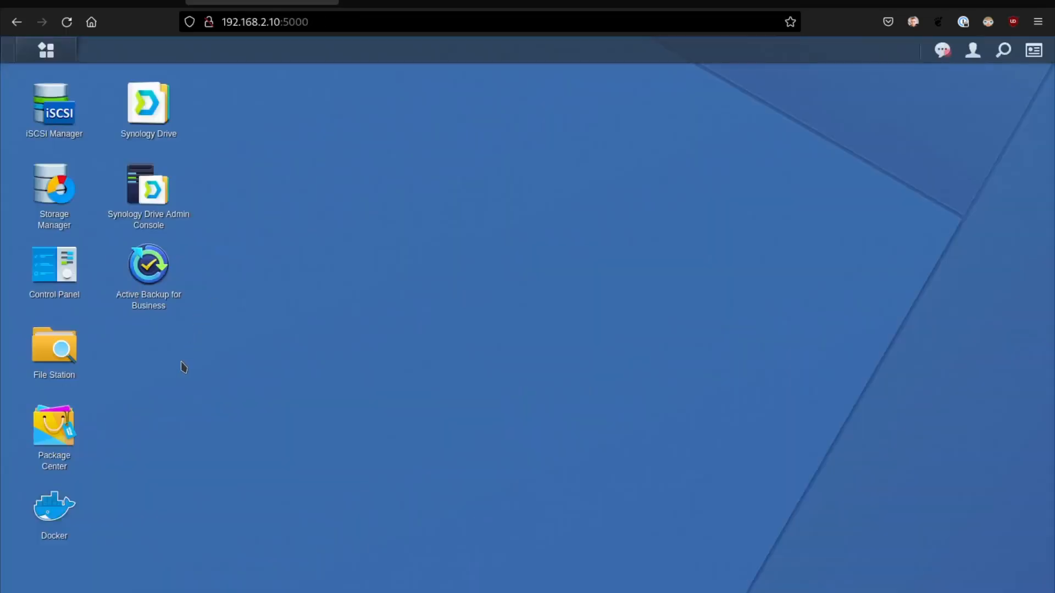
{"action": "mouse_move", "coordinate": [168, 376]}
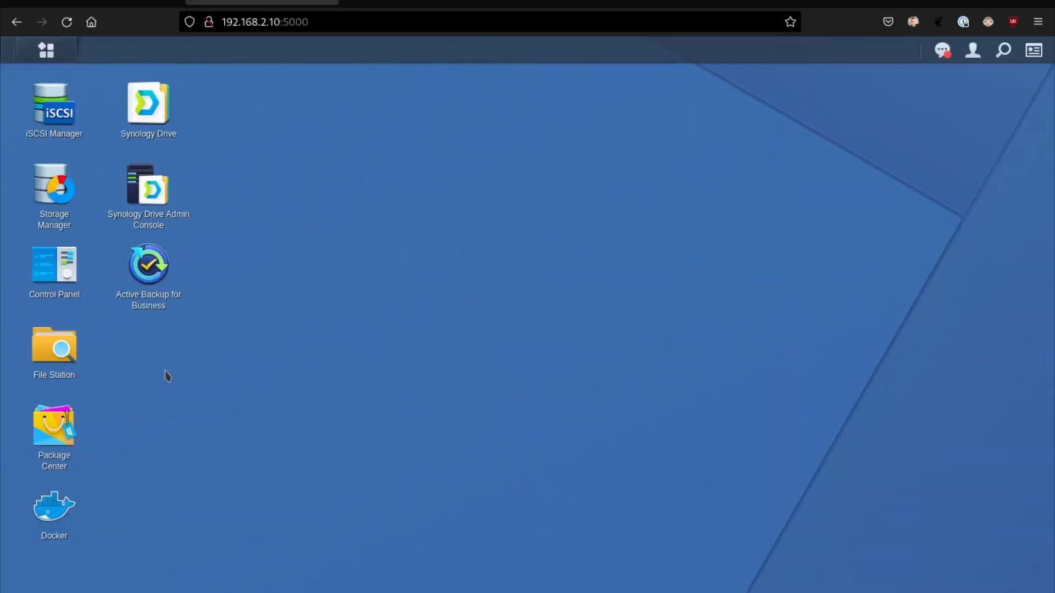
{"action": "mouse_move", "coordinate": [53, 514]}
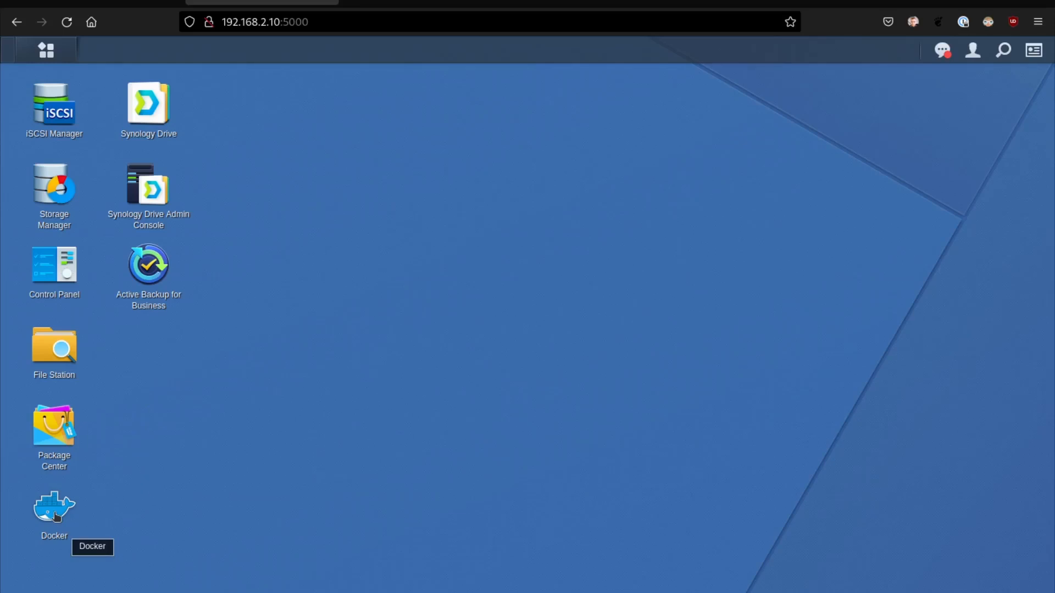
{"action": "double_click", "coordinate": [53, 505]}
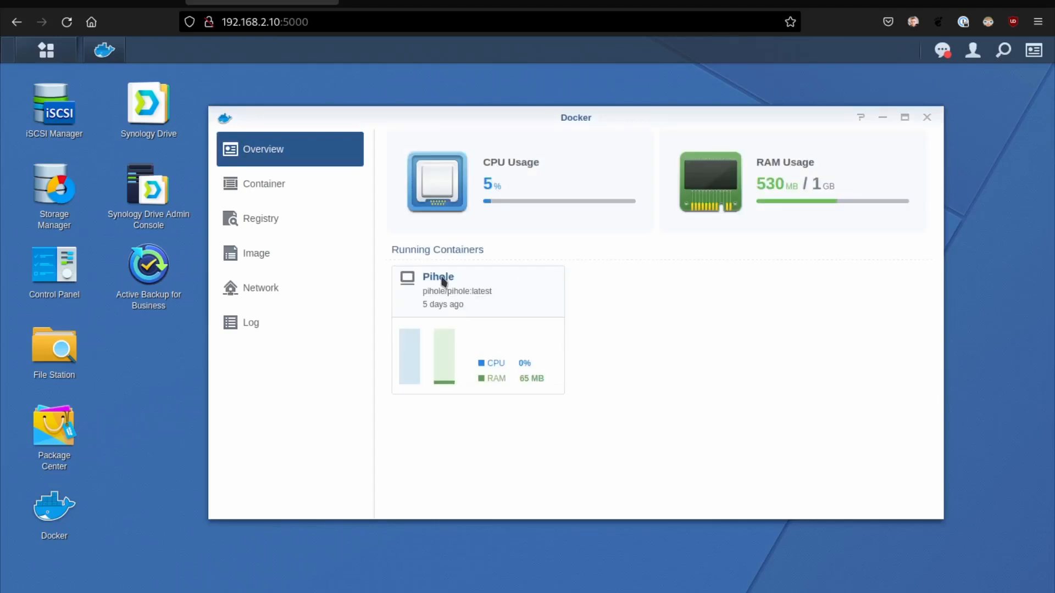
{"action": "mouse_move", "coordinate": [491, 348]}
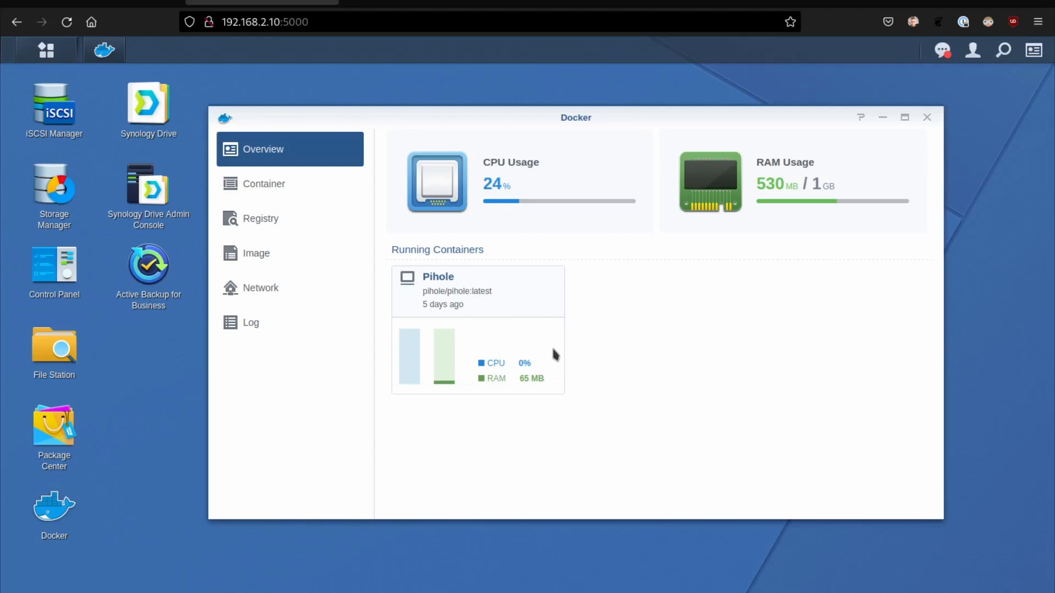
{"action": "mouse_move", "coordinate": [577, 359]}
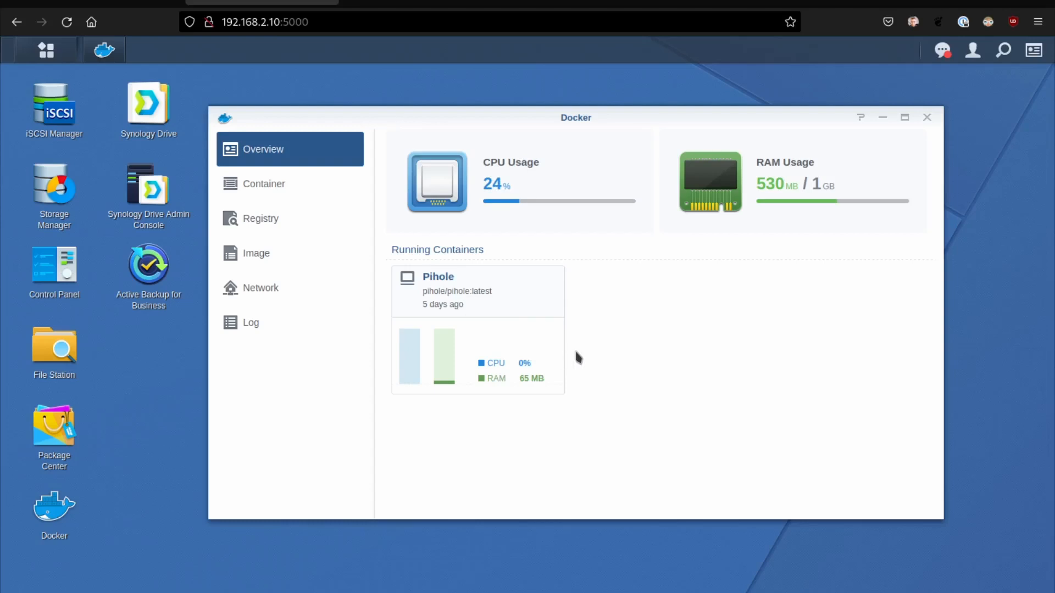
{"action": "mouse_move", "coordinate": [548, 352]}
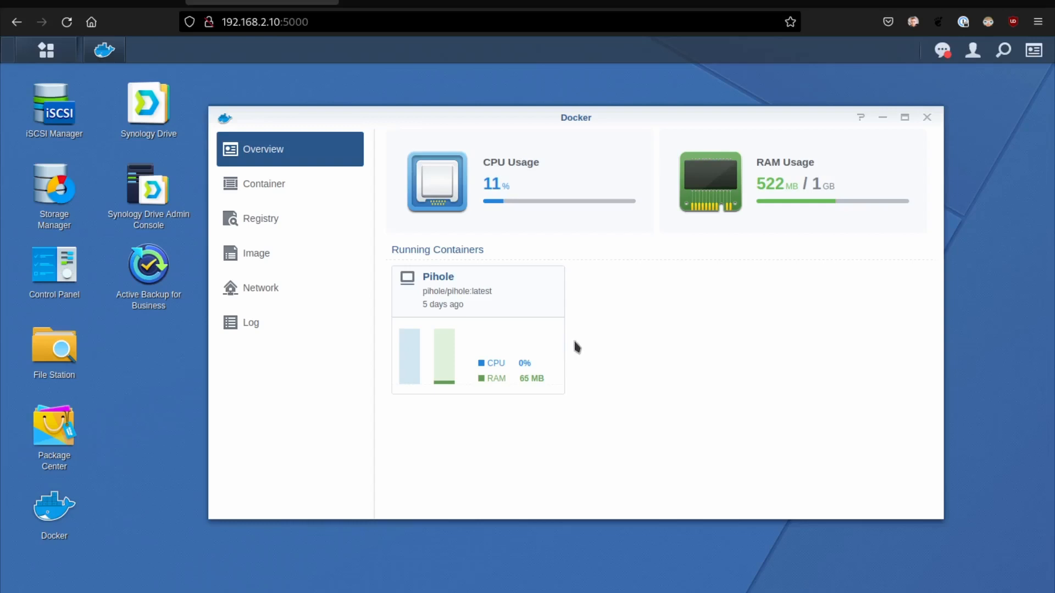
{"action": "mouse_move", "coordinate": [455, 322]}
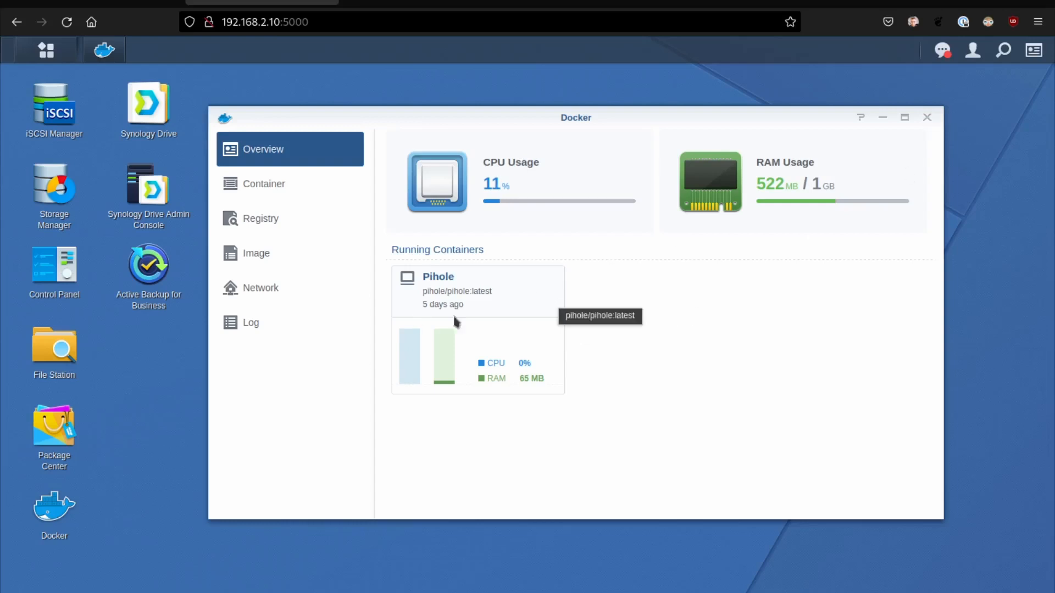
Close Docker and show the Main Menu listing all installed applications
{"action": "left_click", "coordinate": [926, 118]}
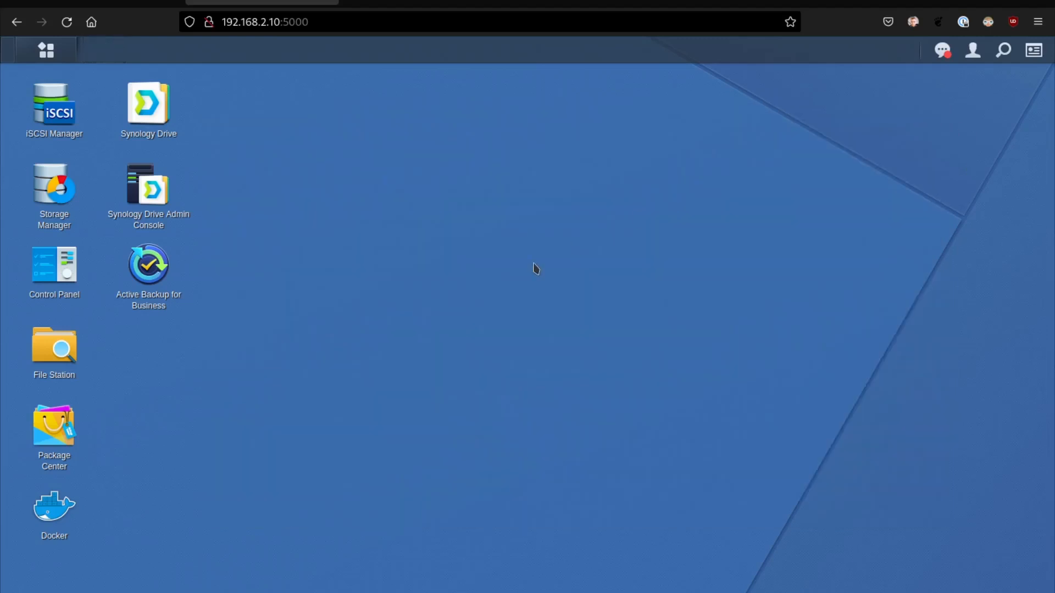
{"action": "mouse_move", "coordinate": [513, 254]}
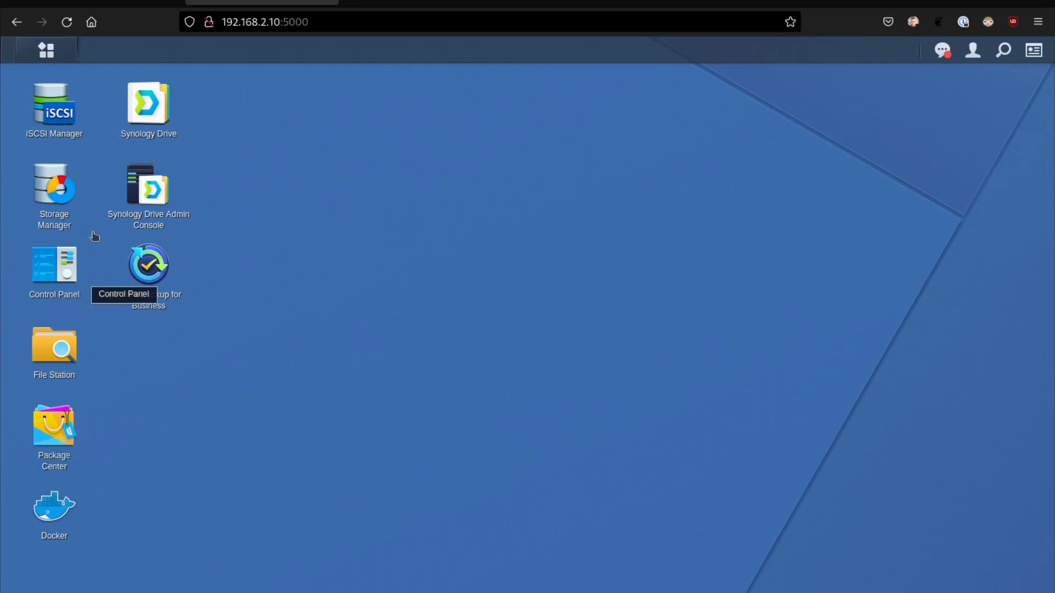
{"action": "mouse_move", "coordinate": [99, 121]}
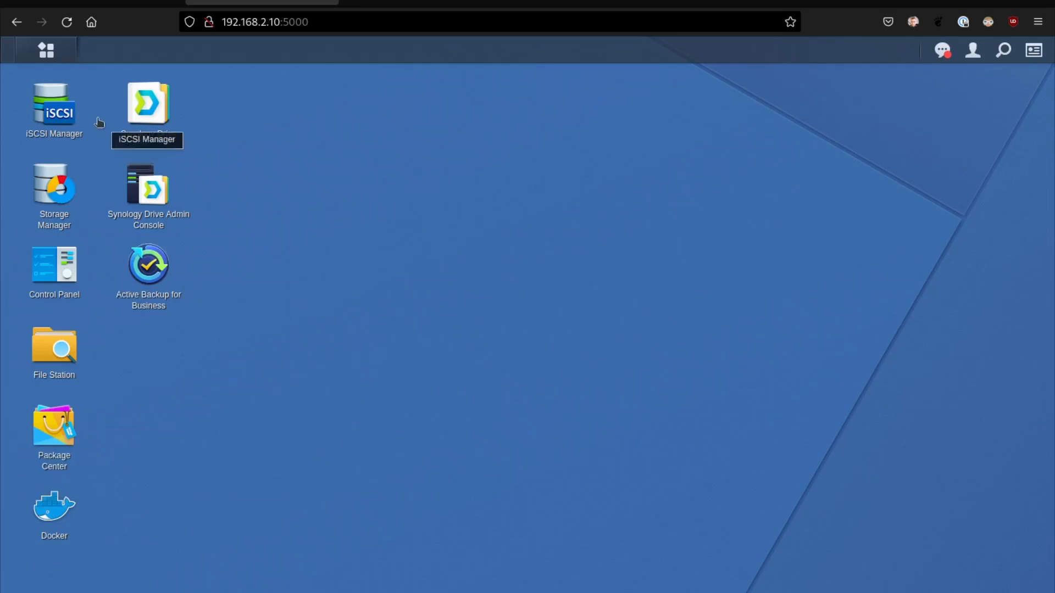
{"action": "left_click", "coordinate": [46, 49]}
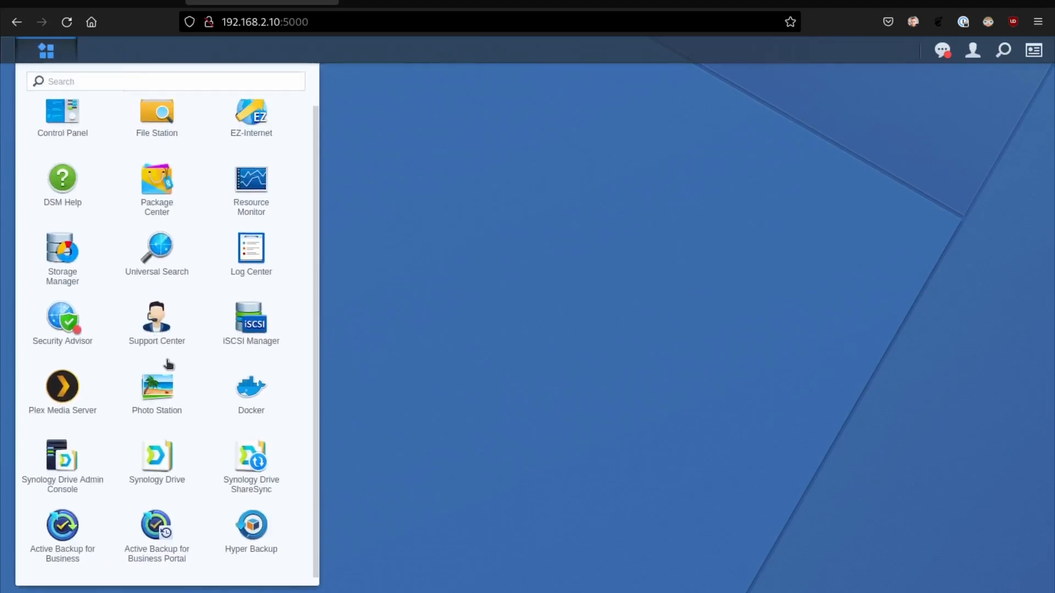
{"action": "mouse_move", "coordinate": [589, 262]}
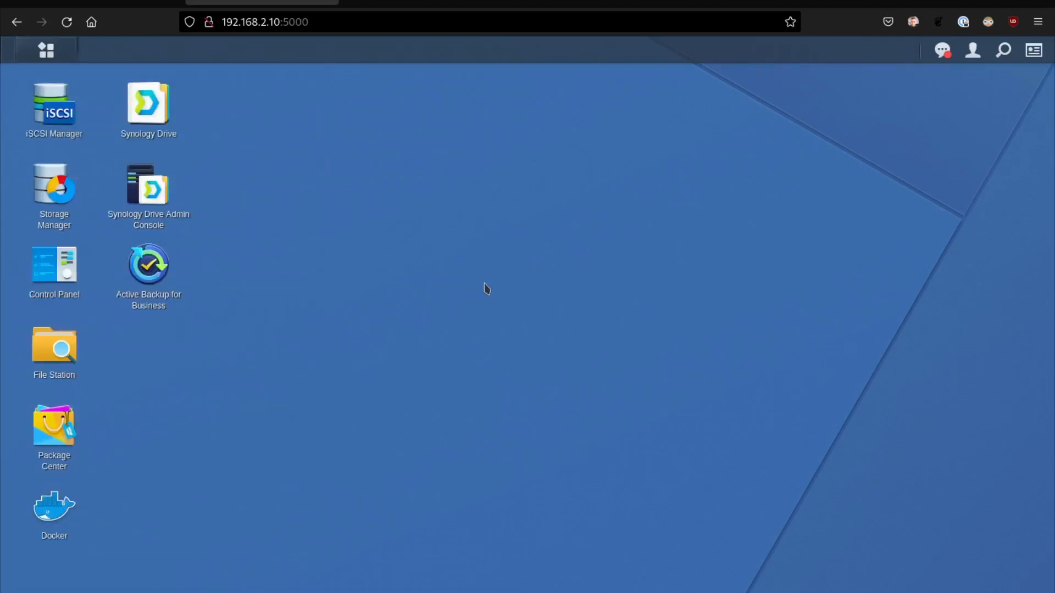
{"action": "mouse_move", "coordinate": [613, 283]}
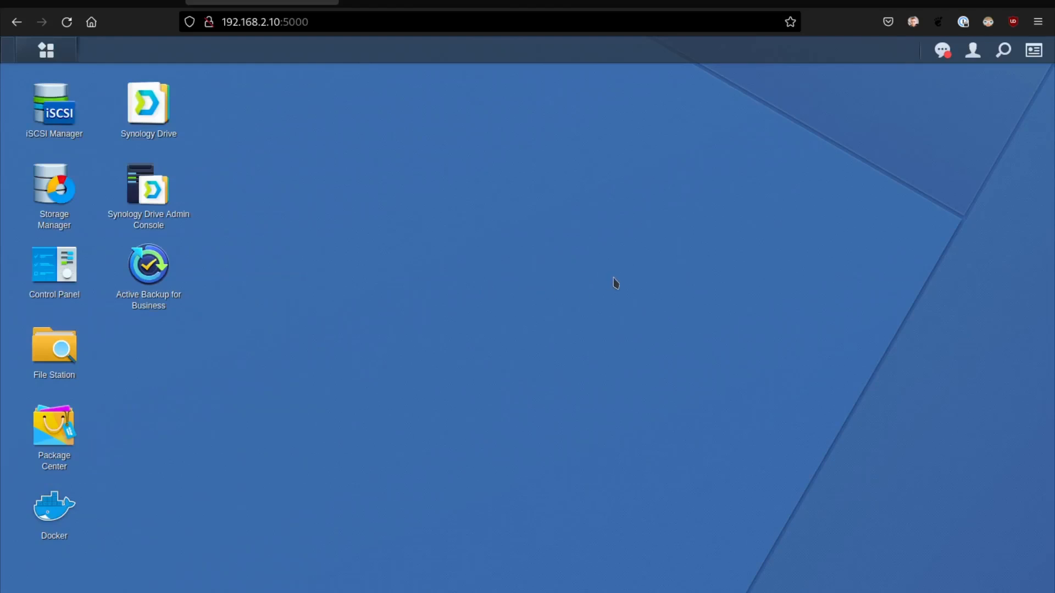
{"action": "mouse_move", "coordinate": [101, 280]}
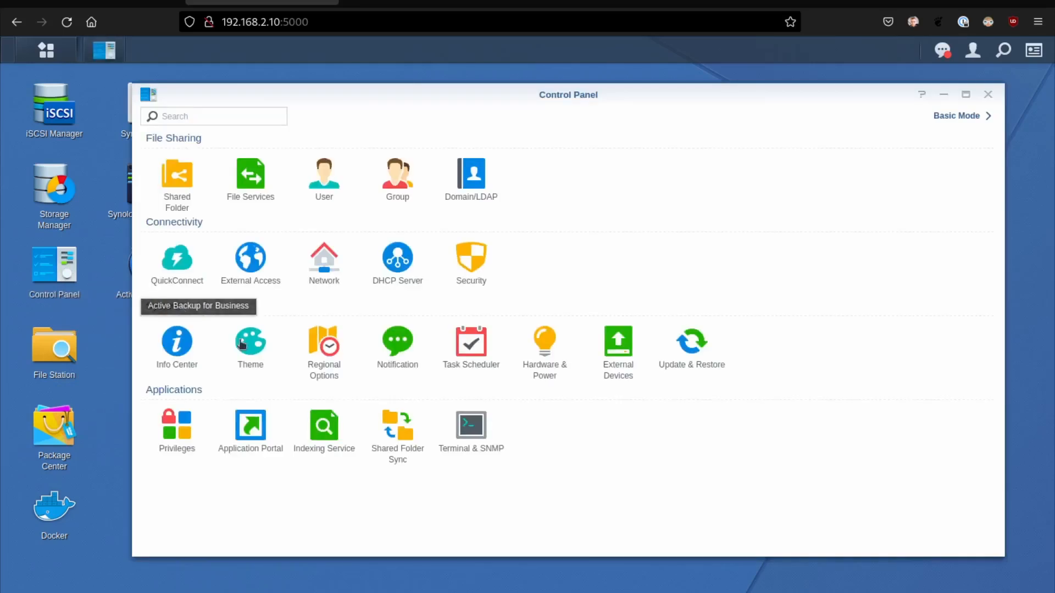
View the Info Center general rows for the DS412+ in DSM
{"action": "left_click", "coordinate": [175, 343]}
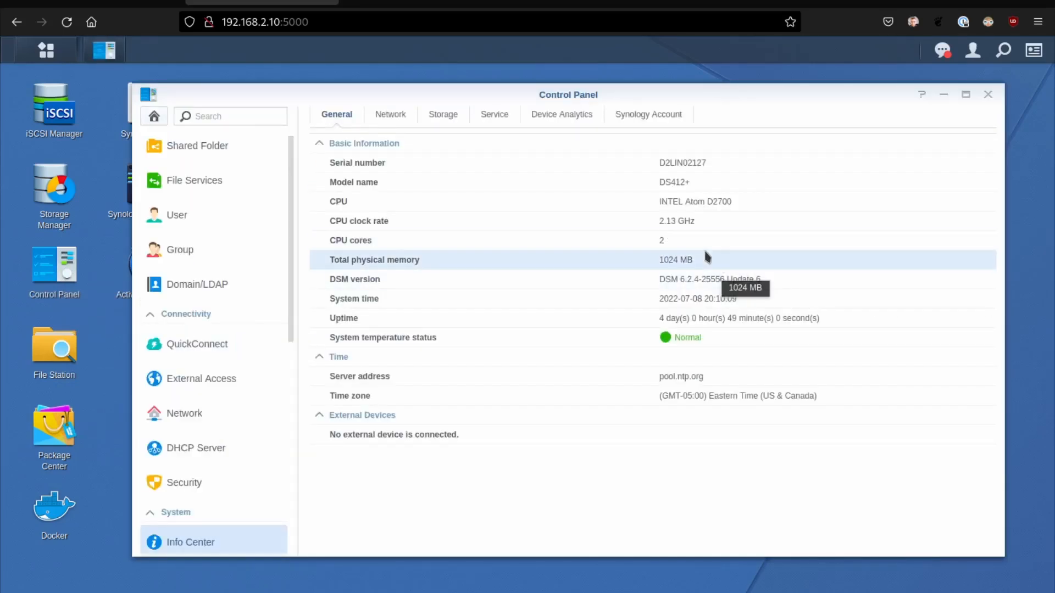
{"action": "double_click", "coordinate": [675, 260]}
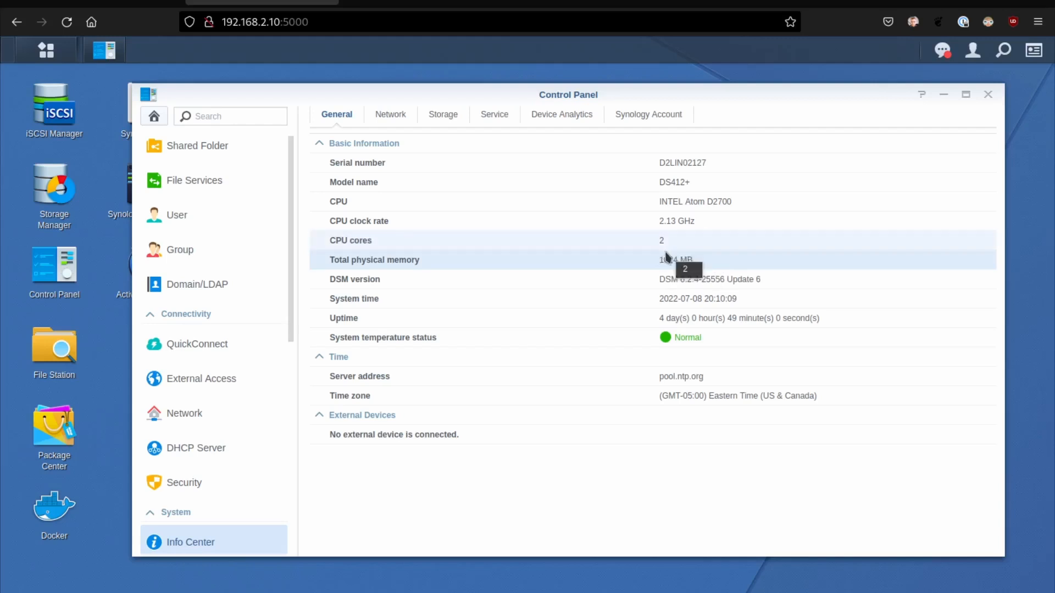
{"action": "mouse_move", "coordinate": [675, 299]}
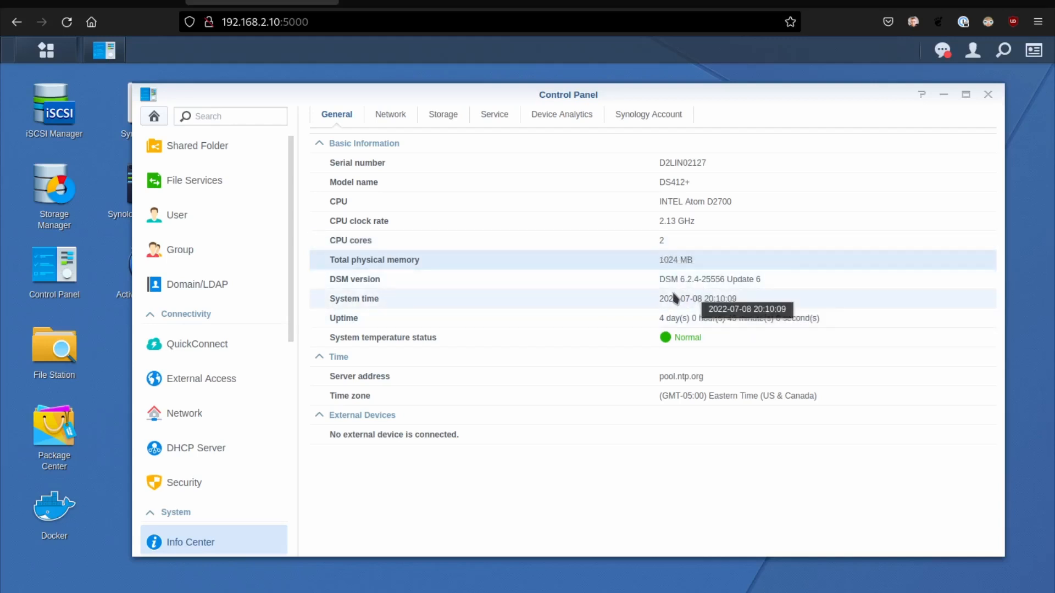
{"action": "mouse_move", "coordinate": [525, 330]}
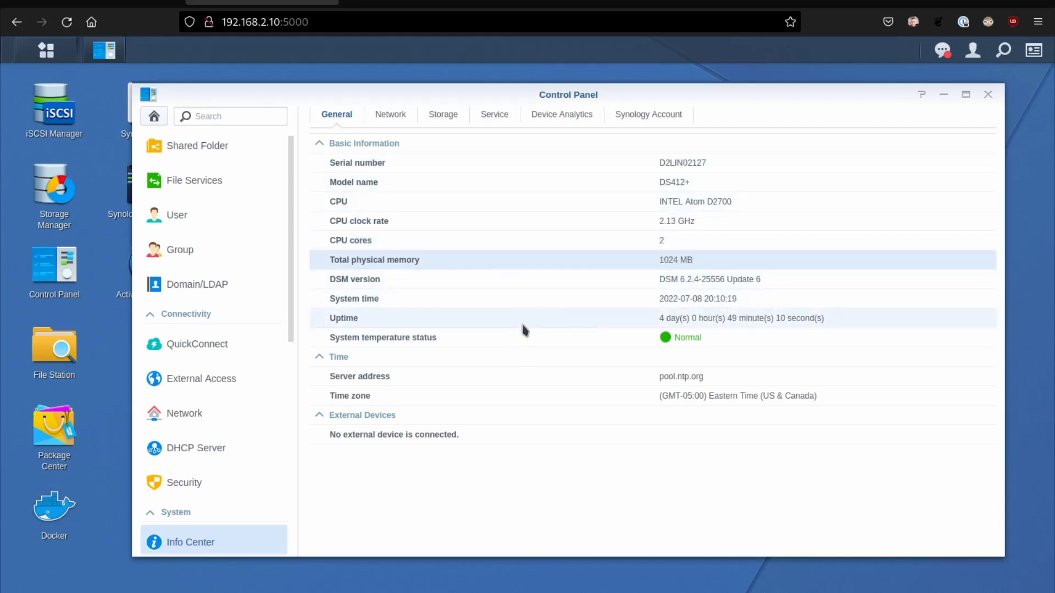
Switch to the TrueNAS SCALE dashboard and look down its system, storage and network cards
{"action": "left_click", "coordinate": [988, 94]}
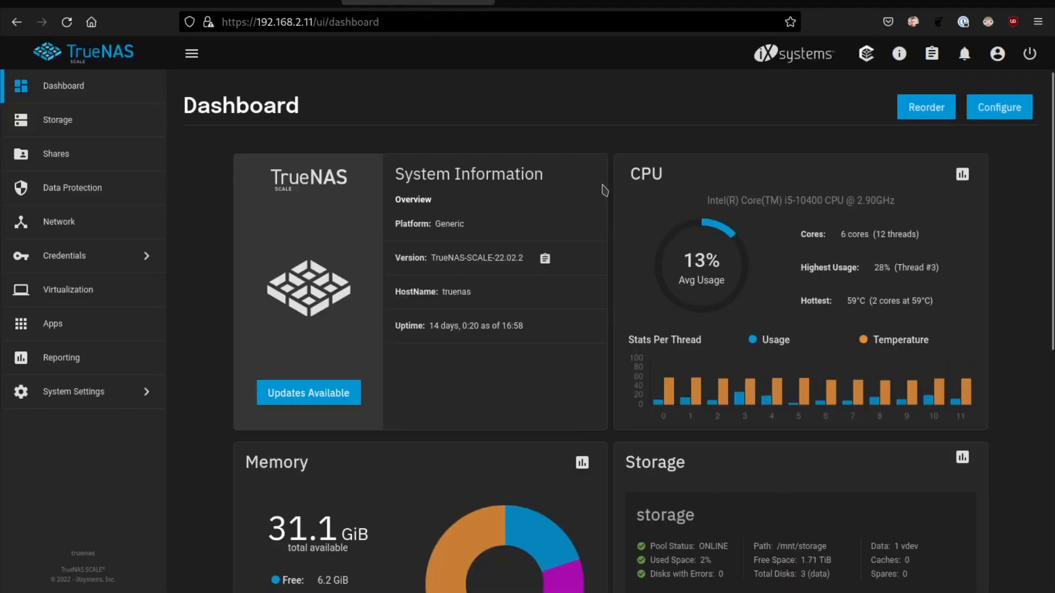
{"action": "scroll", "scroll_direction": "down", "scroll_amount": 3}
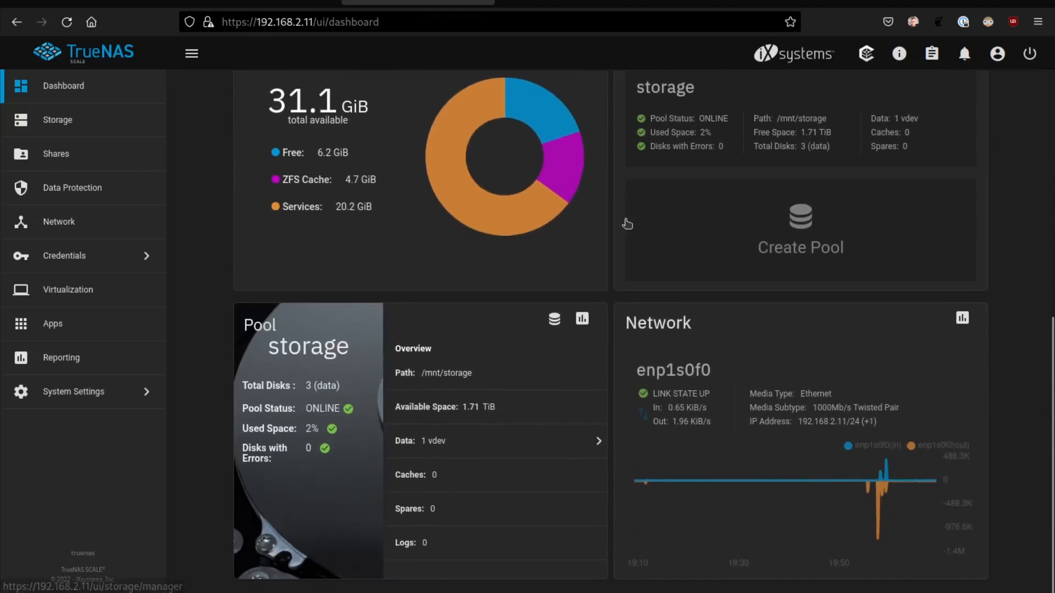
{"action": "scroll", "scroll_direction": "up", "scroll_amount": 3}
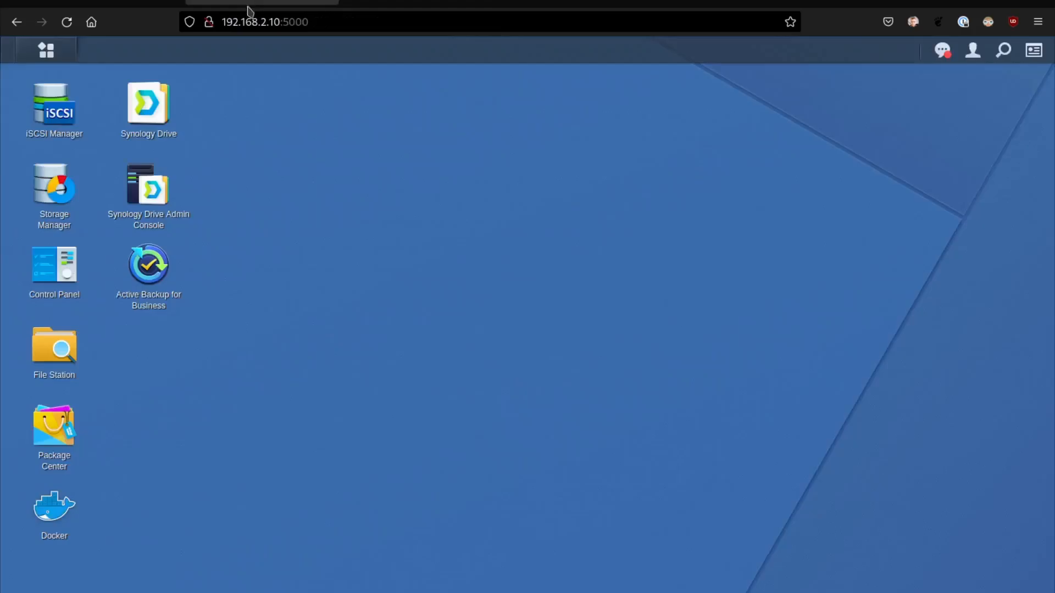
{"action": "mouse_move", "coordinate": [54, 263]}
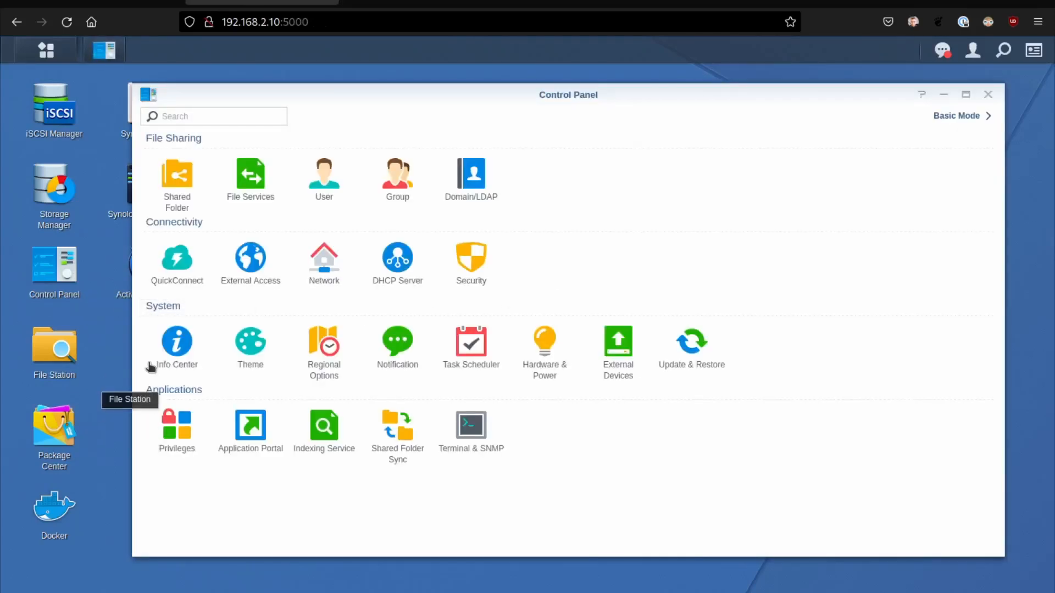
Show Info Center again and select the model name DS412+ running DSM 6.2.4-25556 Update 6
{"action": "left_click", "coordinate": [176, 340]}
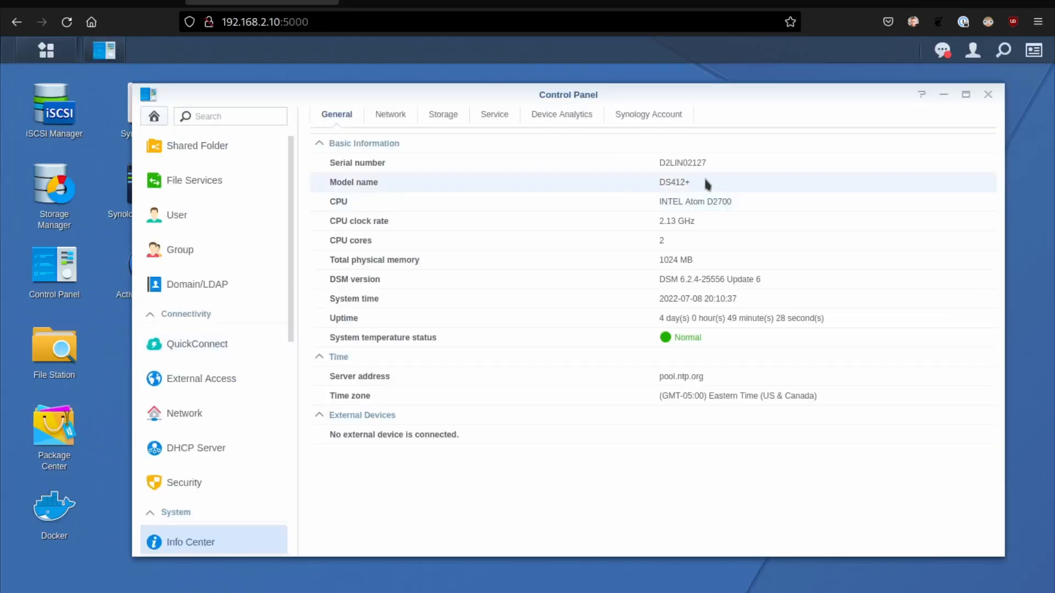
{"action": "double_click", "coordinate": [673, 182]}
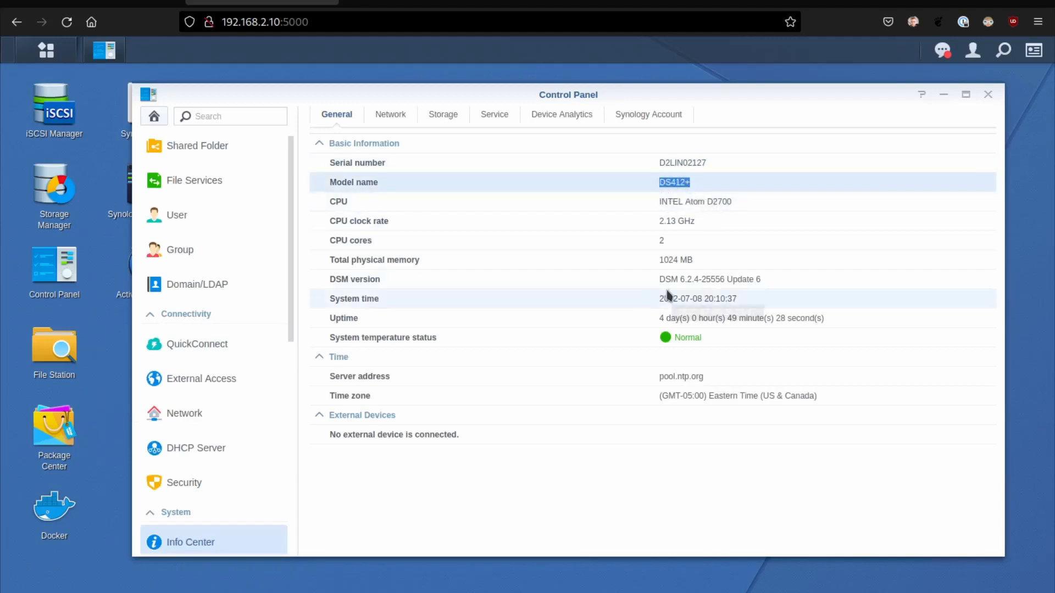
{"action": "mouse_move", "coordinate": [707, 279]}
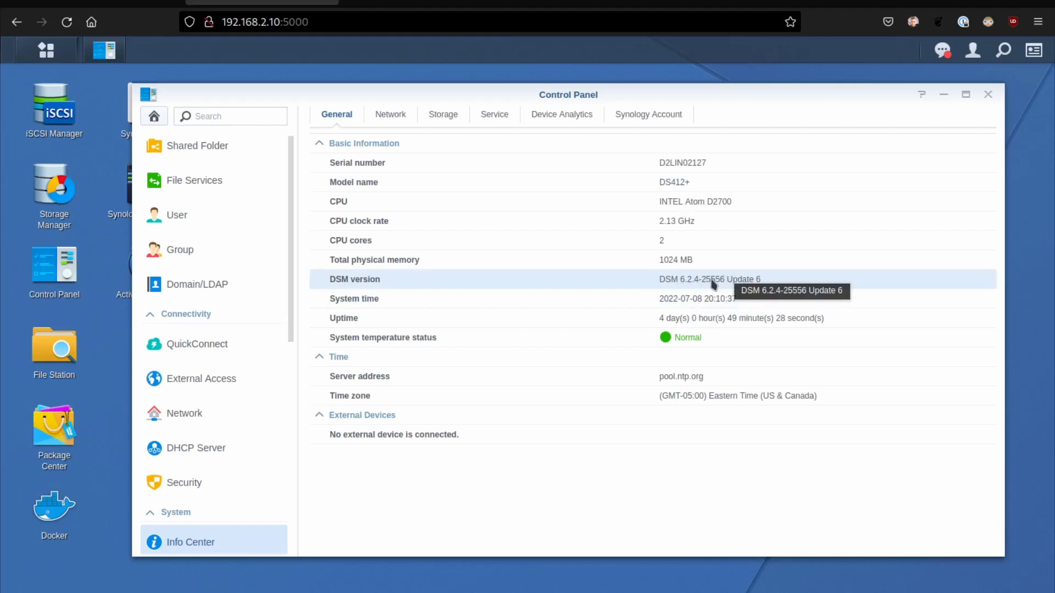
{"action": "mouse_move", "coordinate": [699, 290]}
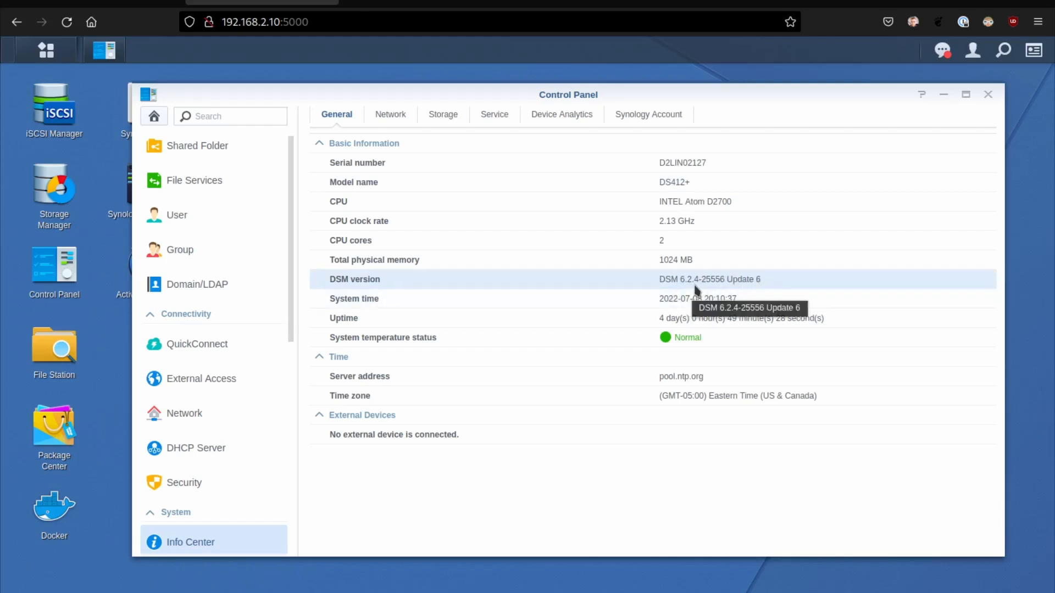
{"action": "mouse_move", "coordinate": [706, 285]}
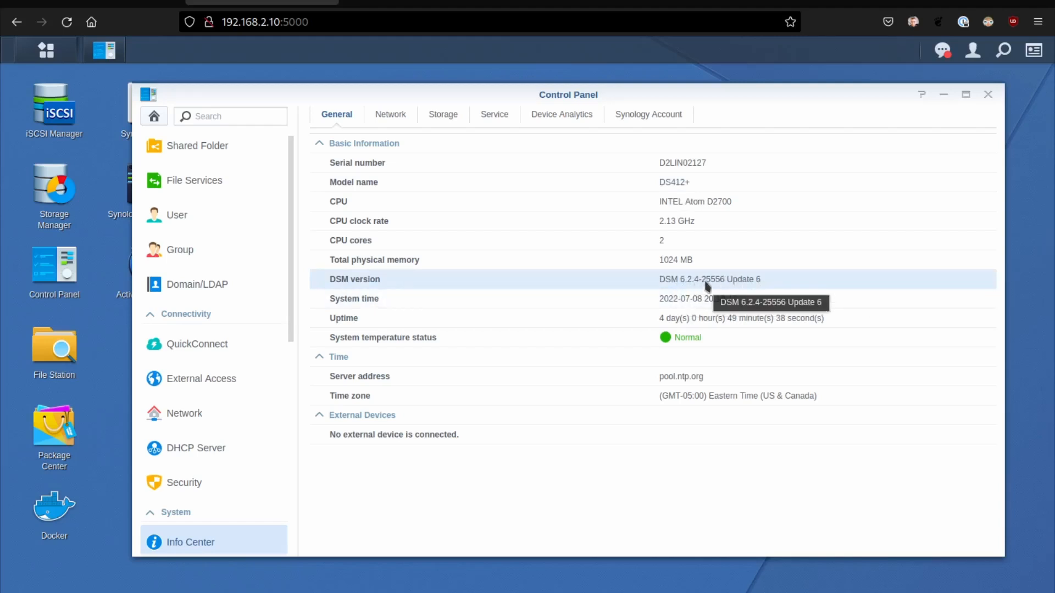
{"action": "mouse_move", "coordinate": [819, 6]}
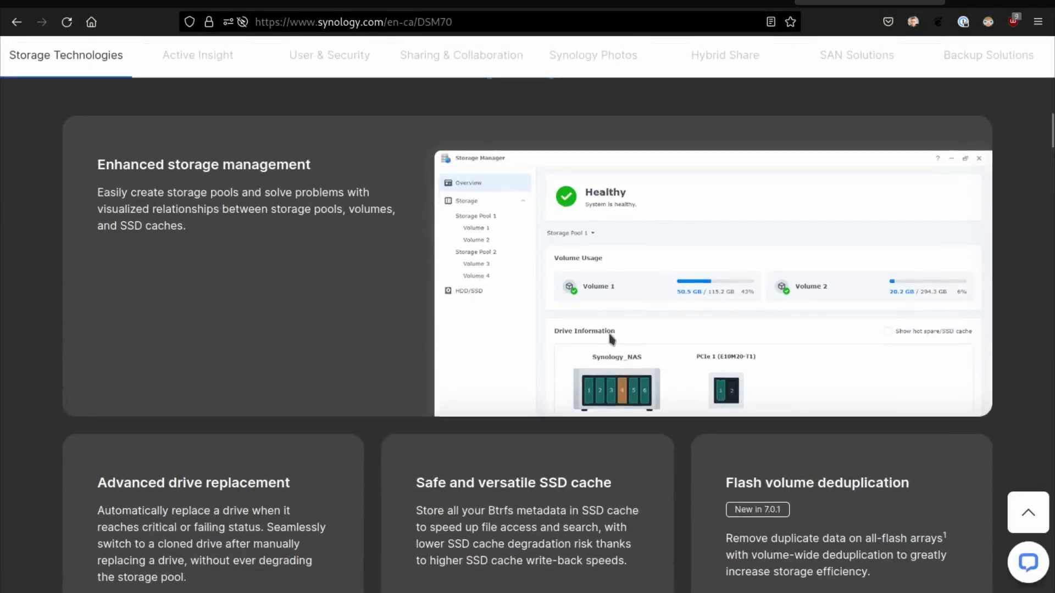
{"action": "mouse_move", "coordinate": [508, 308]}
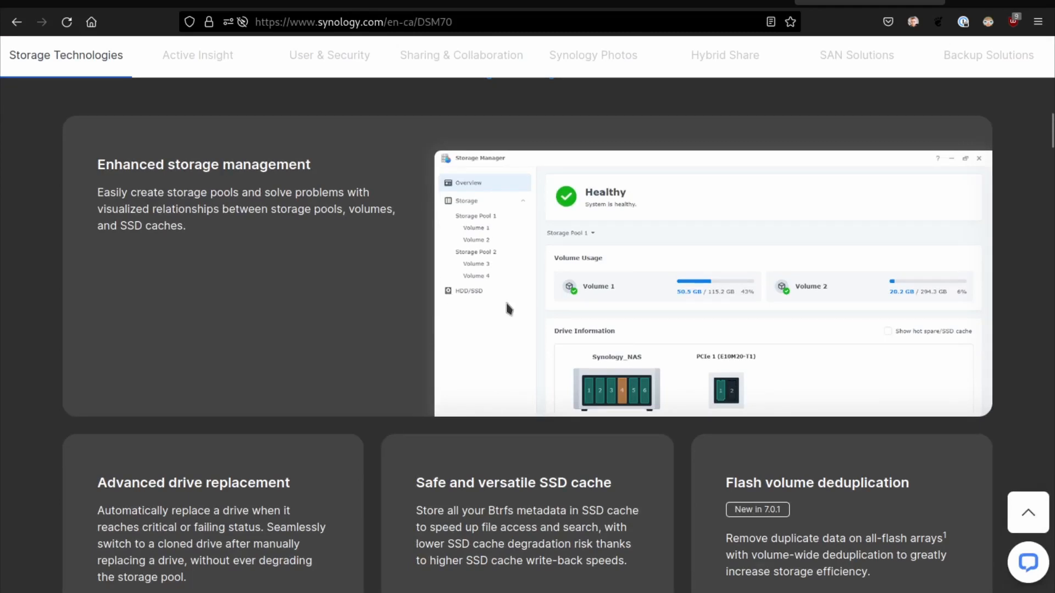
Browse the DSM 7.0 product page down through Synology Photos and Hybrid Share
{"action": "scroll", "scroll_direction": "up", "scroll_amount": 3}
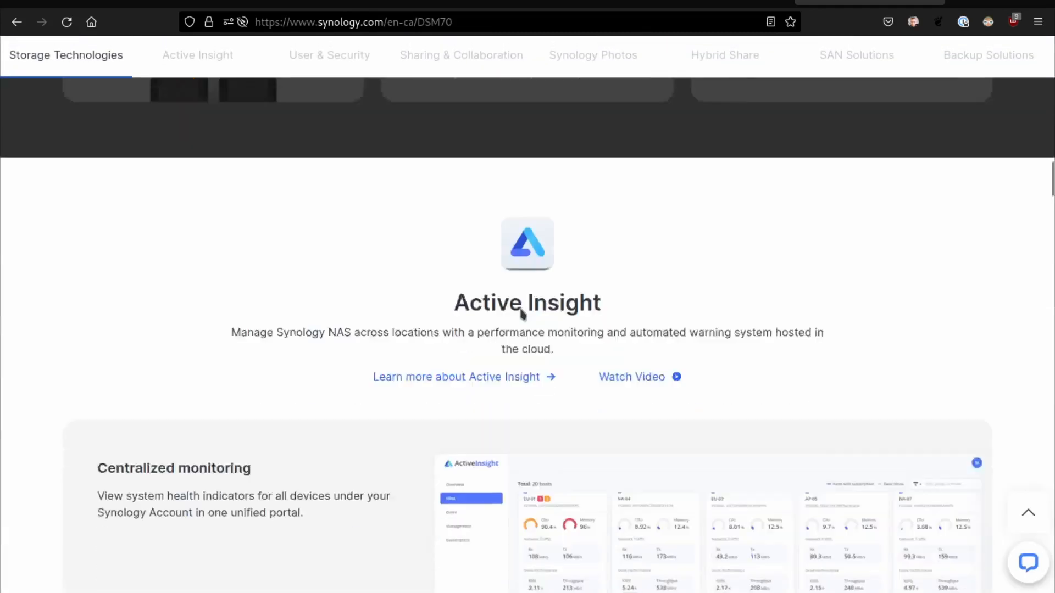
{"action": "scroll", "scroll_direction": "down", "scroll_amount": 3}
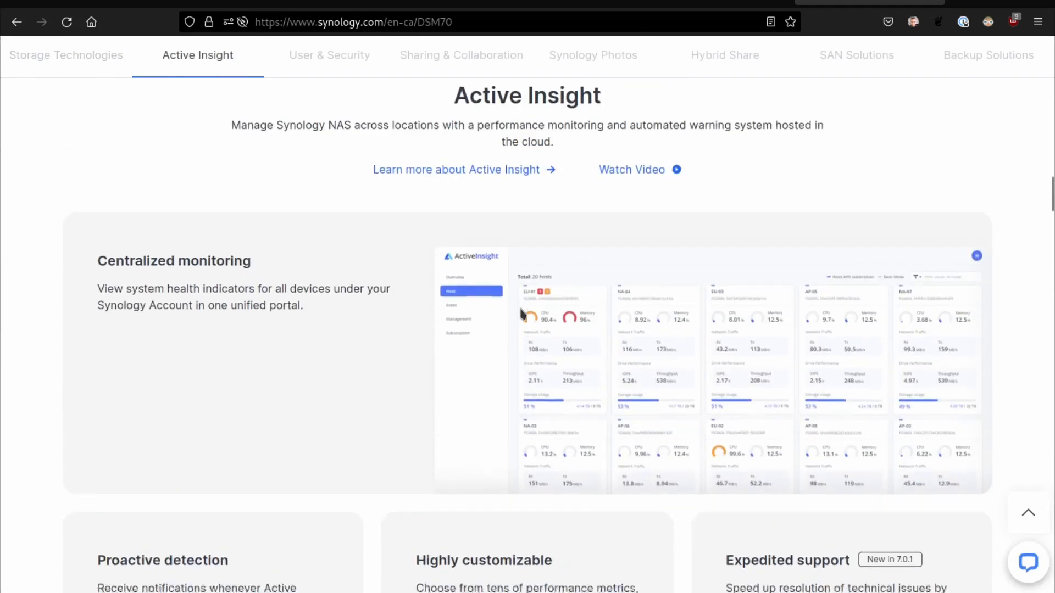
{"action": "scroll", "scroll_direction": "down", "scroll_amount": 3}
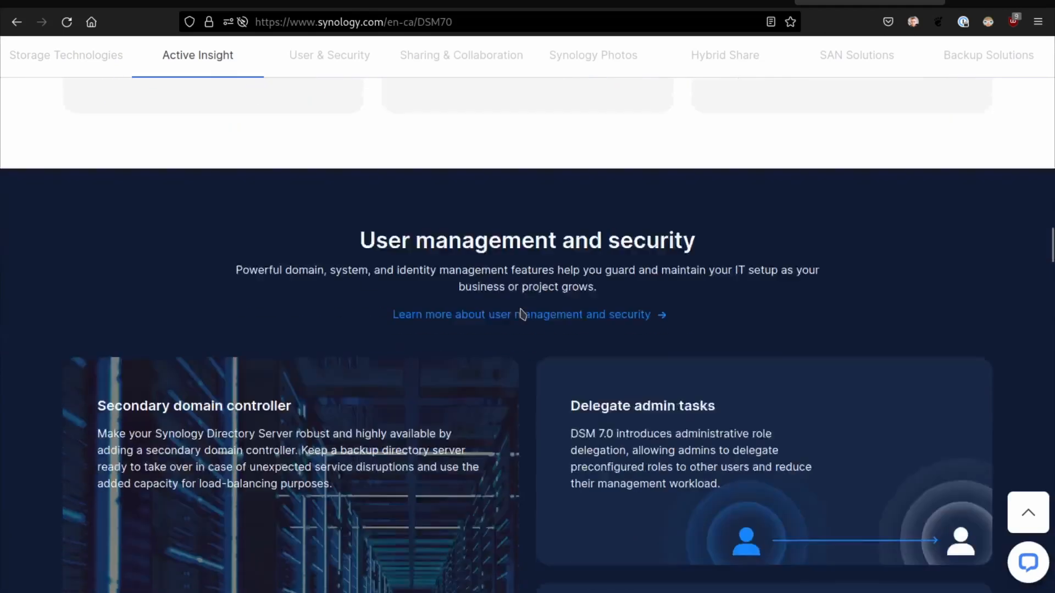
{"action": "left_click", "coordinate": [329, 55]}
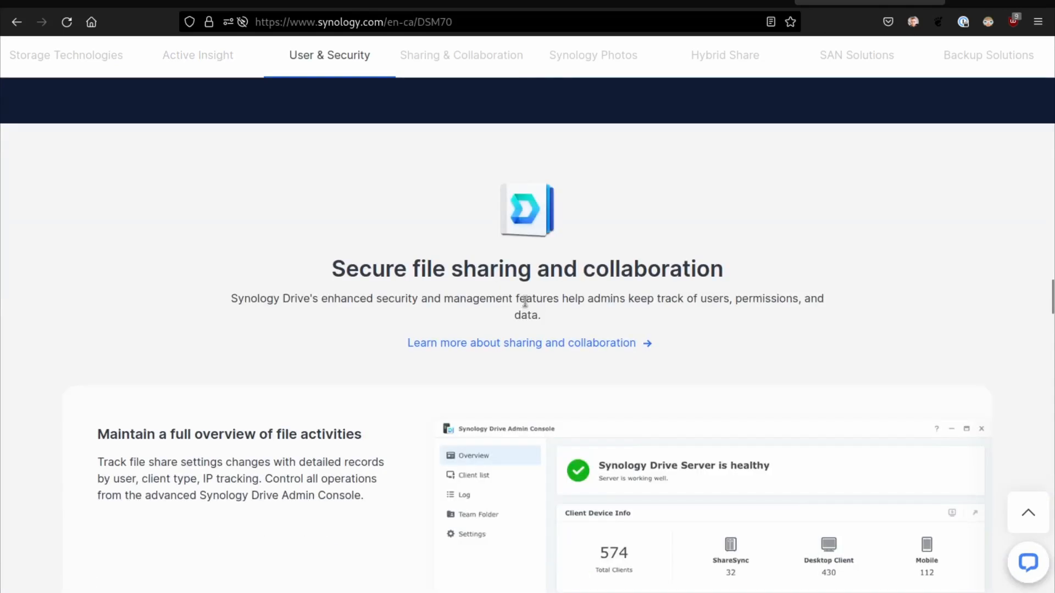
{"action": "left_click", "coordinate": [460, 55]}
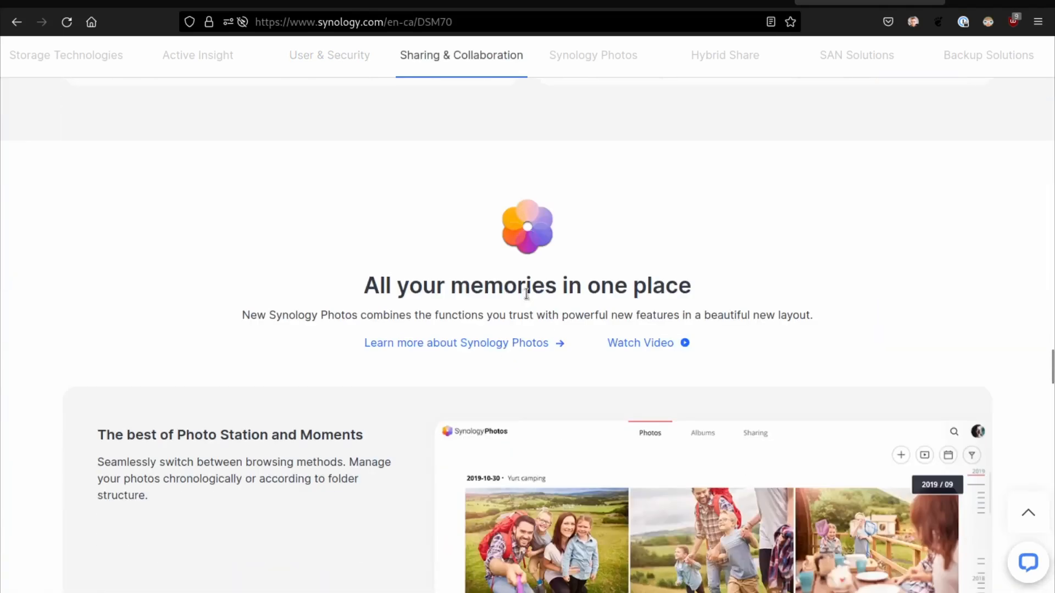
{"action": "scroll", "scroll_direction": "down", "scroll_amount": 3}
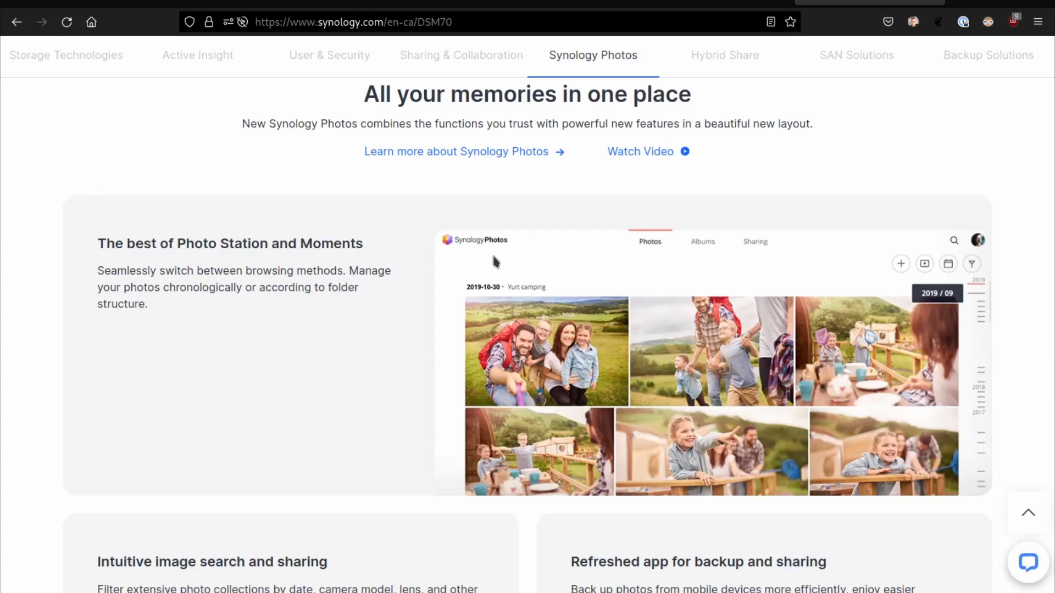
{"action": "mouse_move", "coordinate": [498, 265]}
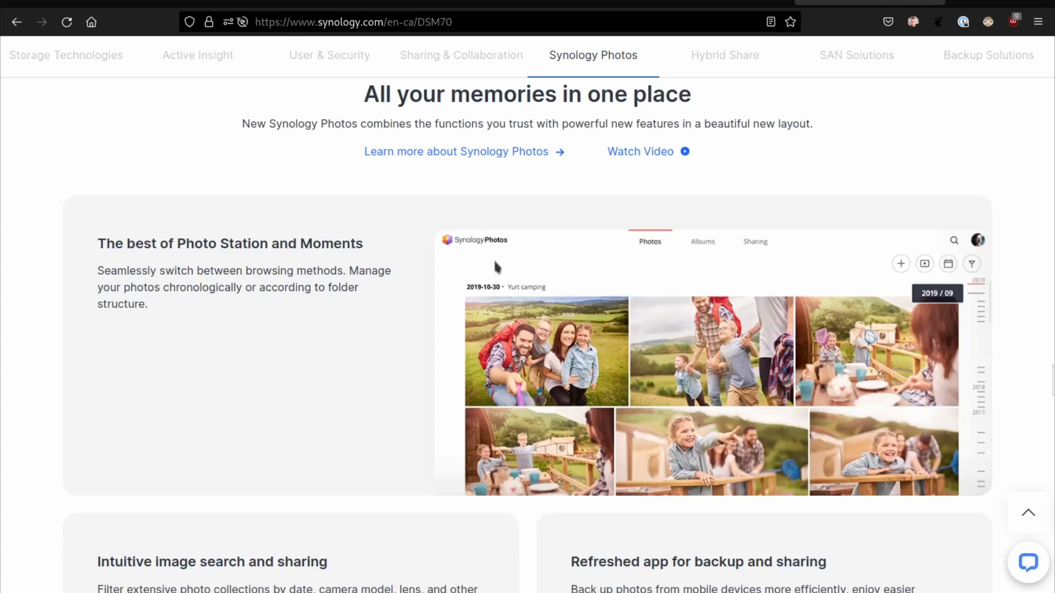
{"action": "mouse_move", "coordinate": [510, 286]}
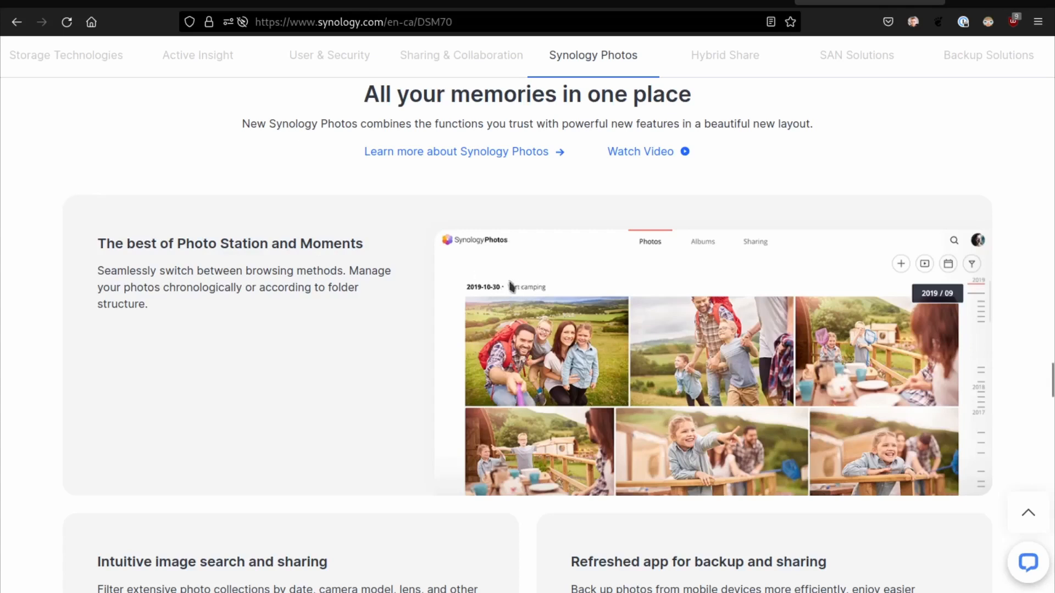
{"action": "mouse_move", "coordinate": [544, 267]}
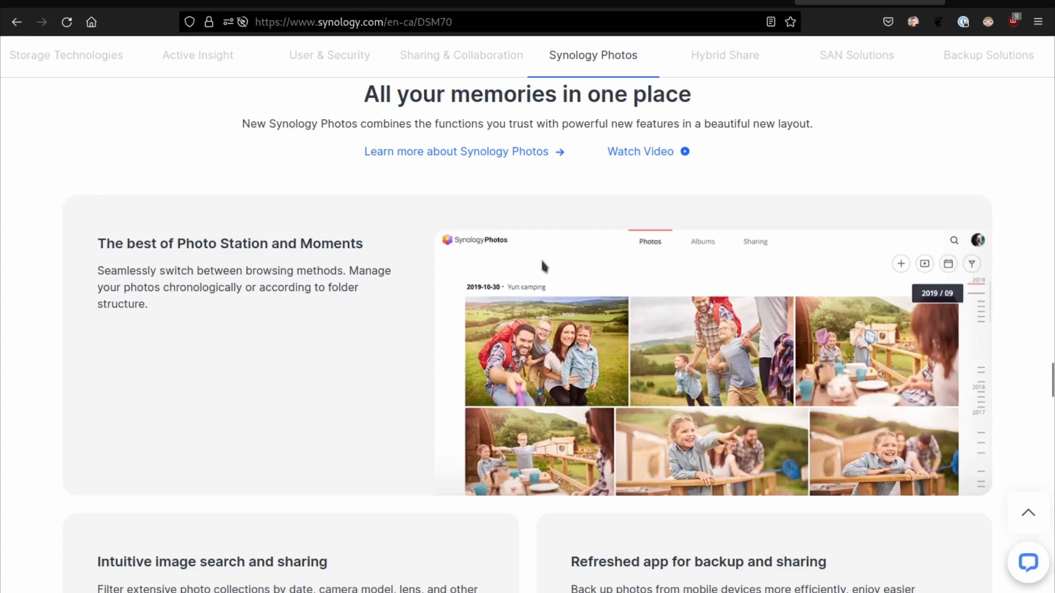
{"action": "mouse_move", "coordinate": [564, 273]}
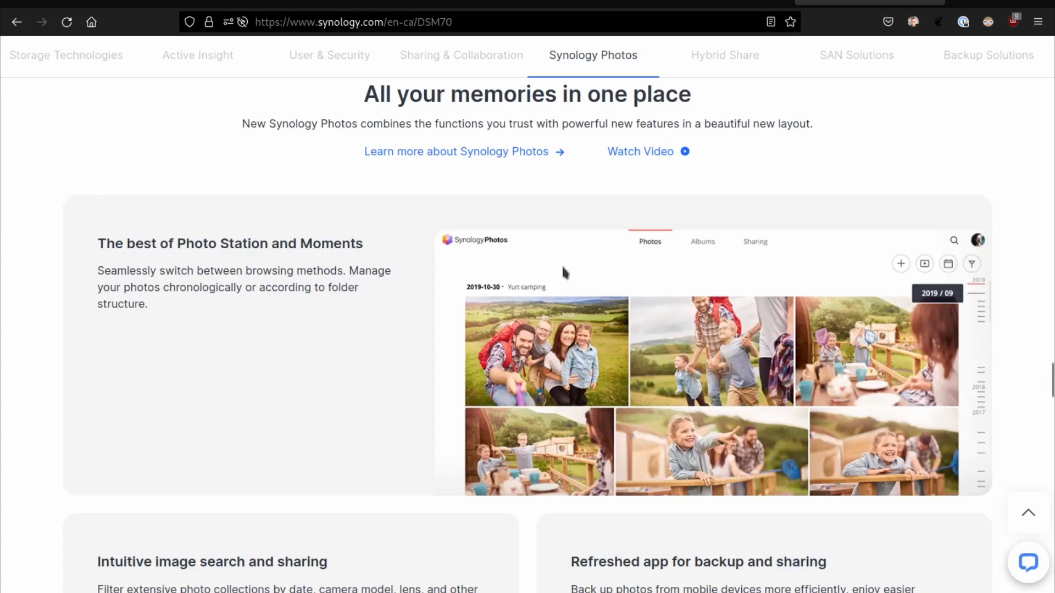
{"action": "mouse_move", "coordinate": [562, 272]}
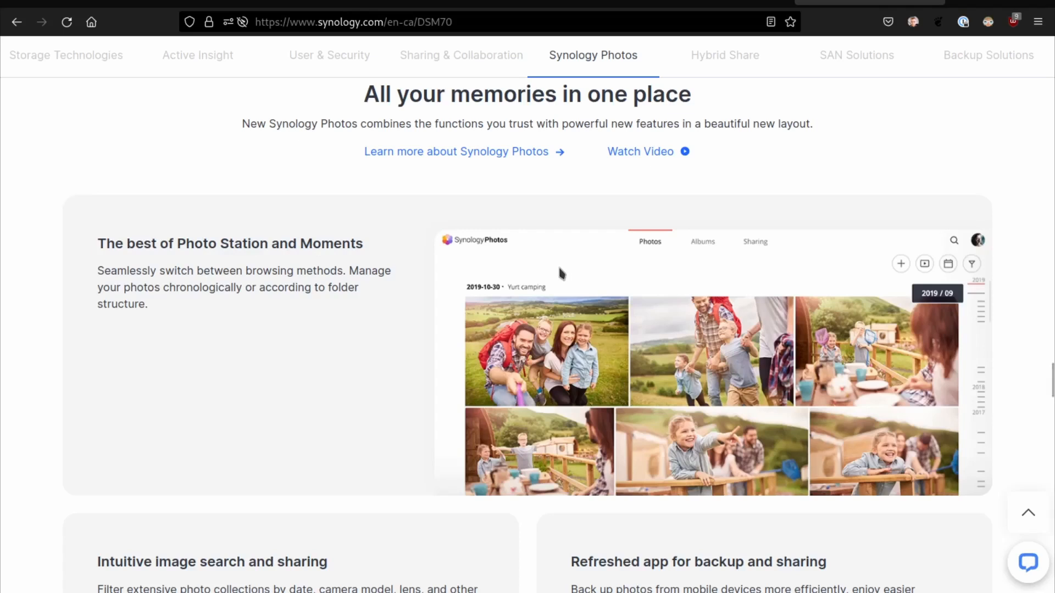
Reach the Sharing & Collaboration section with granular permissions and storage analysis, then return up
{"action": "scroll", "scroll_direction": "down", "scroll_amount": 3}
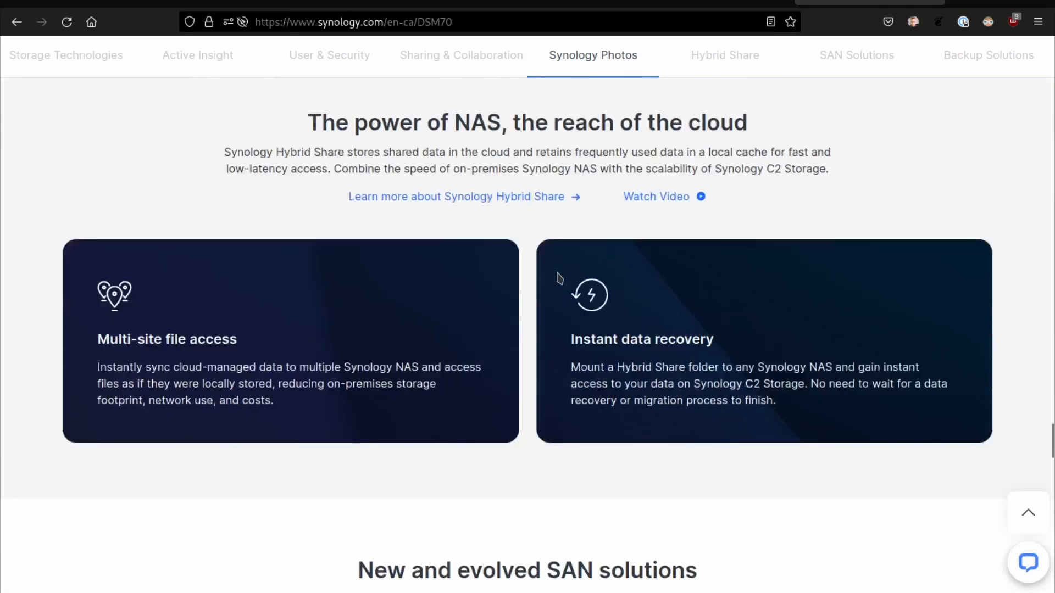
{"action": "scroll", "scroll_direction": "down", "scroll_amount": 3}
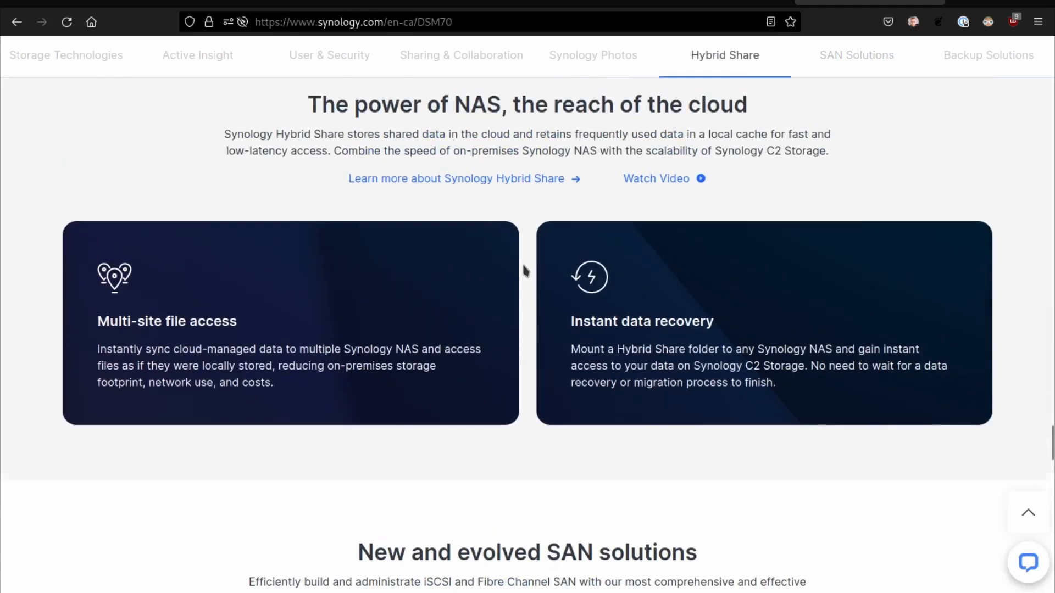
{"action": "scroll", "scroll_direction": "up", "scroll_amount": 3}
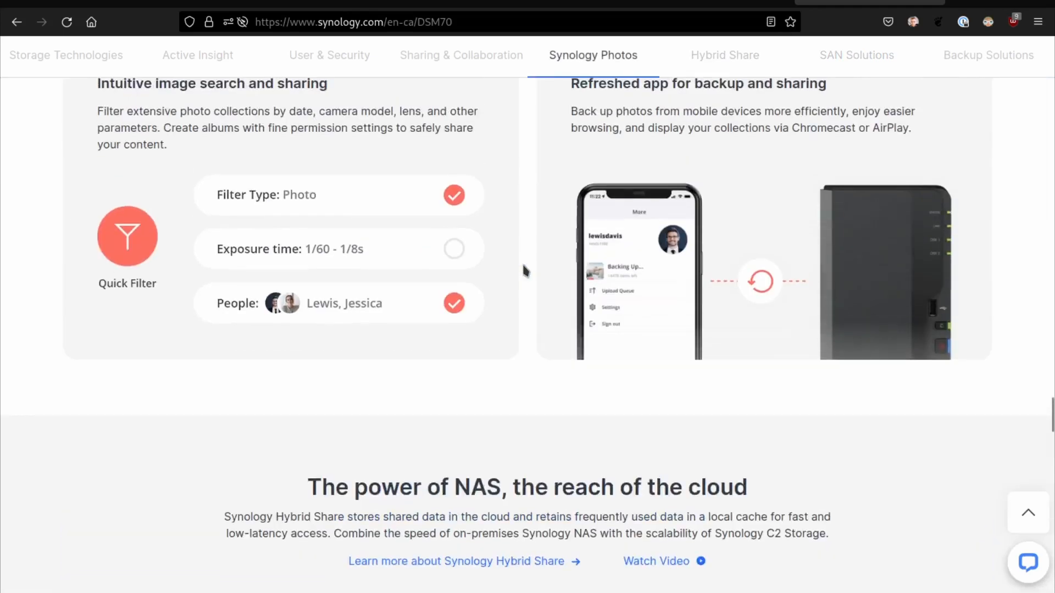
{"action": "scroll", "scroll_direction": "up", "scroll_amount": 3}
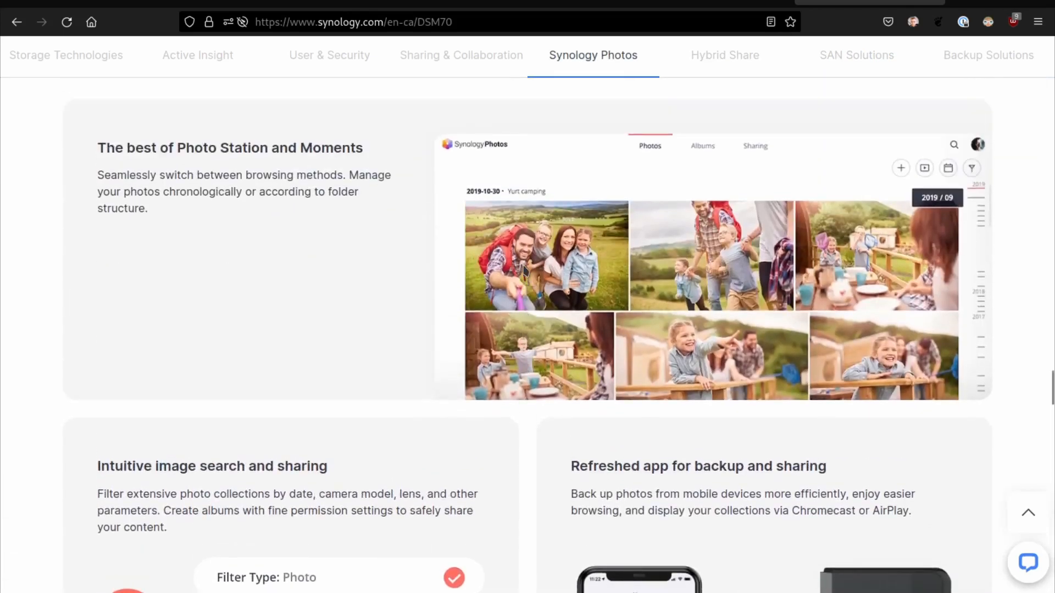
{"action": "left_click", "coordinate": [460, 55]}
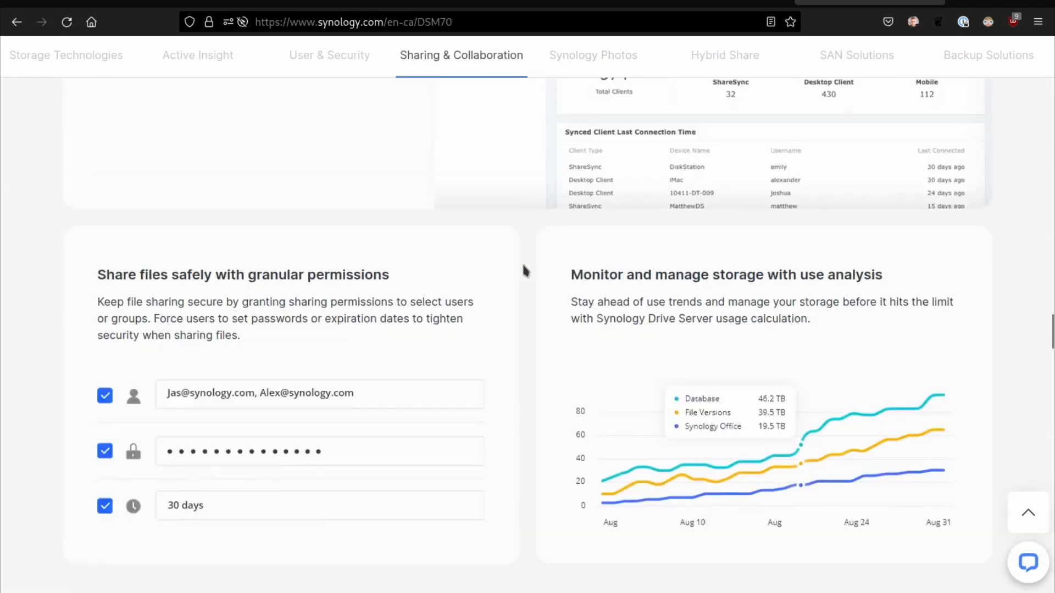
{"action": "scroll", "scroll_direction": "up", "scroll_amount": 3}
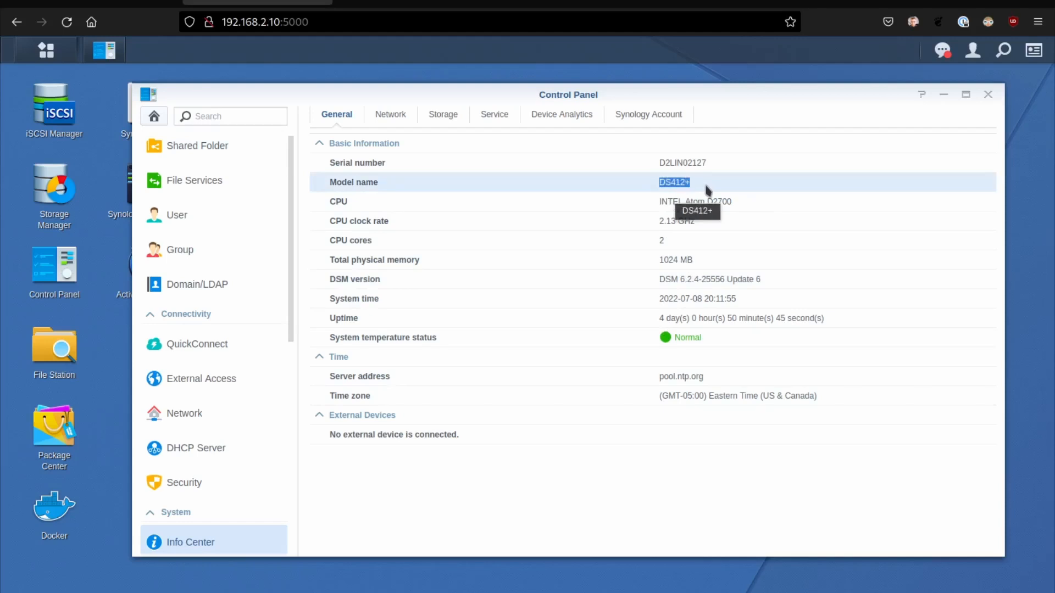
{"action": "mouse_move", "coordinate": [681, 191]}
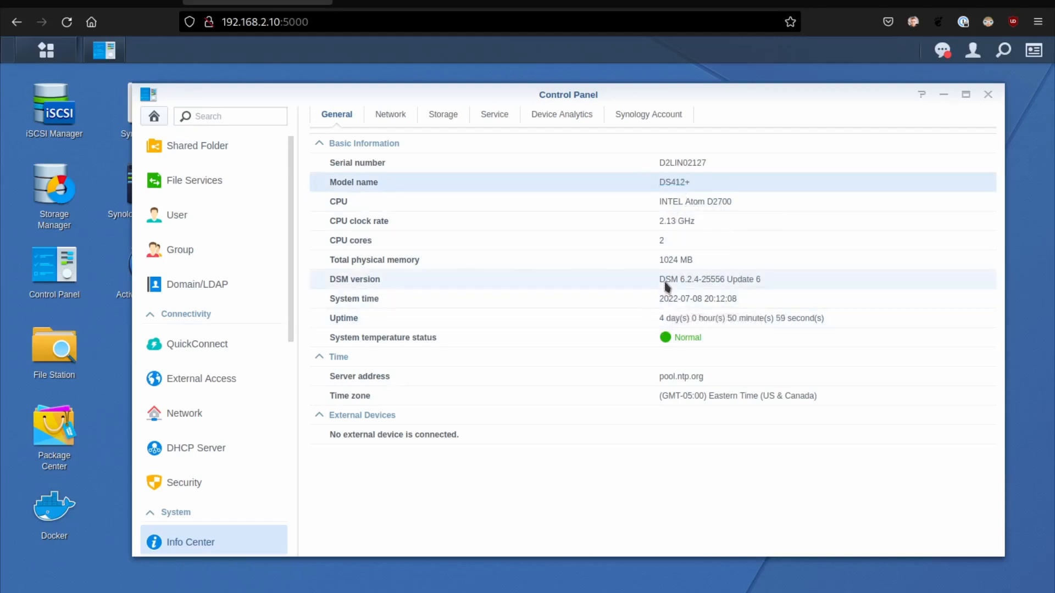
{"action": "mouse_move", "coordinate": [685, 290]}
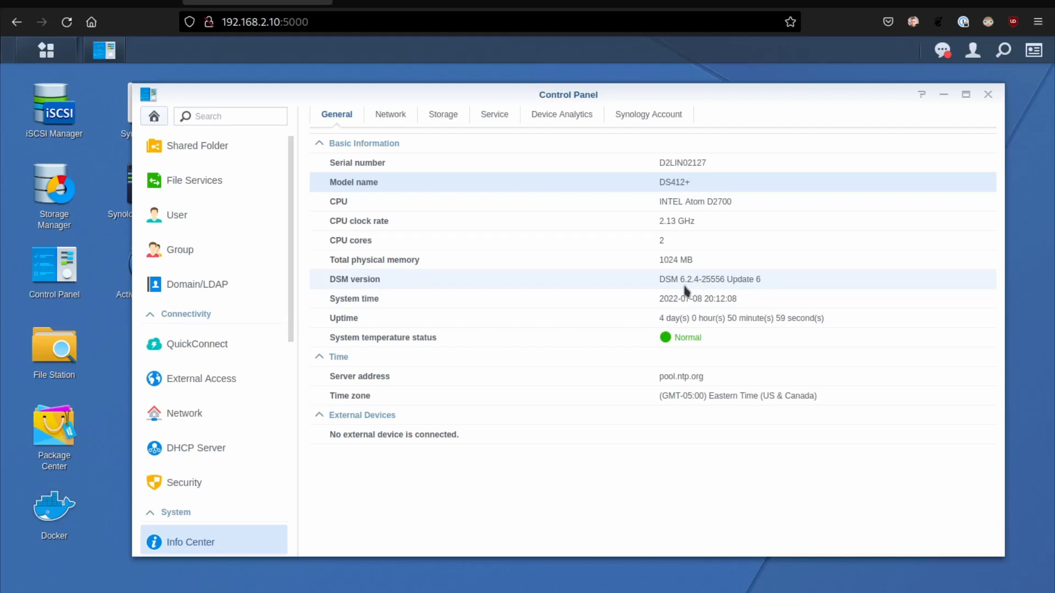
{"action": "mouse_move", "coordinate": [751, 284]}
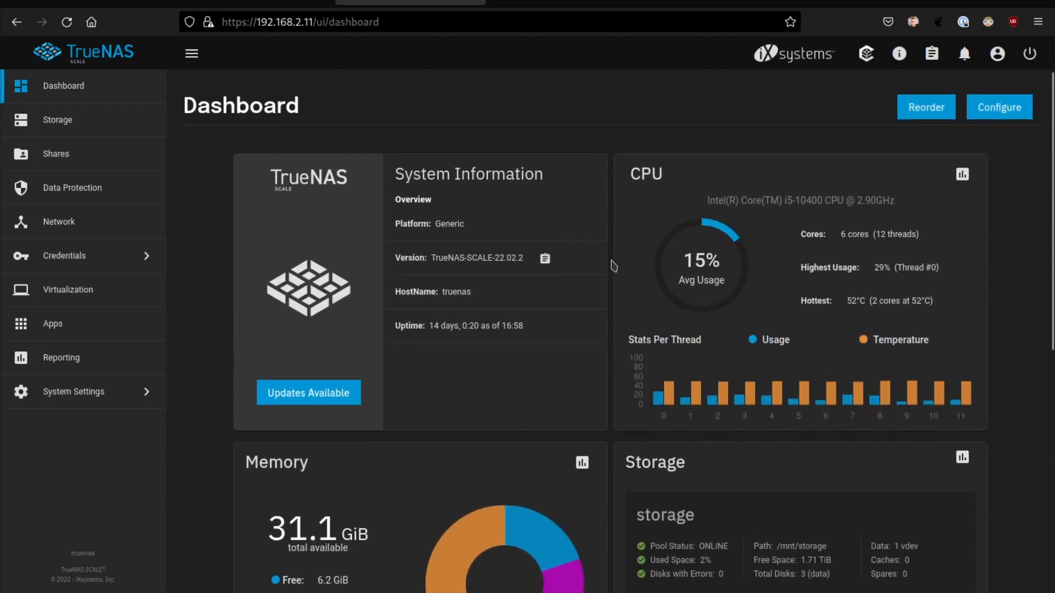
{"action": "mouse_move", "coordinate": [827, 9]}
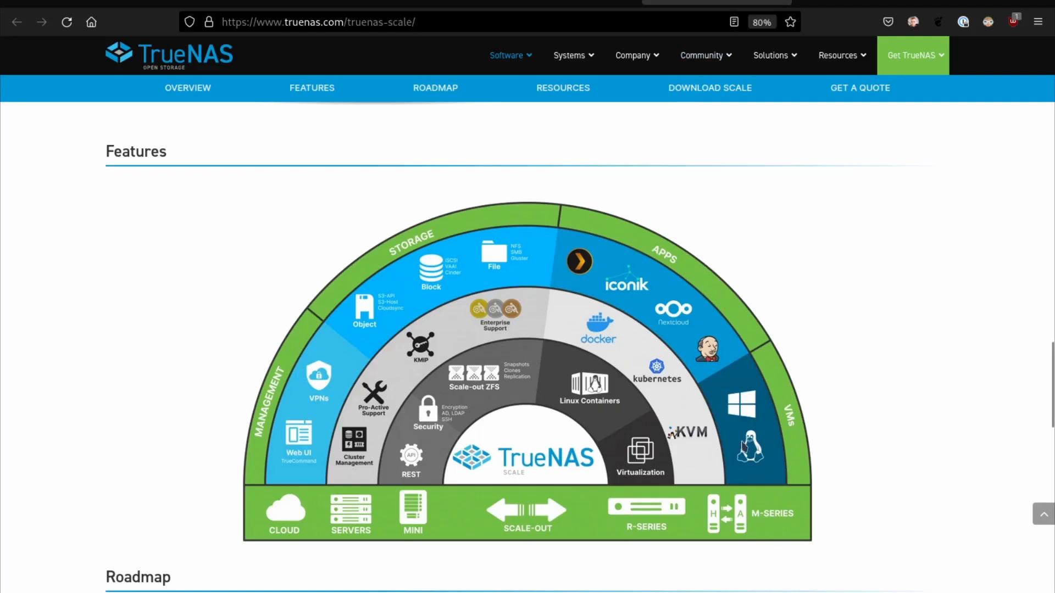
{"action": "mouse_move", "coordinate": [549, 440]}
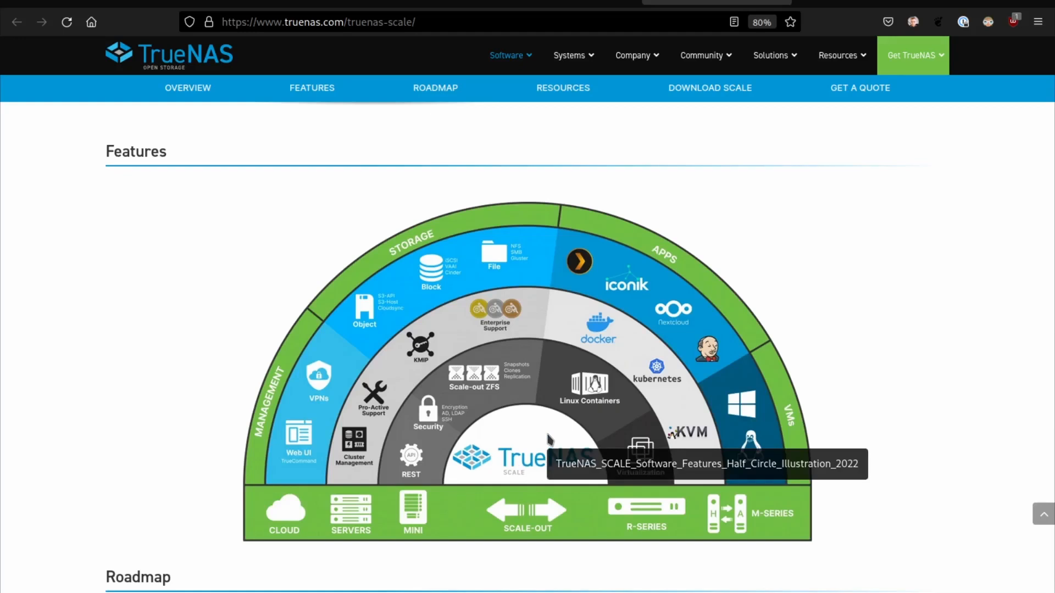
{"action": "mouse_move", "coordinate": [431, 491]}
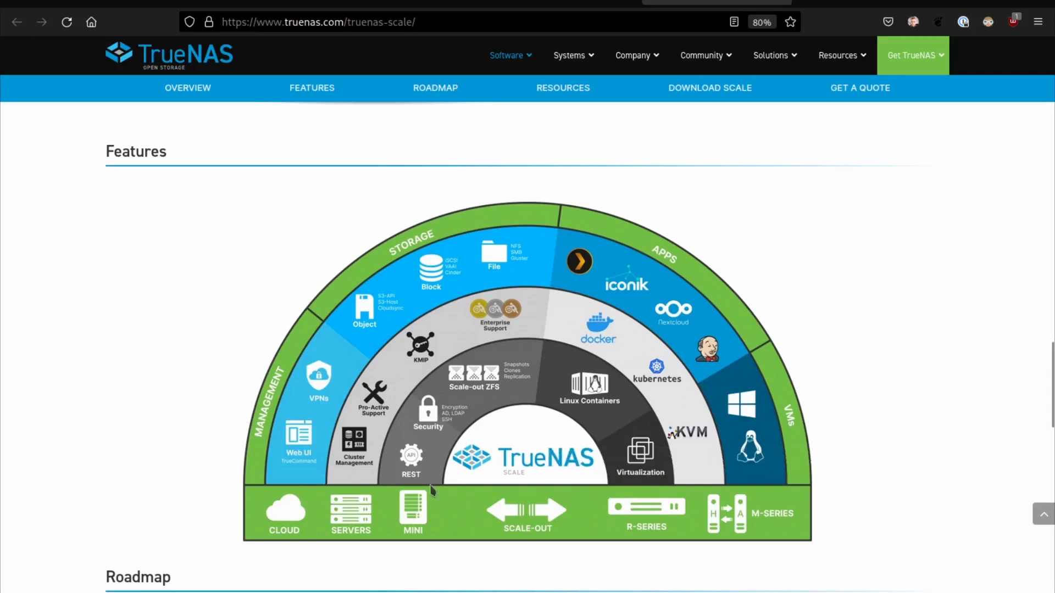
{"action": "mouse_move", "coordinate": [592, 463]}
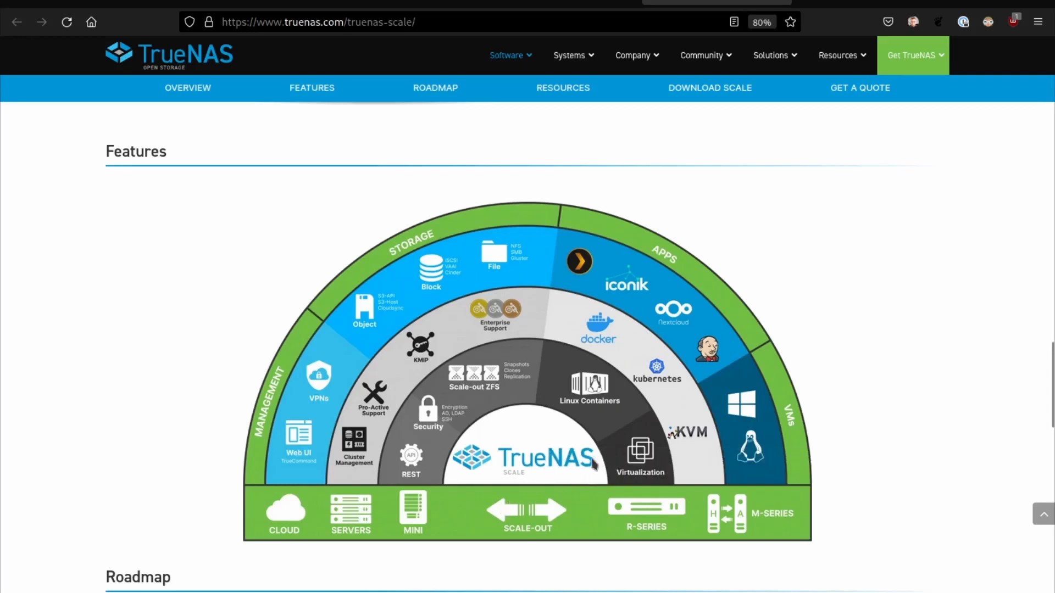
{"action": "mouse_move", "coordinate": [702, 397]}
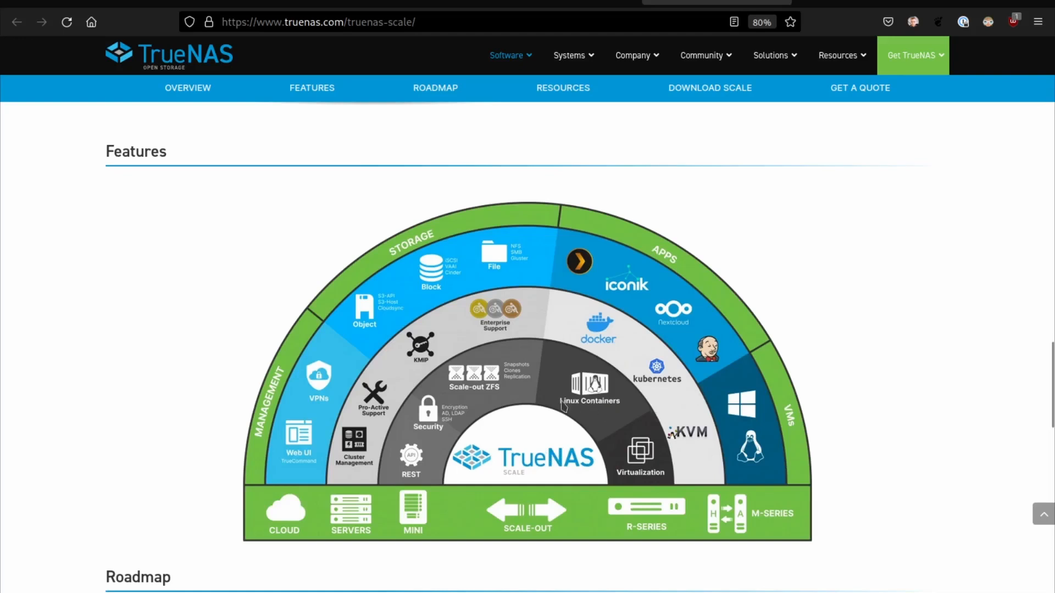
{"action": "mouse_move", "coordinate": [545, 419]}
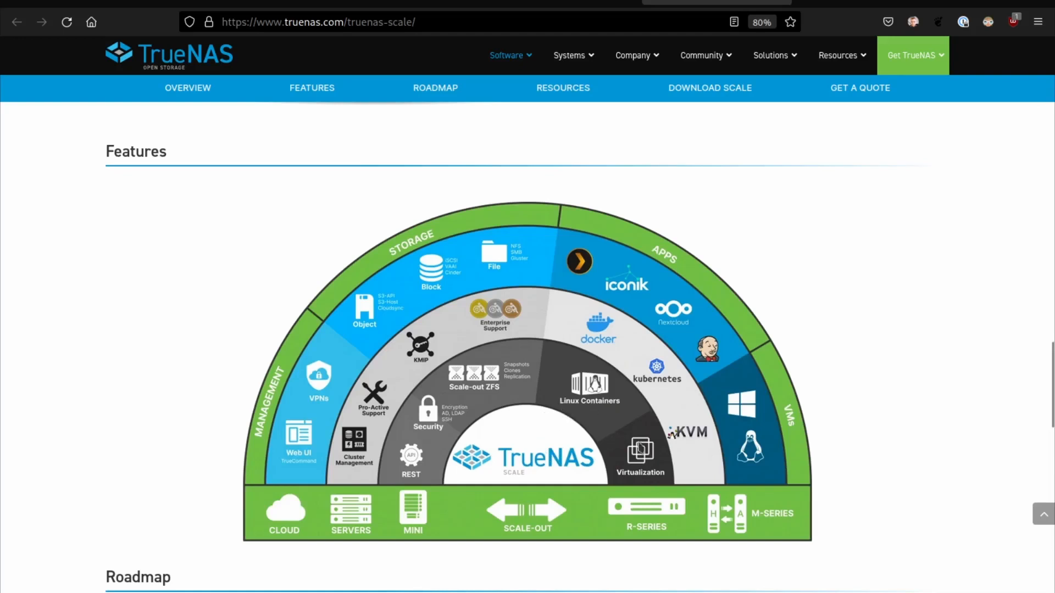
{"action": "mouse_move", "coordinate": [703, 461]}
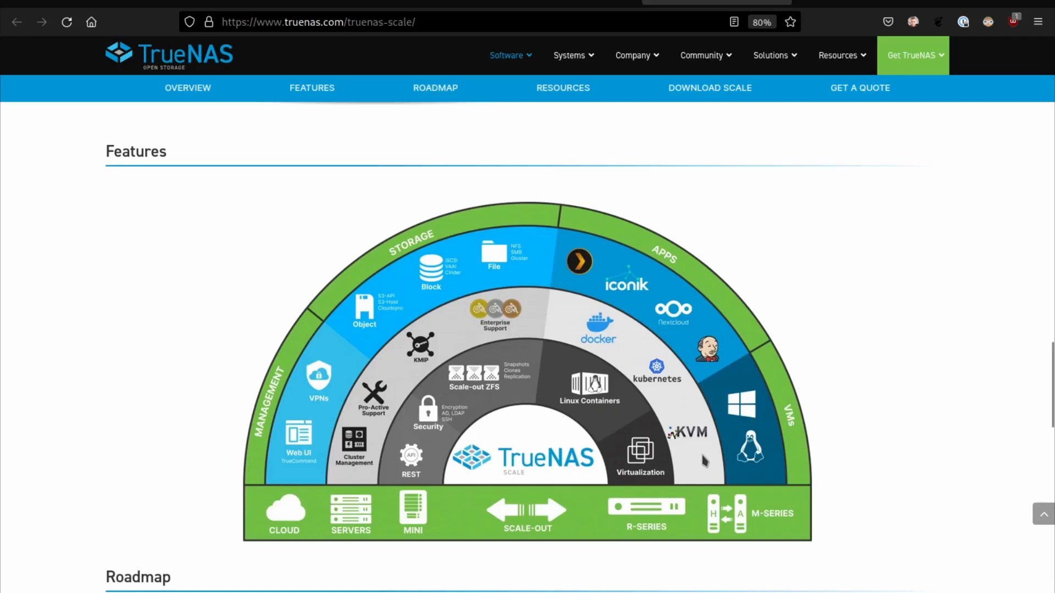
{"action": "mouse_move", "coordinate": [700, 451]}
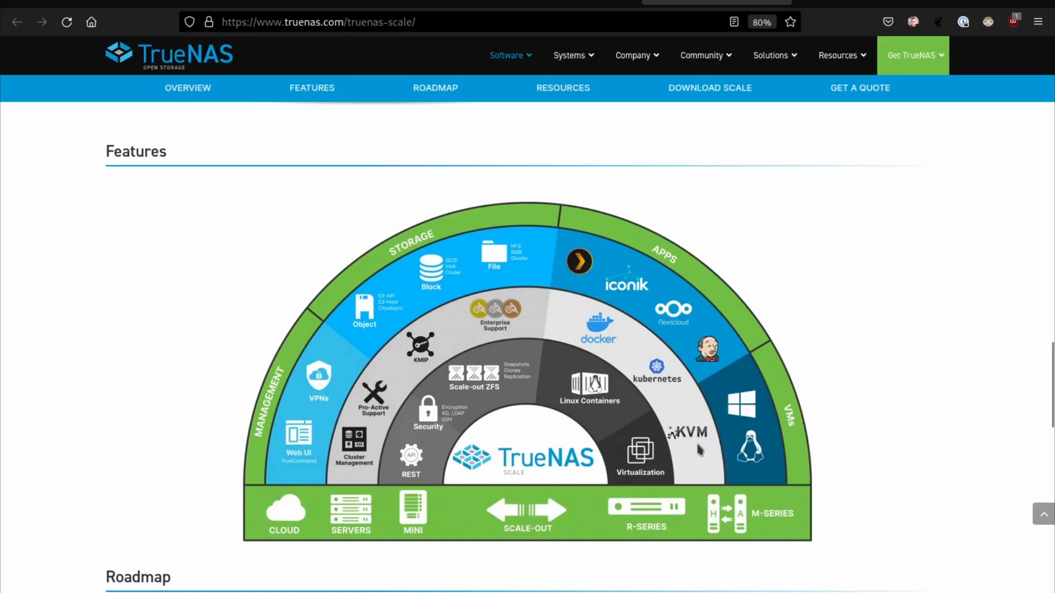
{"action": "mouse_move", "coordinate": [767, 454]}
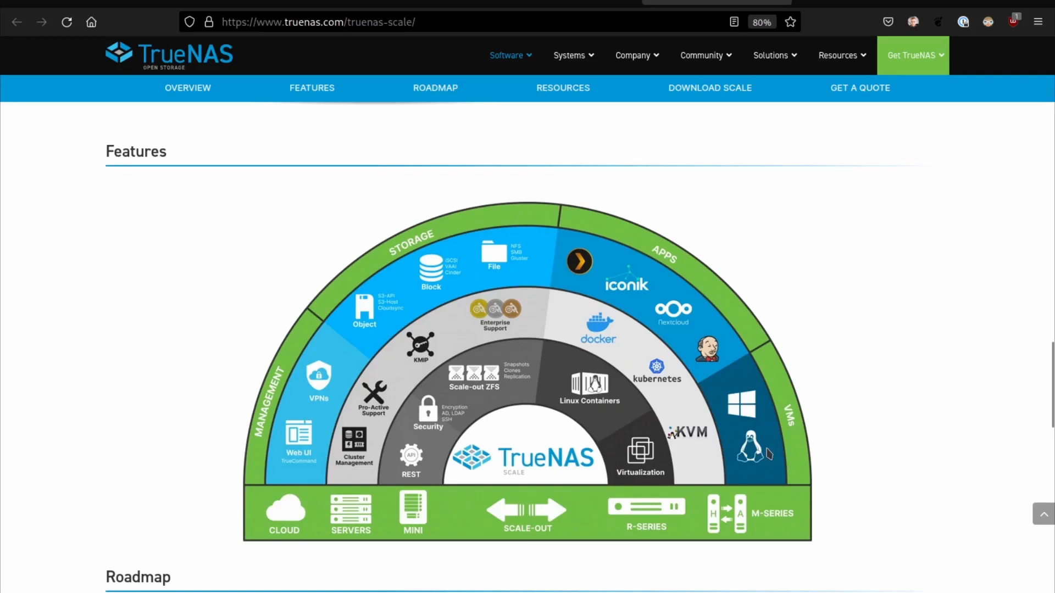
{"action": "mouse_move", "coordinate": [591, 349]}
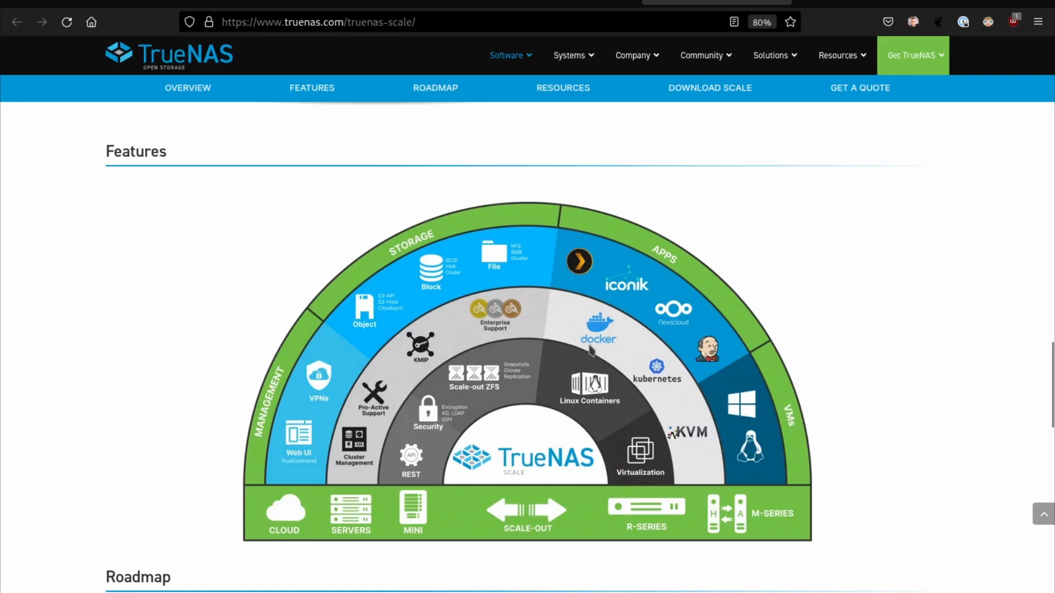
{"action": "mouse_move", "coordinate": [633, 358]}
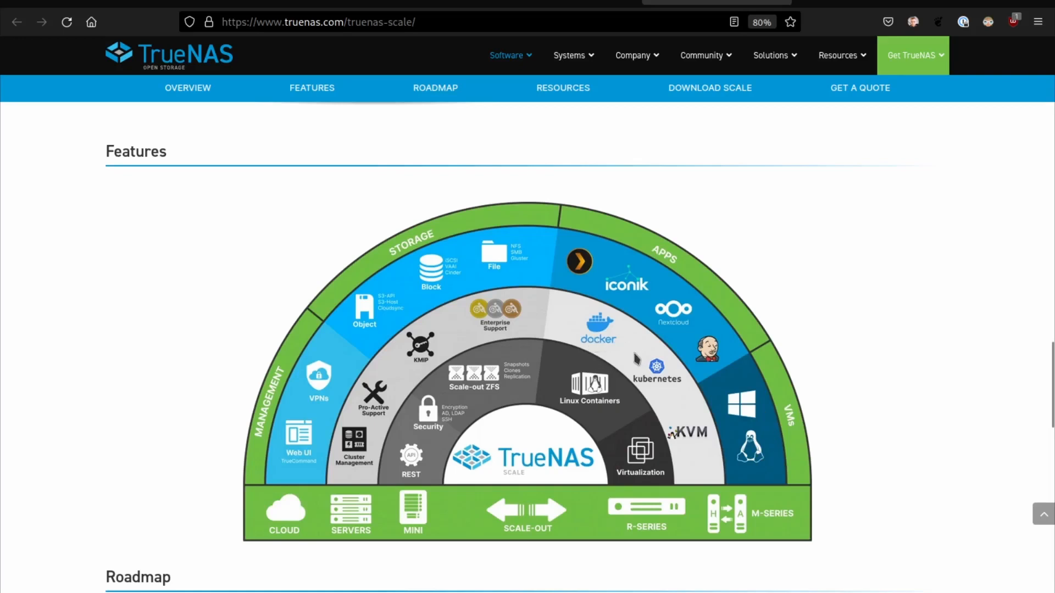
{"action": "mouse_move", "coordinate": [658, 375]}
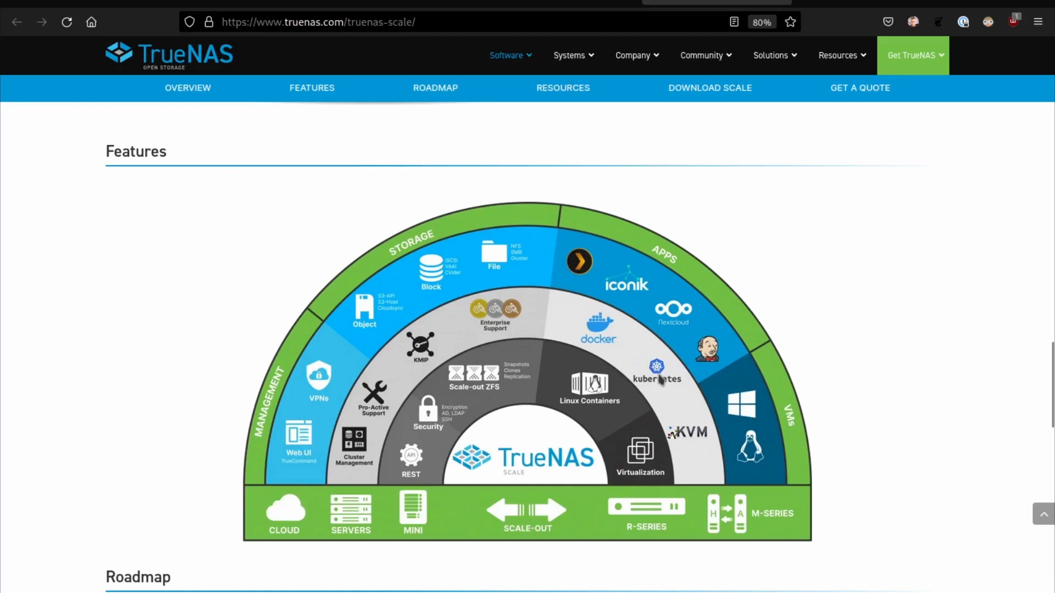
{"action": "mouse_move", "coordinate": [619, 377]}
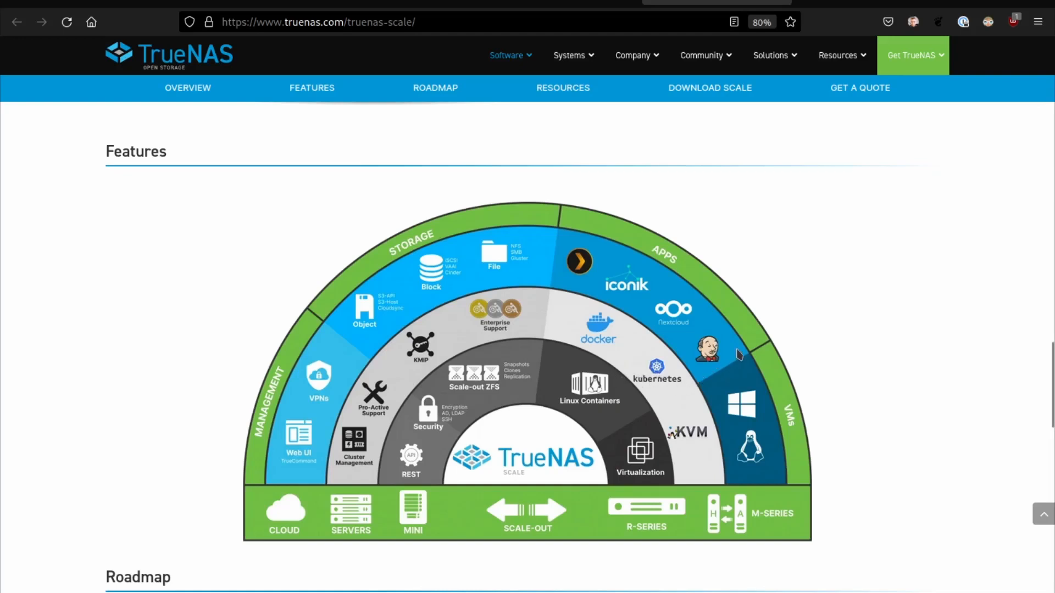
{"action": "mouse_move", "coordinate": [602, 377]}
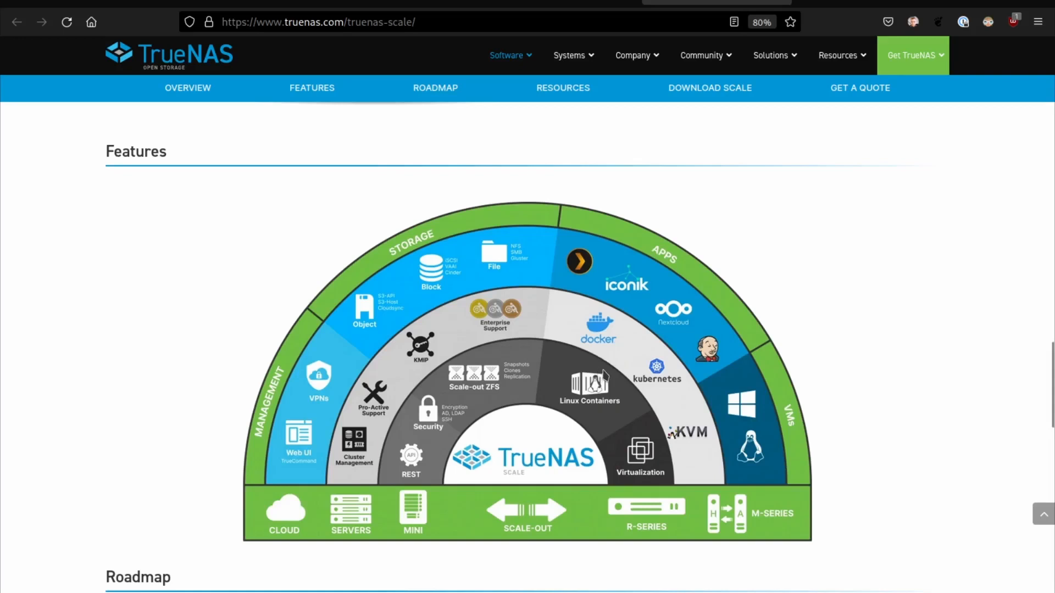
{"action": "mouse_move", "coordinate": [608, 372]}
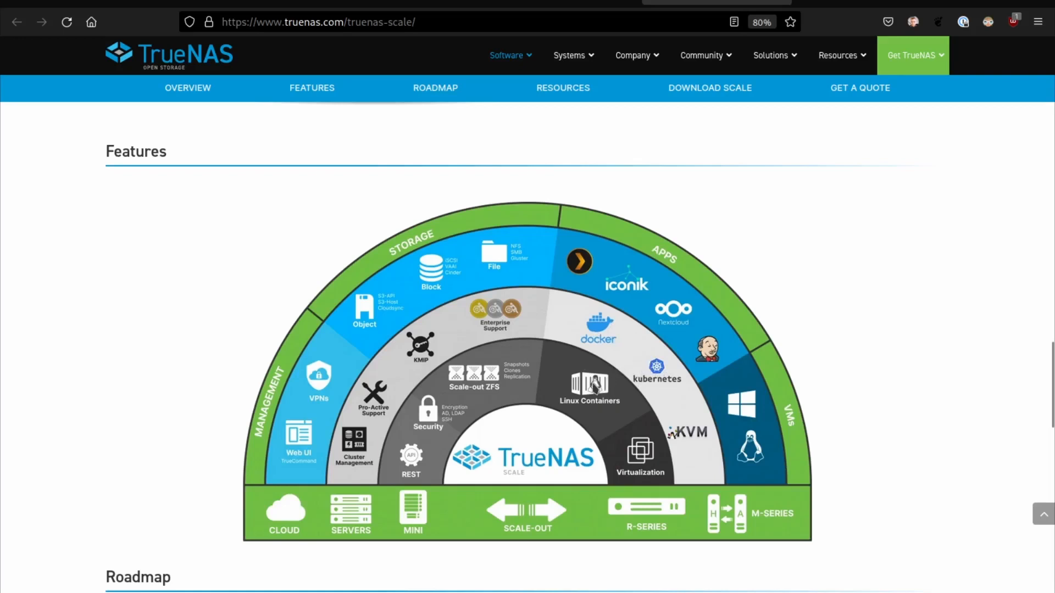
{"action": "mouse_move", "coordinate": [611, 358]}
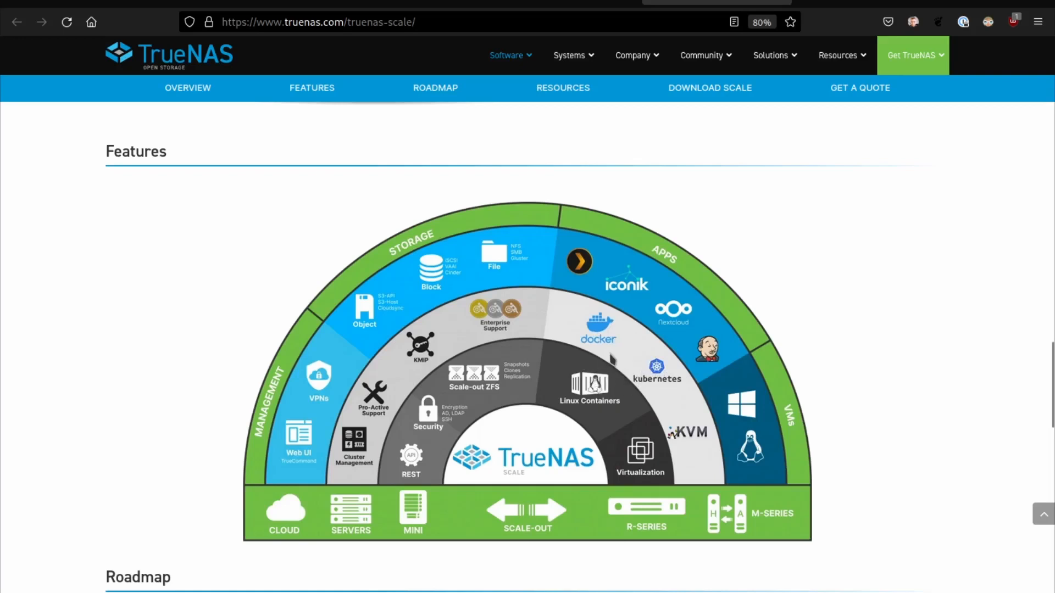
{"action": "mouse_move", "coordinate": [525, 339]}
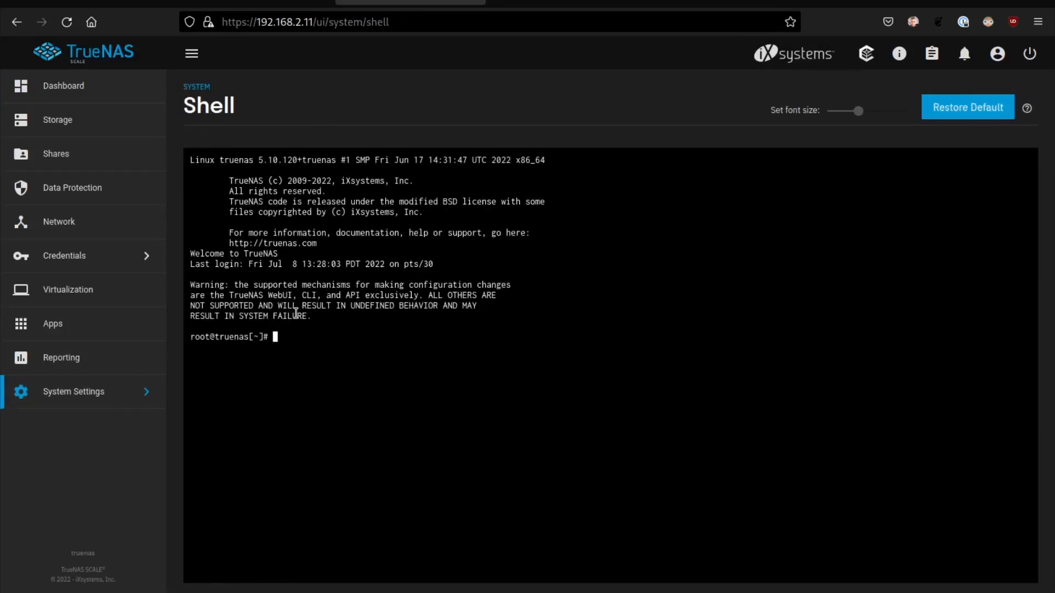
{"action": "mouse_move", "coordinate": [334, 330]}
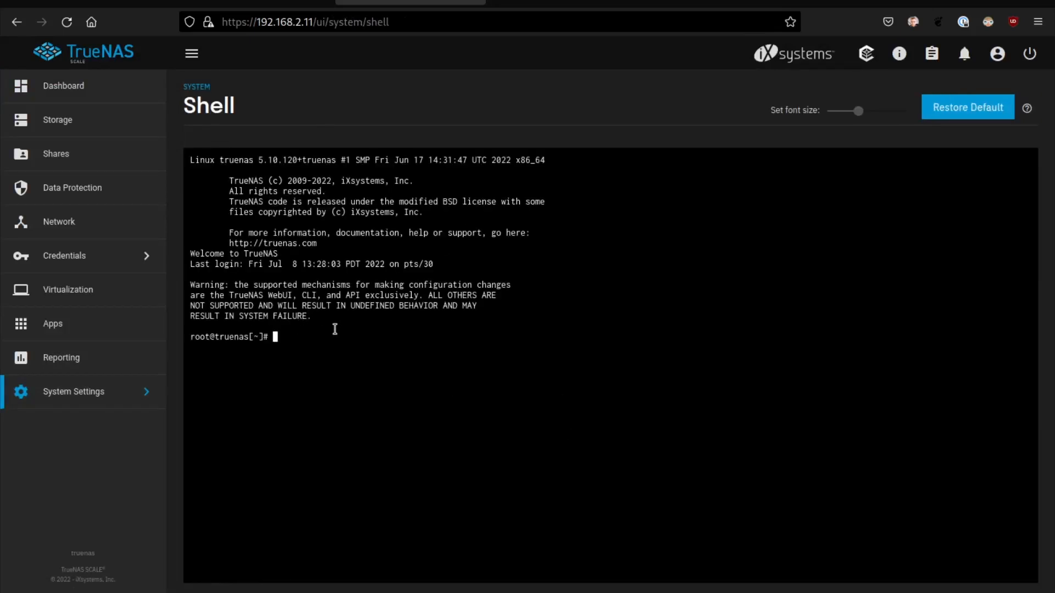
{"action": "mouse_move", "coordinate": [319, 326]}
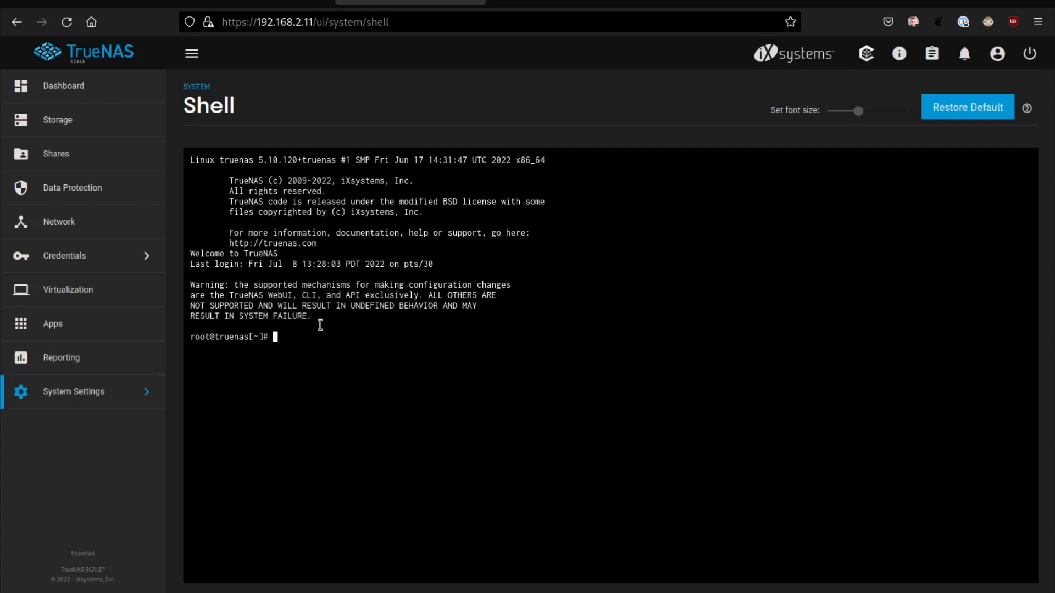
Go to the TrueNAS SCALE Applications page listing installed apps
{"action": "left_click", "coordinate": [53, 323]}
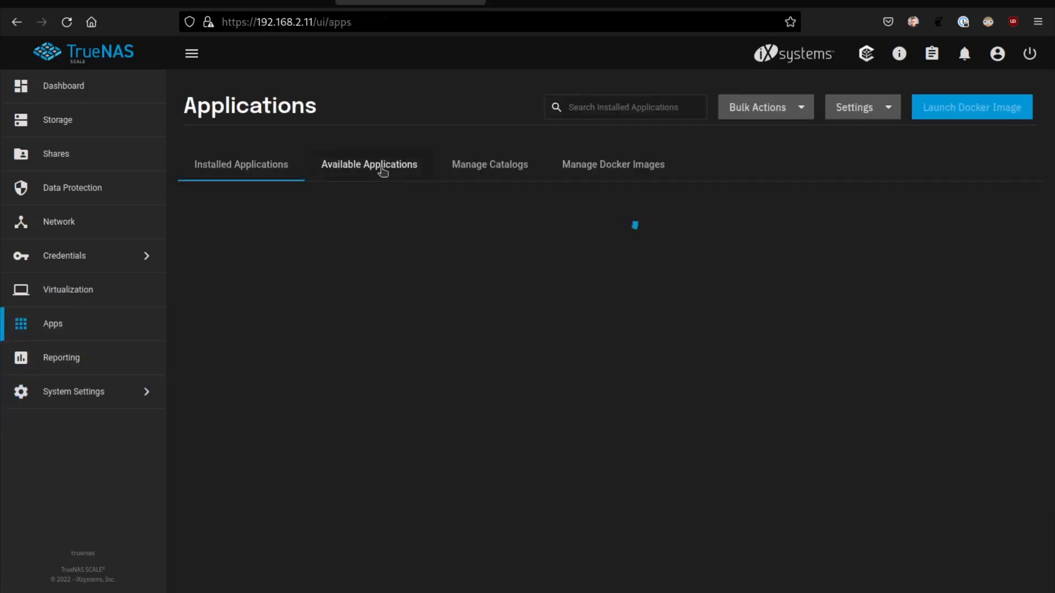
Browse the Truecharts app catalog, passing apps like overseerr, darktable and filebrowser
{"action": "left_click", "coordinate": [369, 164]}
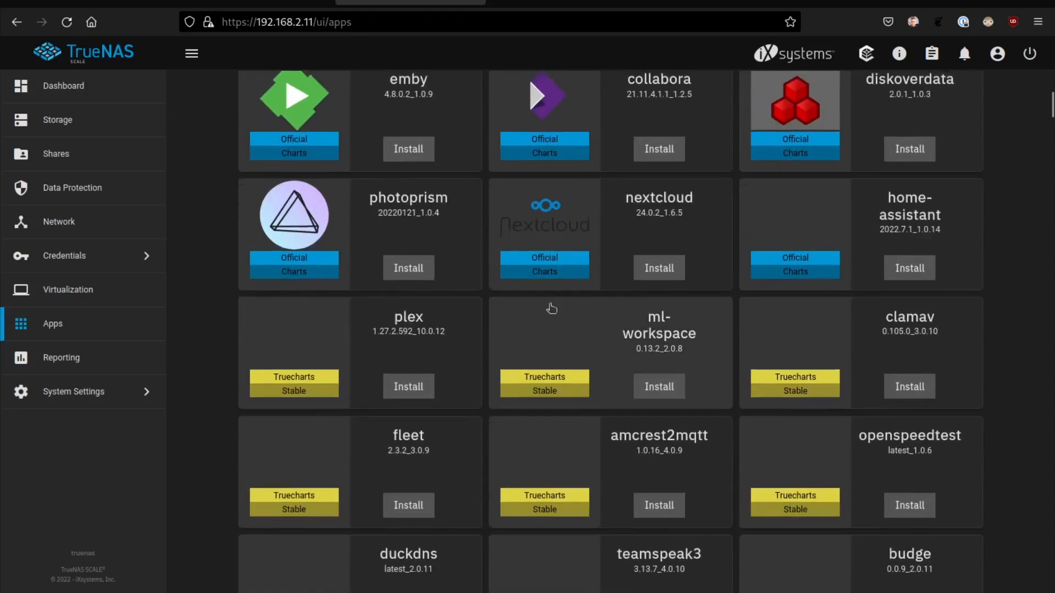
{"action": "scroll", "scroll_direction": "down", "scroll_amount": 3}
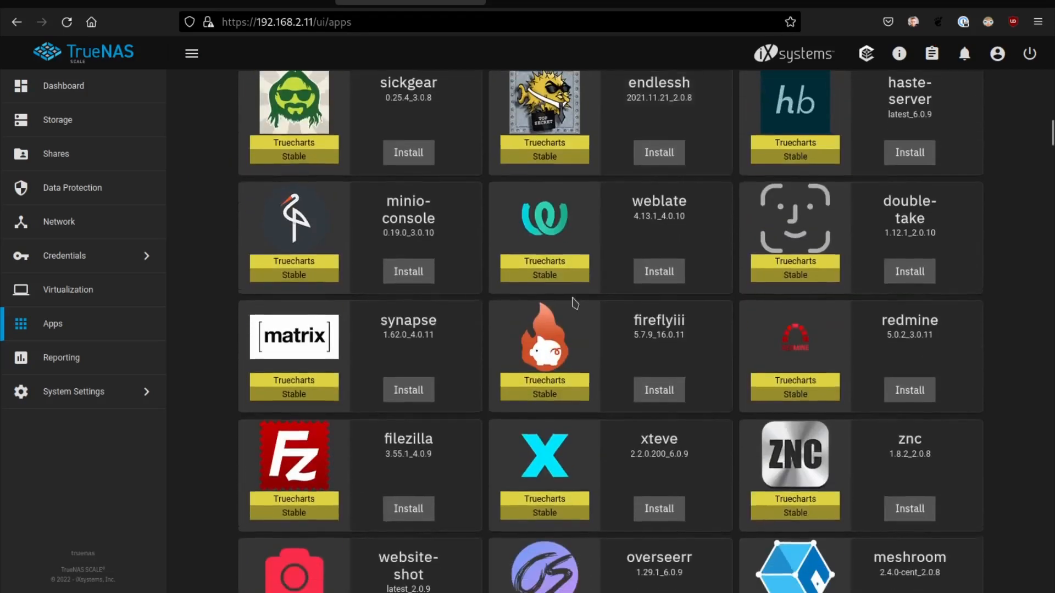
{"action": "scroll", "scroll_direction": "down", "scroll_amount": 3}
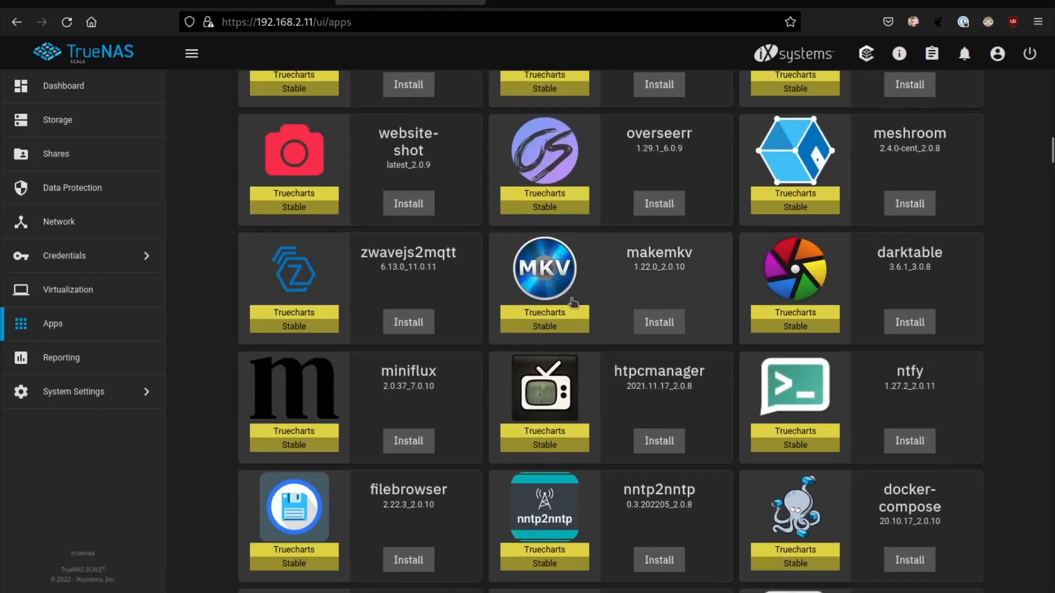
{"action": "mouse_move", "coordinate": [551, 398]}
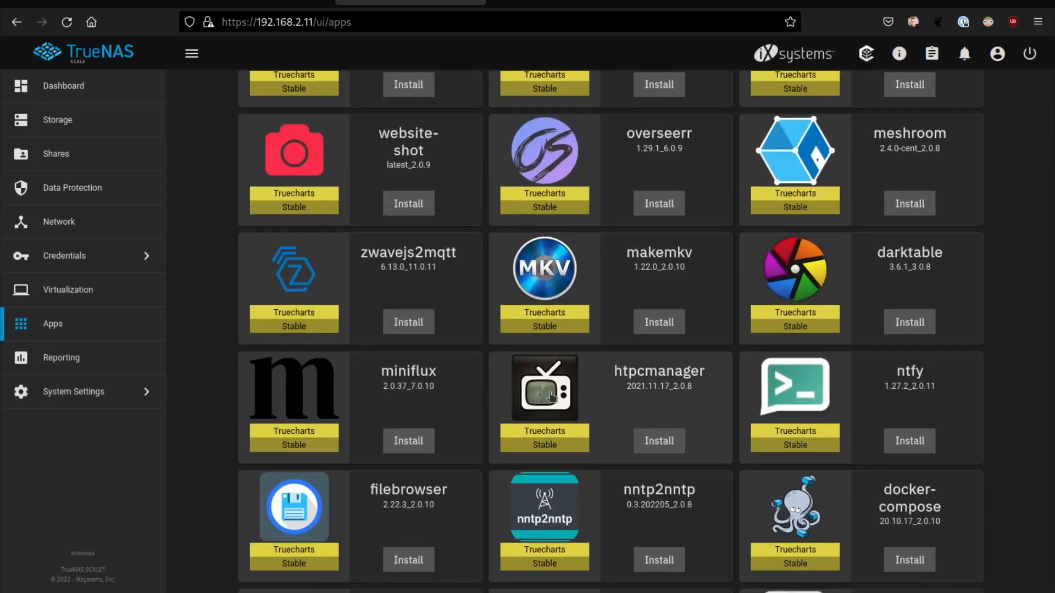
Run 'docker ps' in the system shell to list running containers like homer, prometheus and nextcloud
{"action": "left_click", "coordinate": [73, 391]}
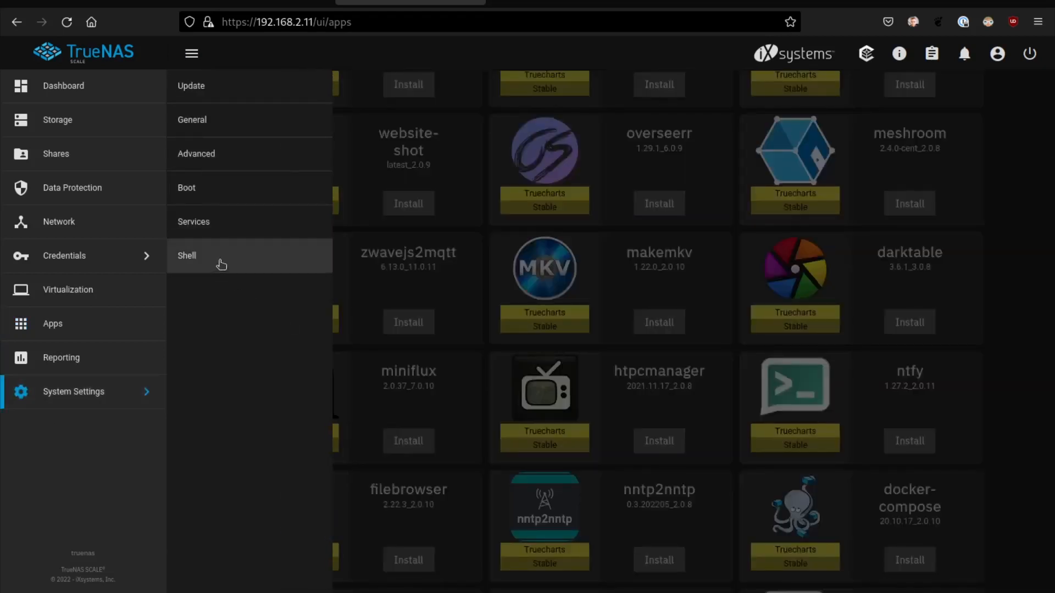
{"action": "left_click", "coordinate": [187, 255]}
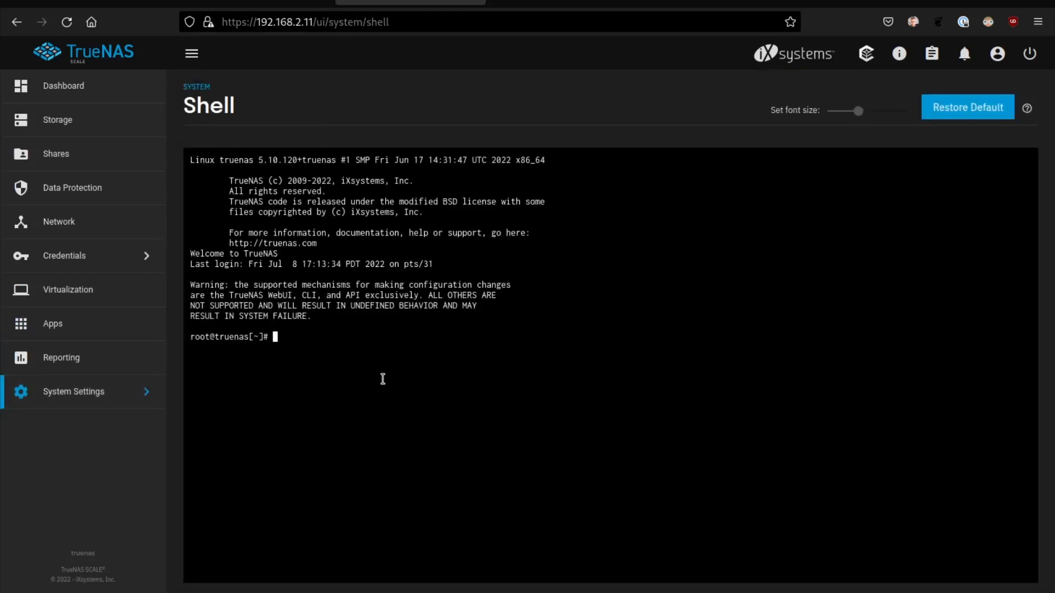
{"action": "type", "text": "docer"}
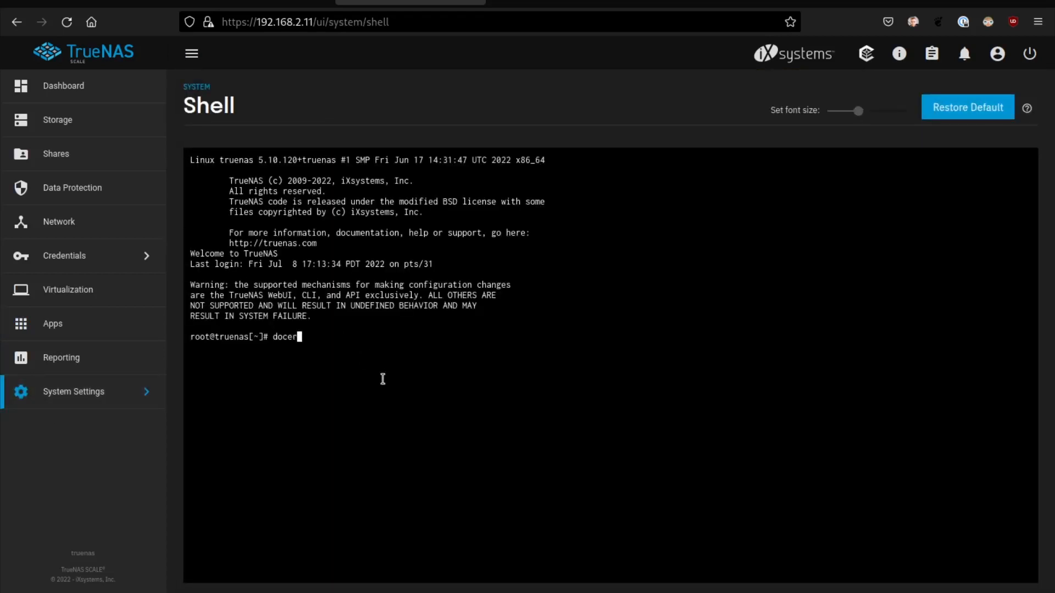
{"action": "key", "text": "Return"}
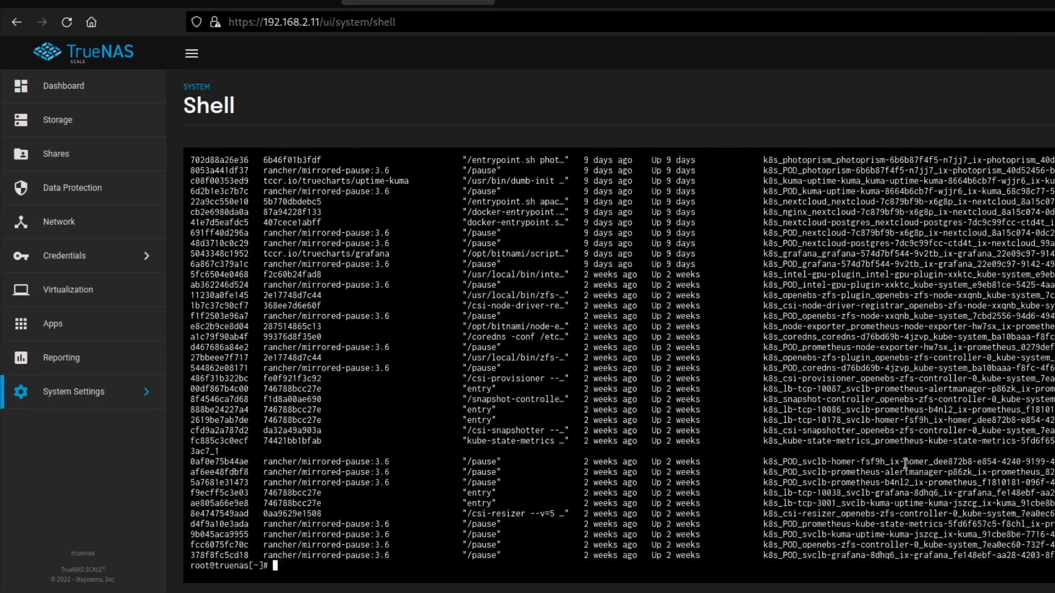
{"action": "mouse_move", "coordinate": [906, 340]}
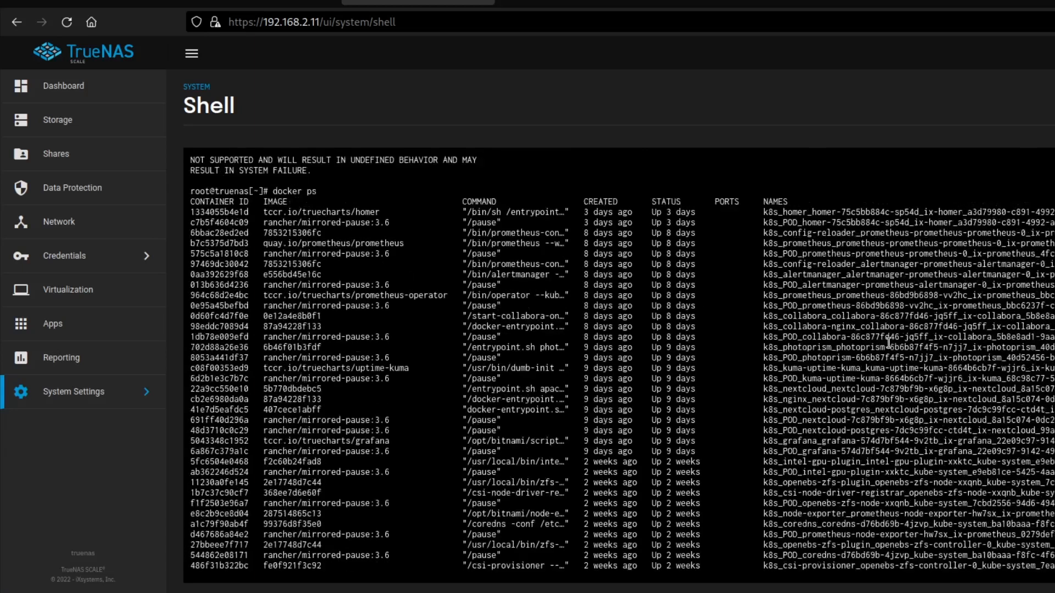
{"action": "scroll", "scroll_direction": "up", "scroll_amount": 3}
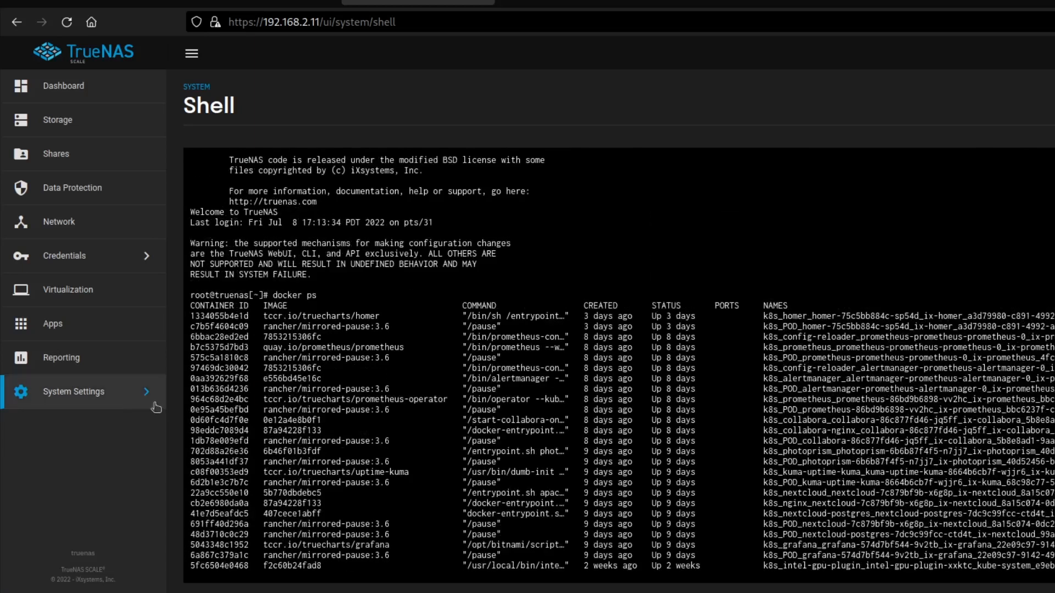
Upgrade the installed kuma app from 1.17.1_3.0.8 to 1.17.1_3.0.9
{"action": "left_click", "coordinate": [52, 323]}
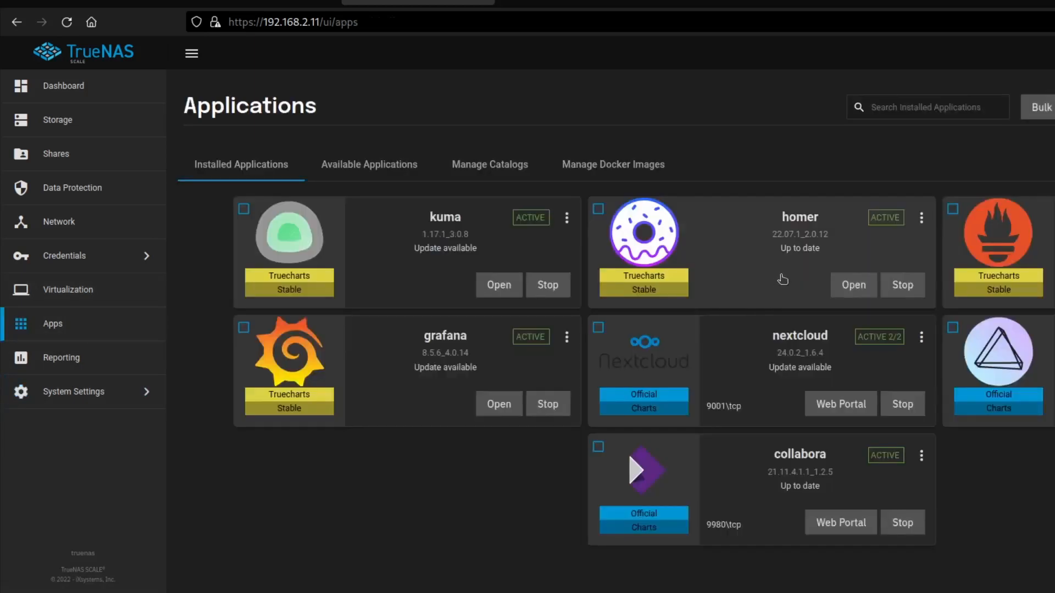
{"action": "mouse_move", "coordinate": [609, 334]}
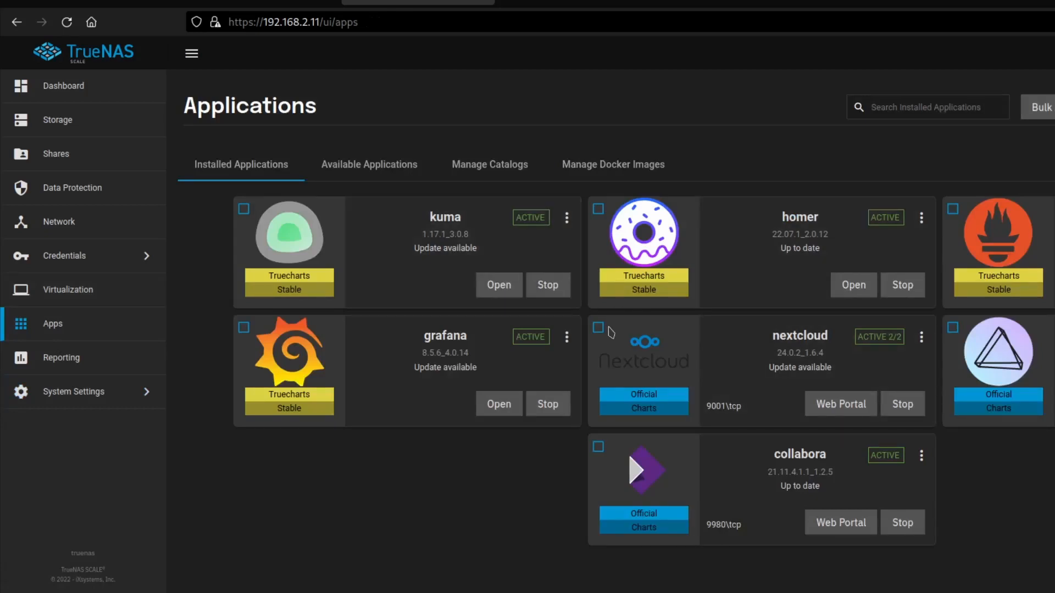
{"action": "mouse_move", "coordinate": [640, 334]}
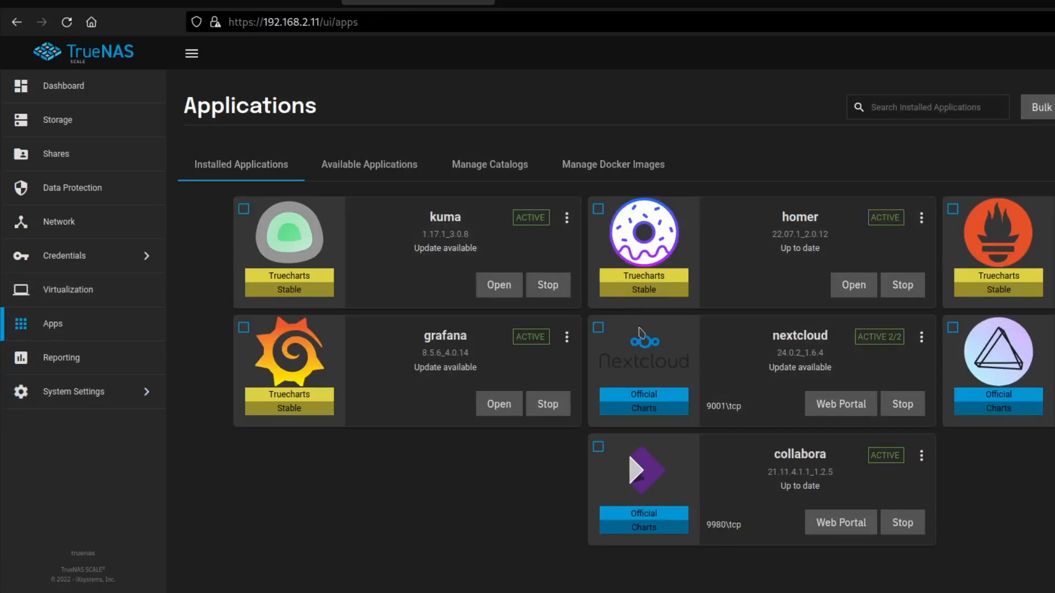
{"action": "mouse_move", "coordinate": [755, 172]}
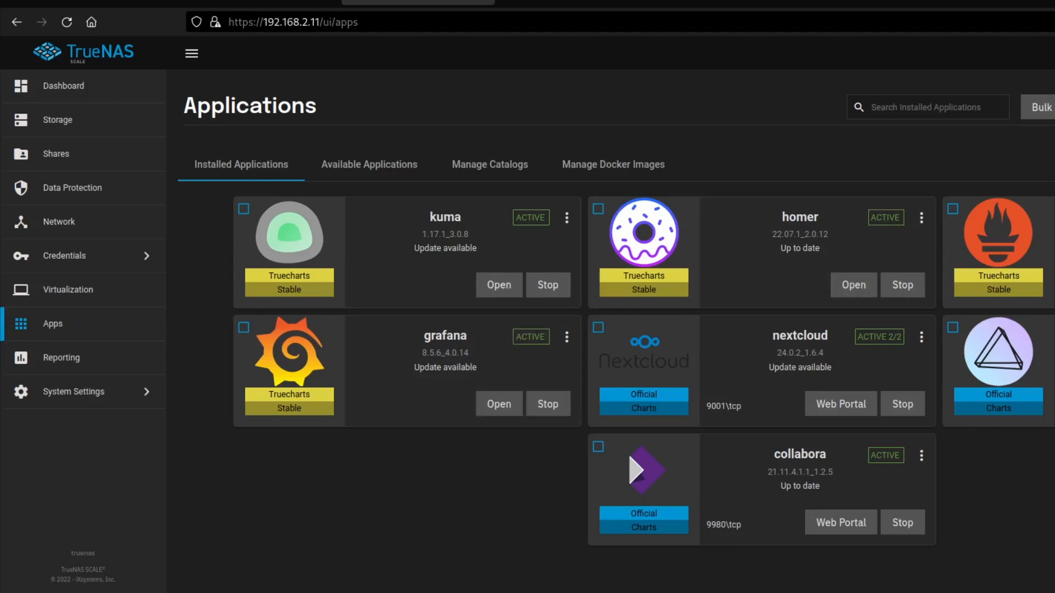
{"action": "mouse_move", "coordinate": [1041, 533]}
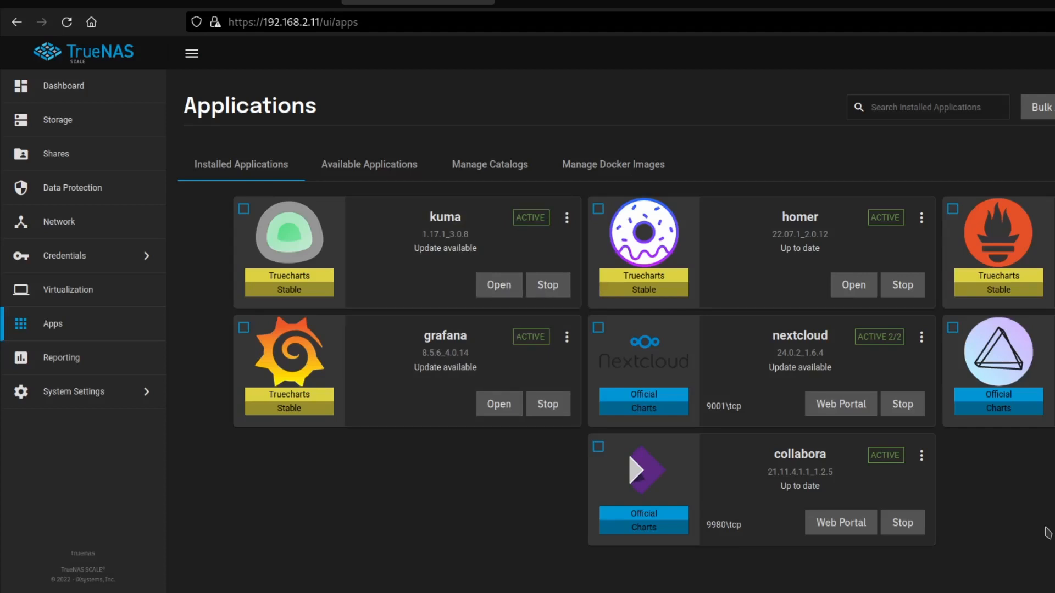
{"action": "mouse_move", "coordinate": [376, 307]}
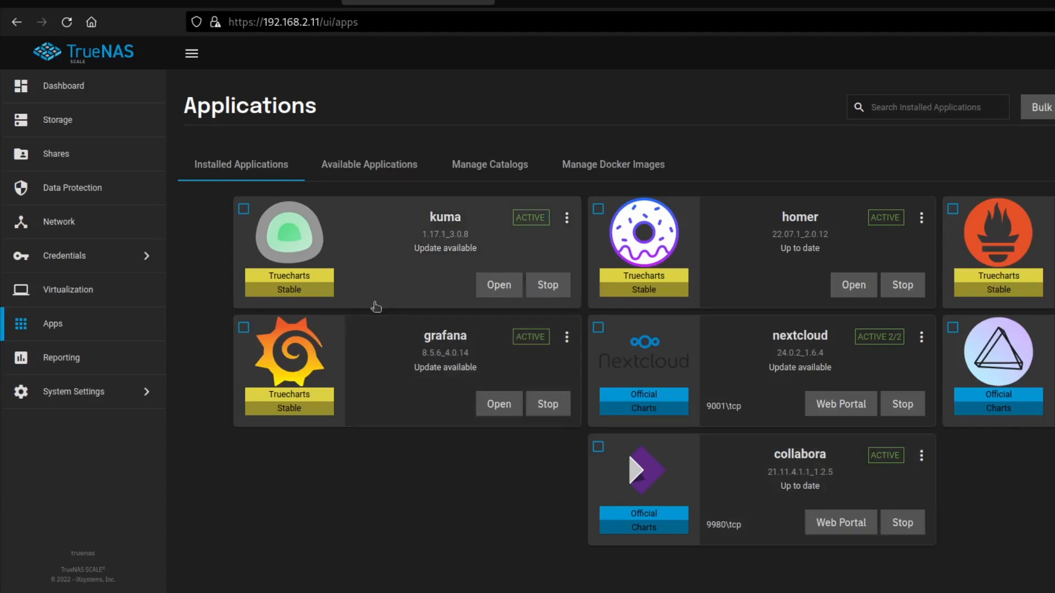
{"action": "mouse_move", "coordinate": [423, 301]}
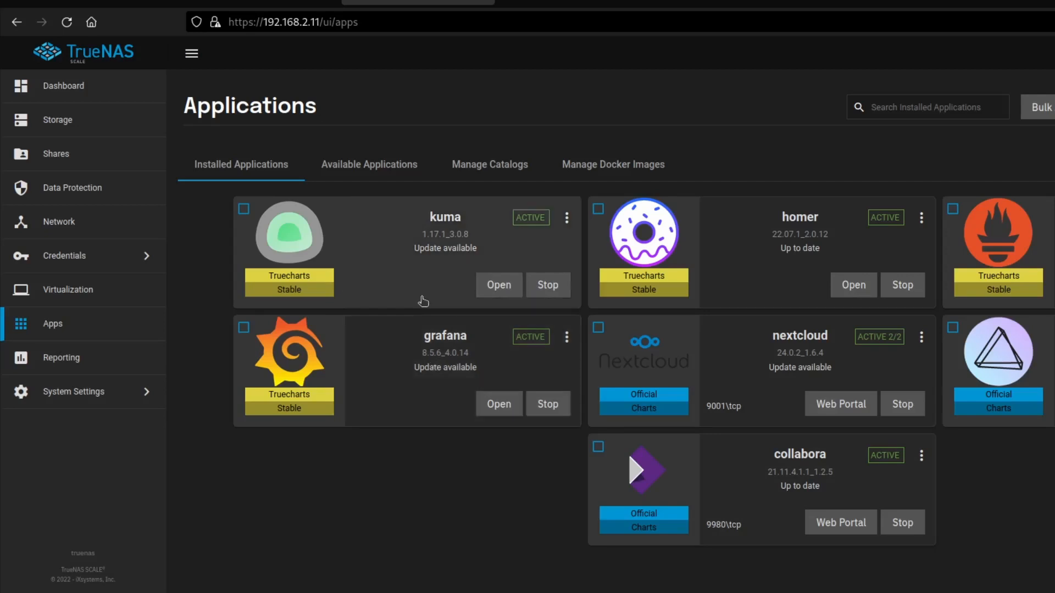
{"action": "mouse_move", "coordinate": [445, 262]}
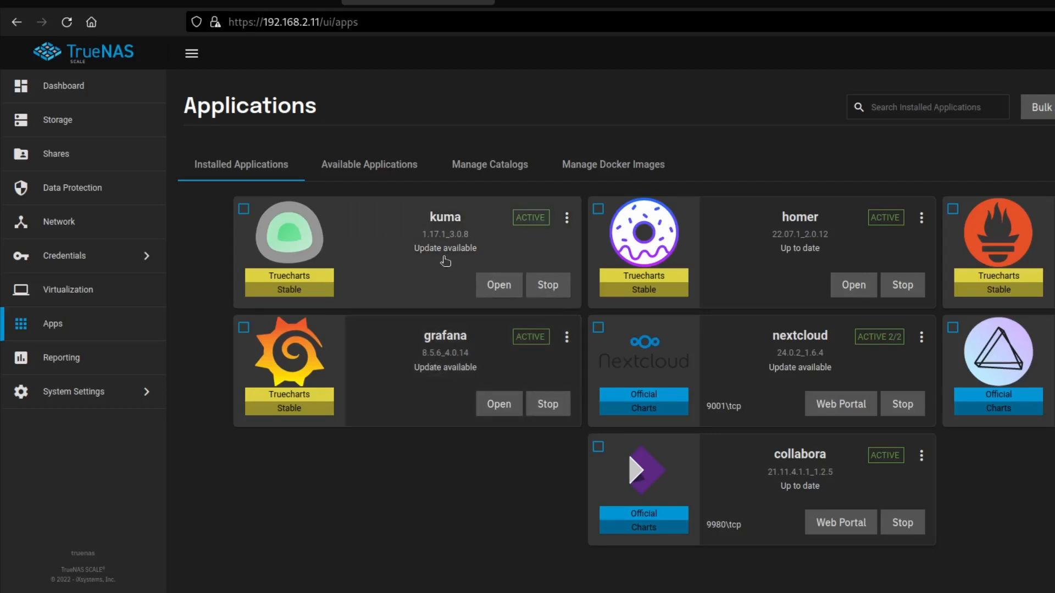
{"action": "left_click", "coordinate": [567, 217]}
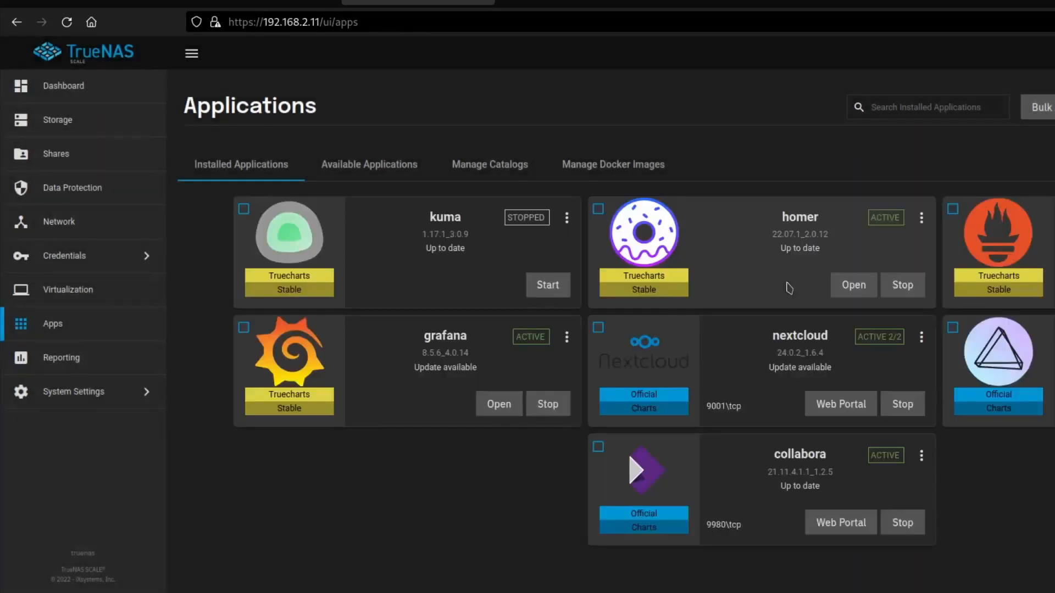
{"action": "mouse_move", "coordinate": [688, 310]}
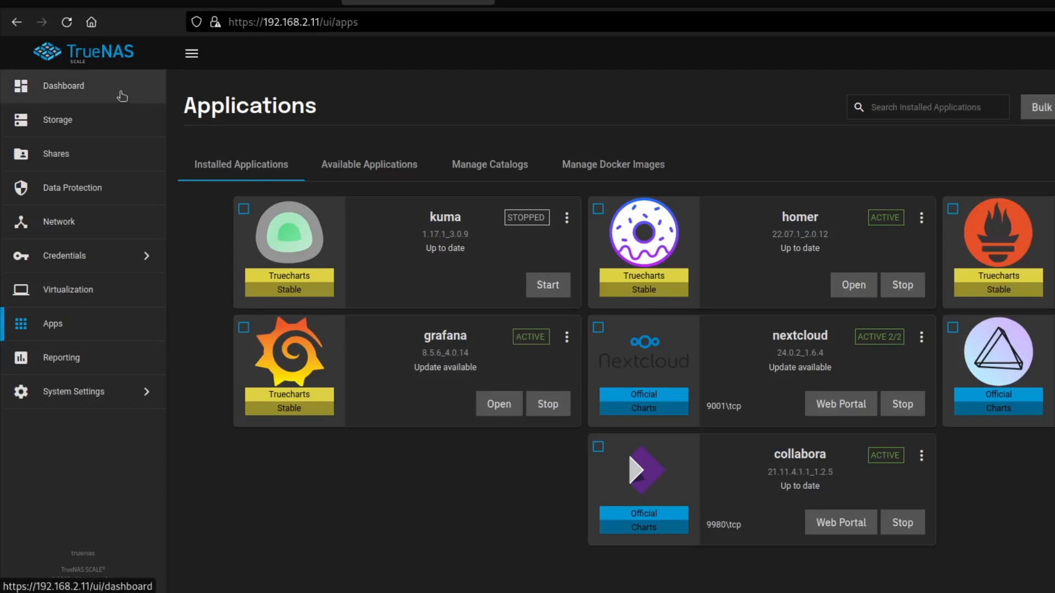
{"action": "mouse_move", "coordinate": [127, 97]}
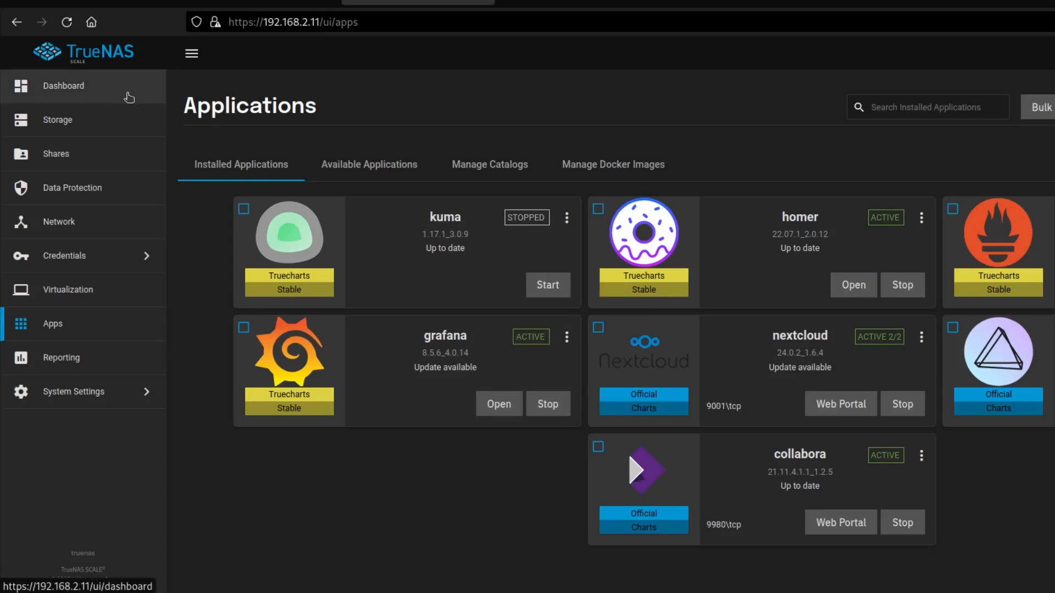
Review the dashboard widgets for system info, CPU, memory, storage pool and network
{"action": "left_click", "coordinate": [64, 86]}
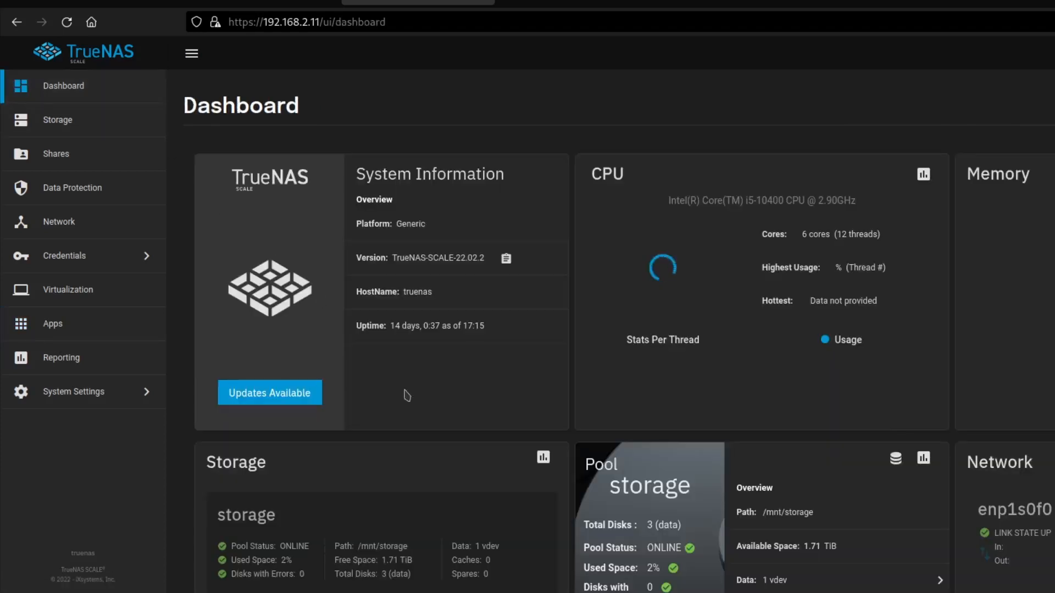
{"action": "scroll", "scroll_direction": "down", "scroll_amount": 3}
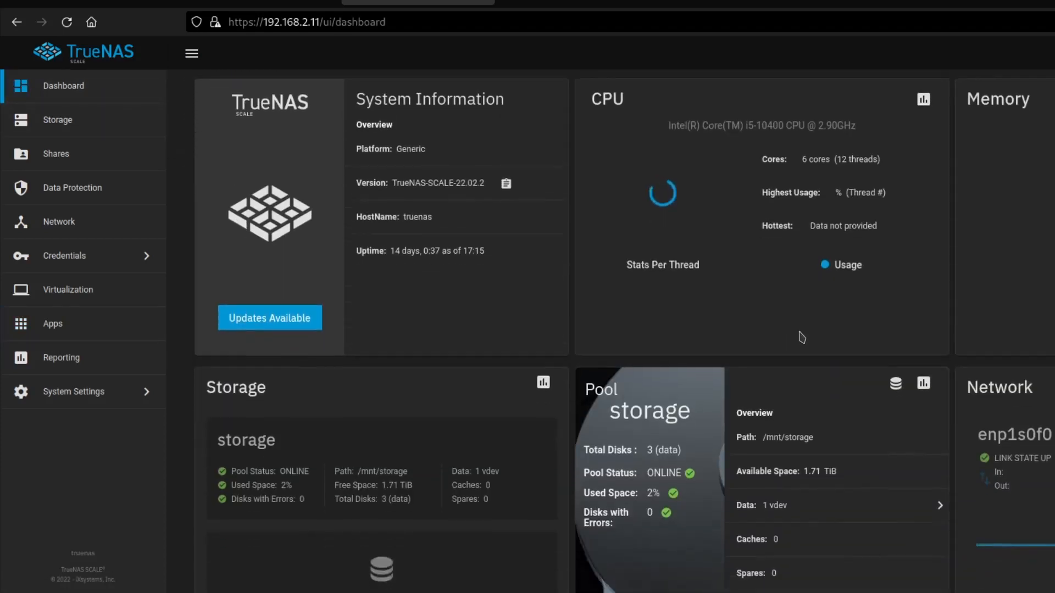
{"action": "scroll", "scroll_direction": "down", "scroll_amount": 3}
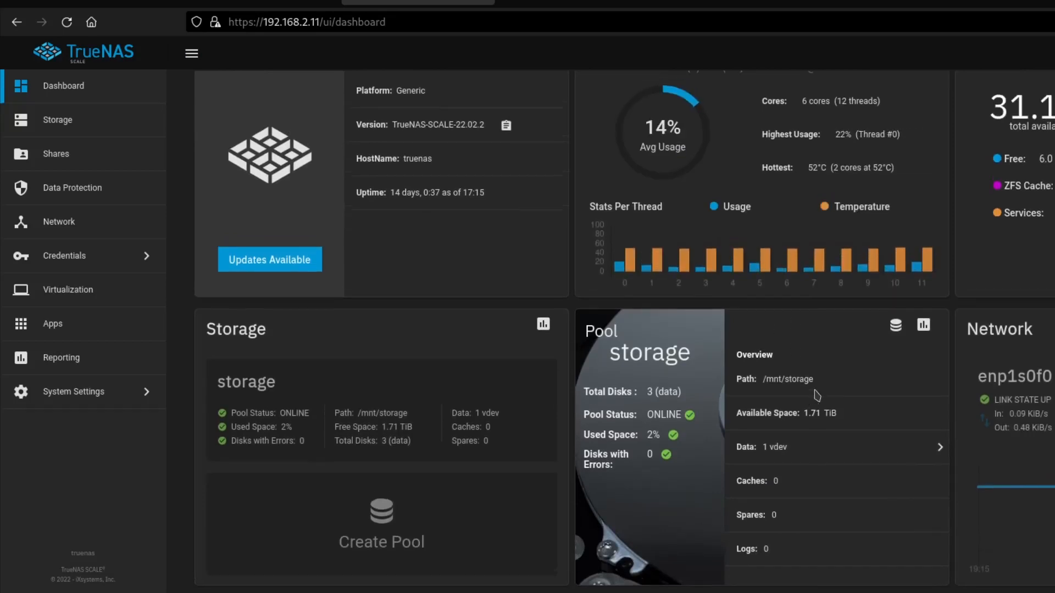
{"action": "scroll", "scroll_direction": "up", "scroll_amount": 3}
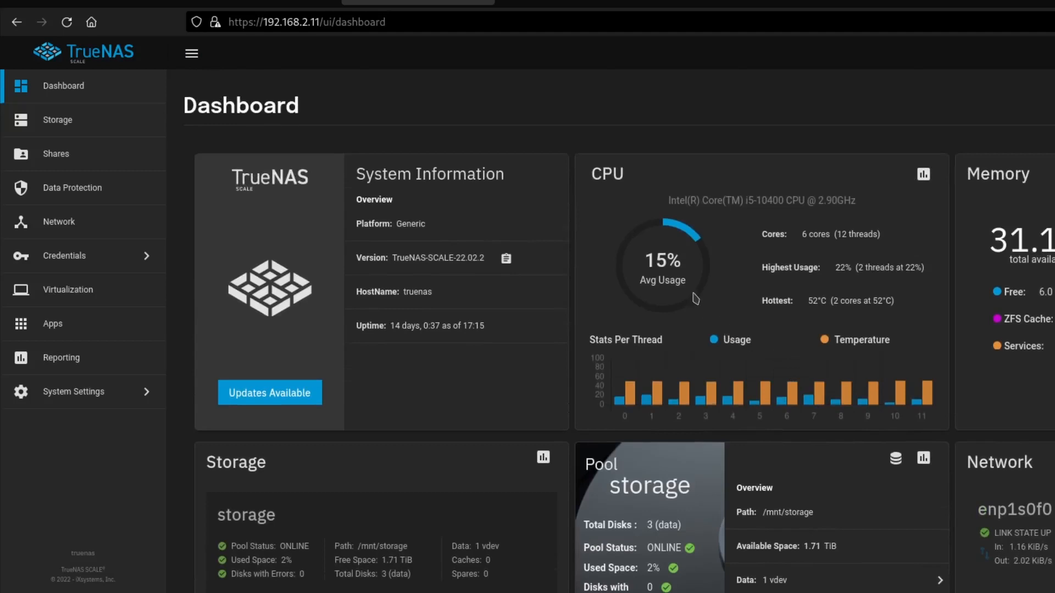
{"action": "mouse_move", "coordinate": [254, 205]}
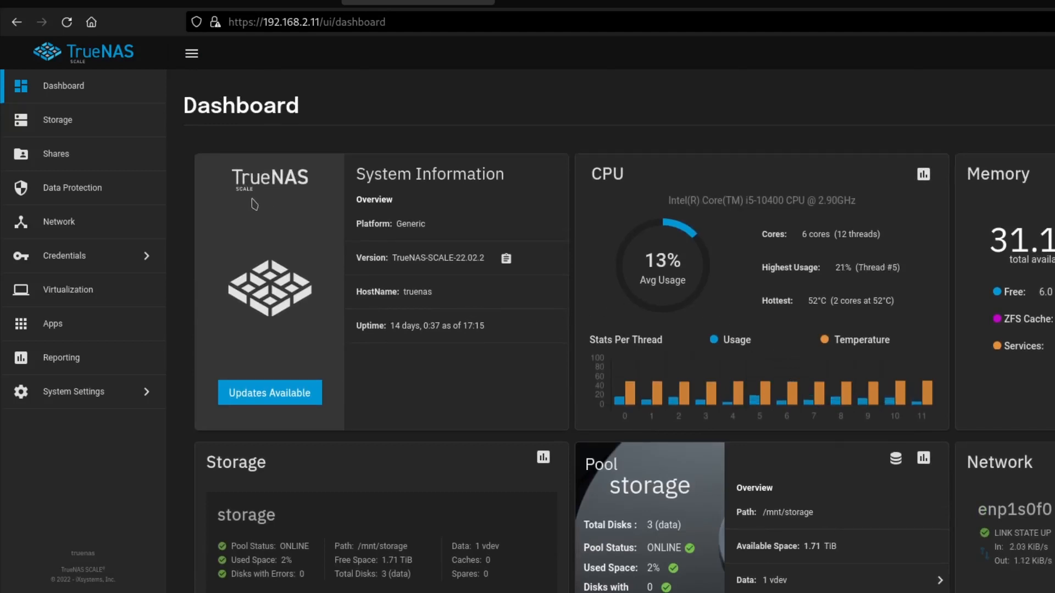
{"action": "mouse_move", "coordinate": [730, 188]}
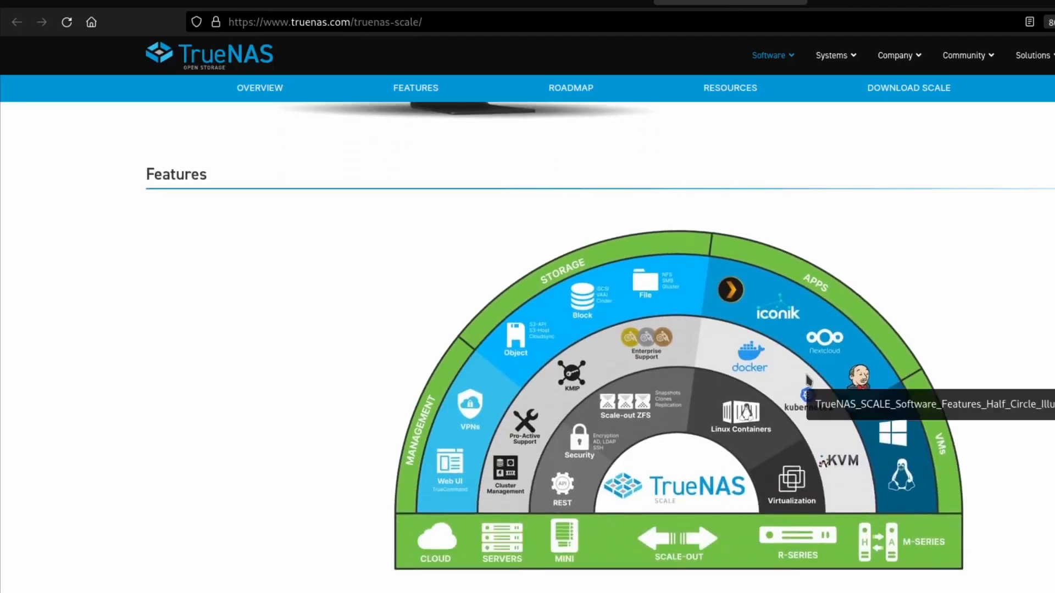
{"action": "mouse_move", "coordinate": [798, 391]}
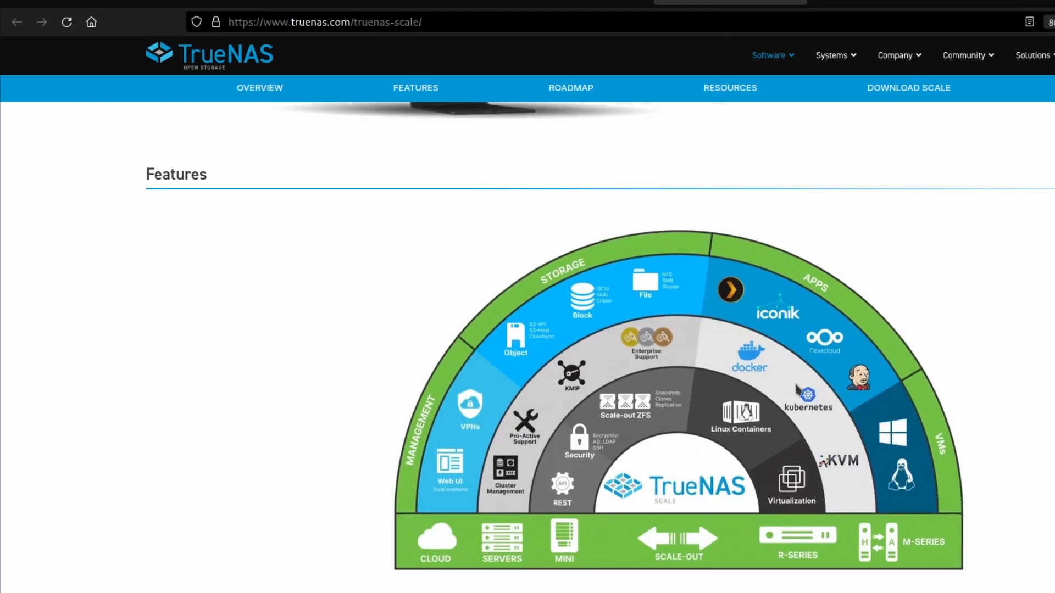
{"action": "mouse_move", "coordinate": [836, 383]}
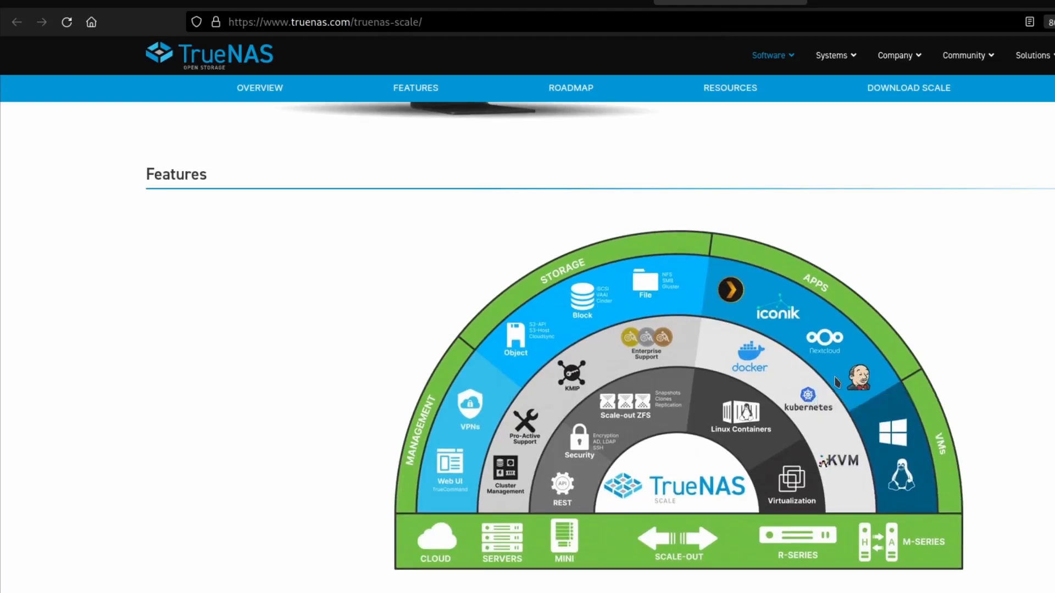
{"action": "mouse_move", "coordinate": [790, 400]}
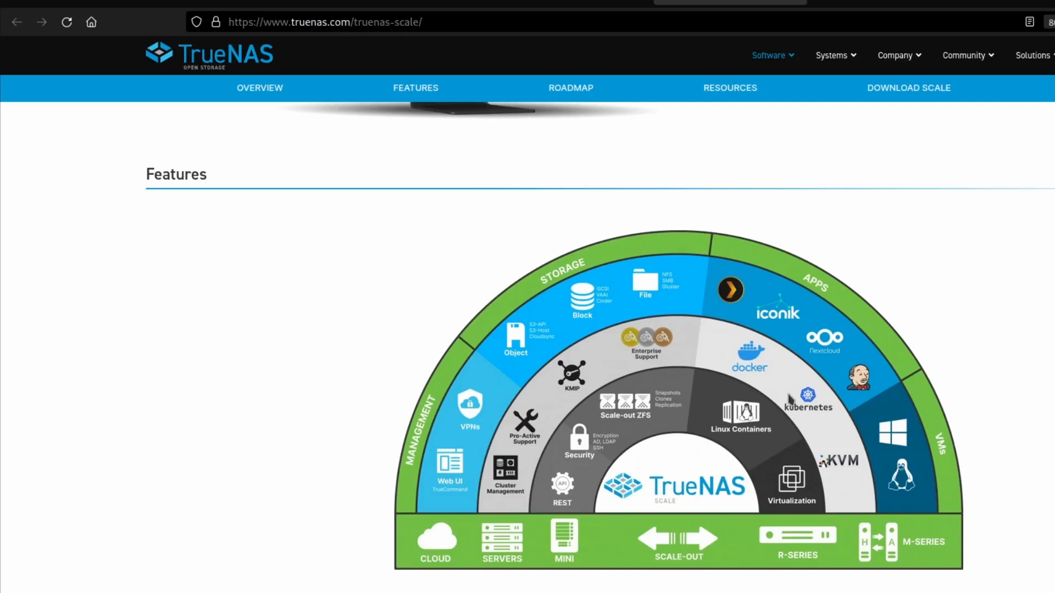
{"action": "mouse_move", "coordinate": [766, 416]}
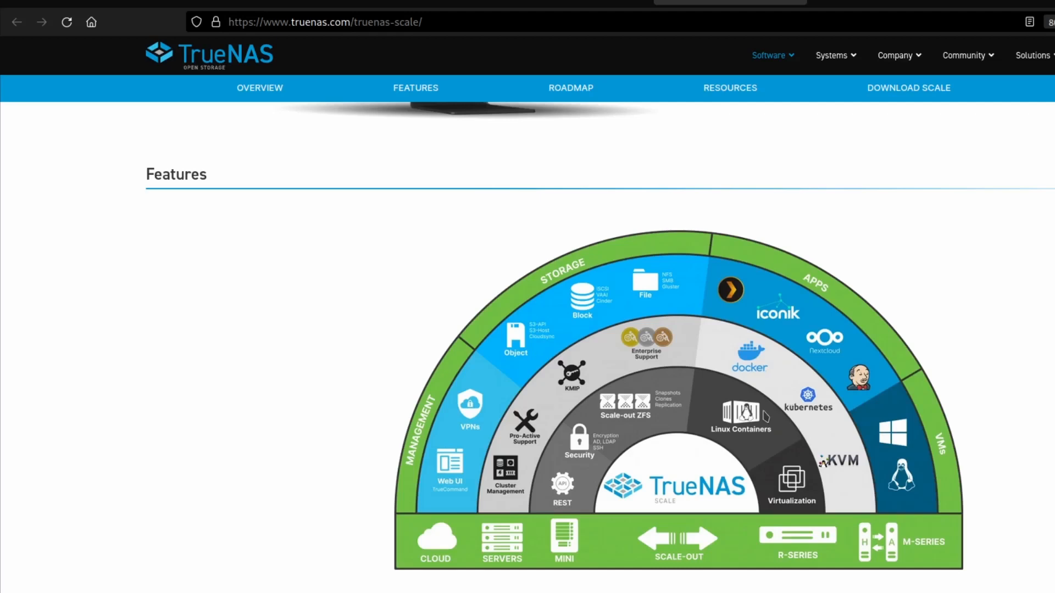